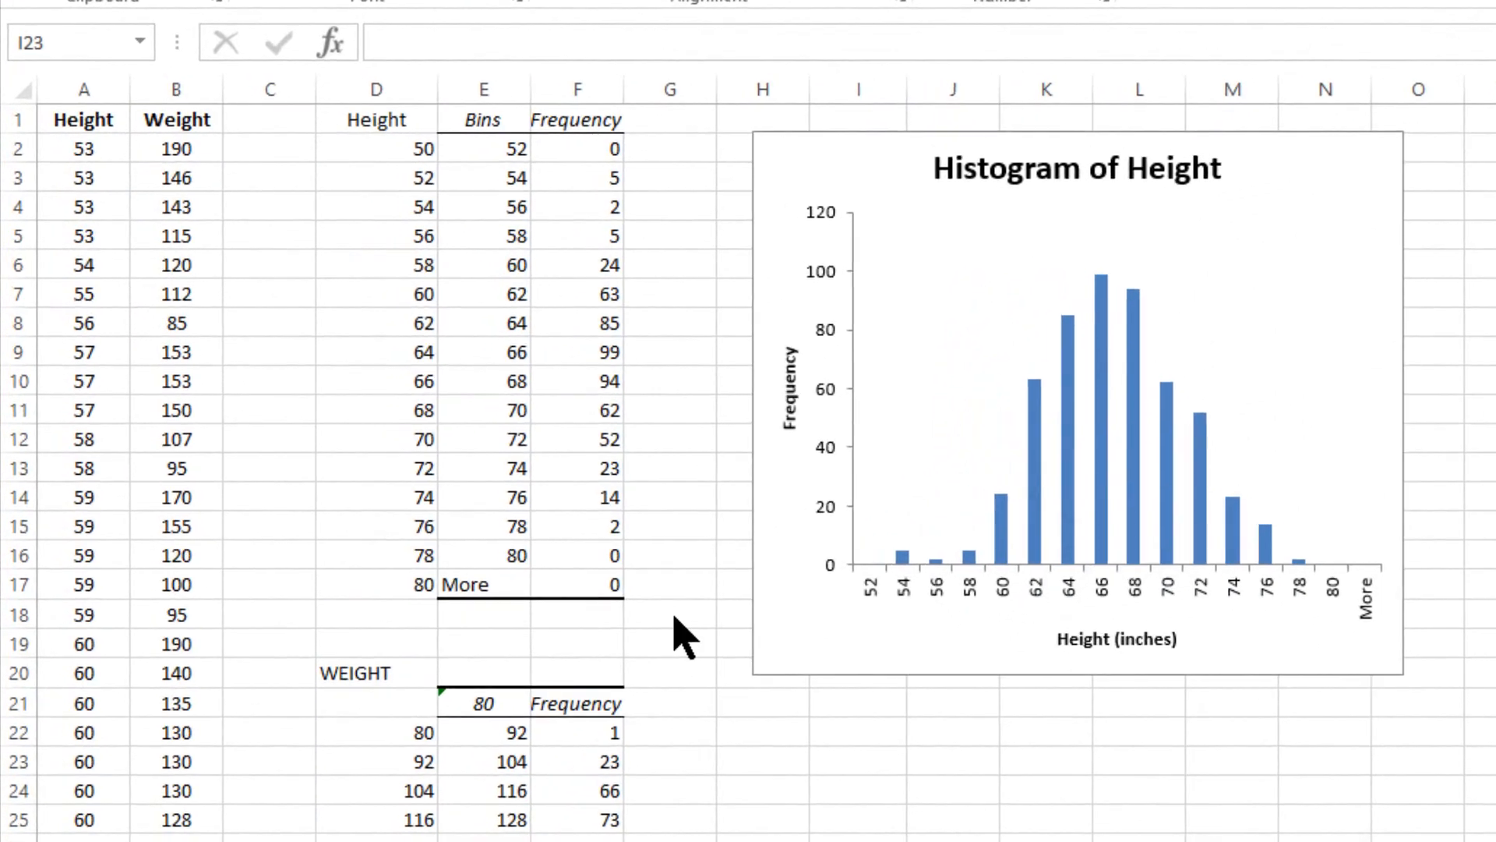
pyautogui.moveTo(692, 506)
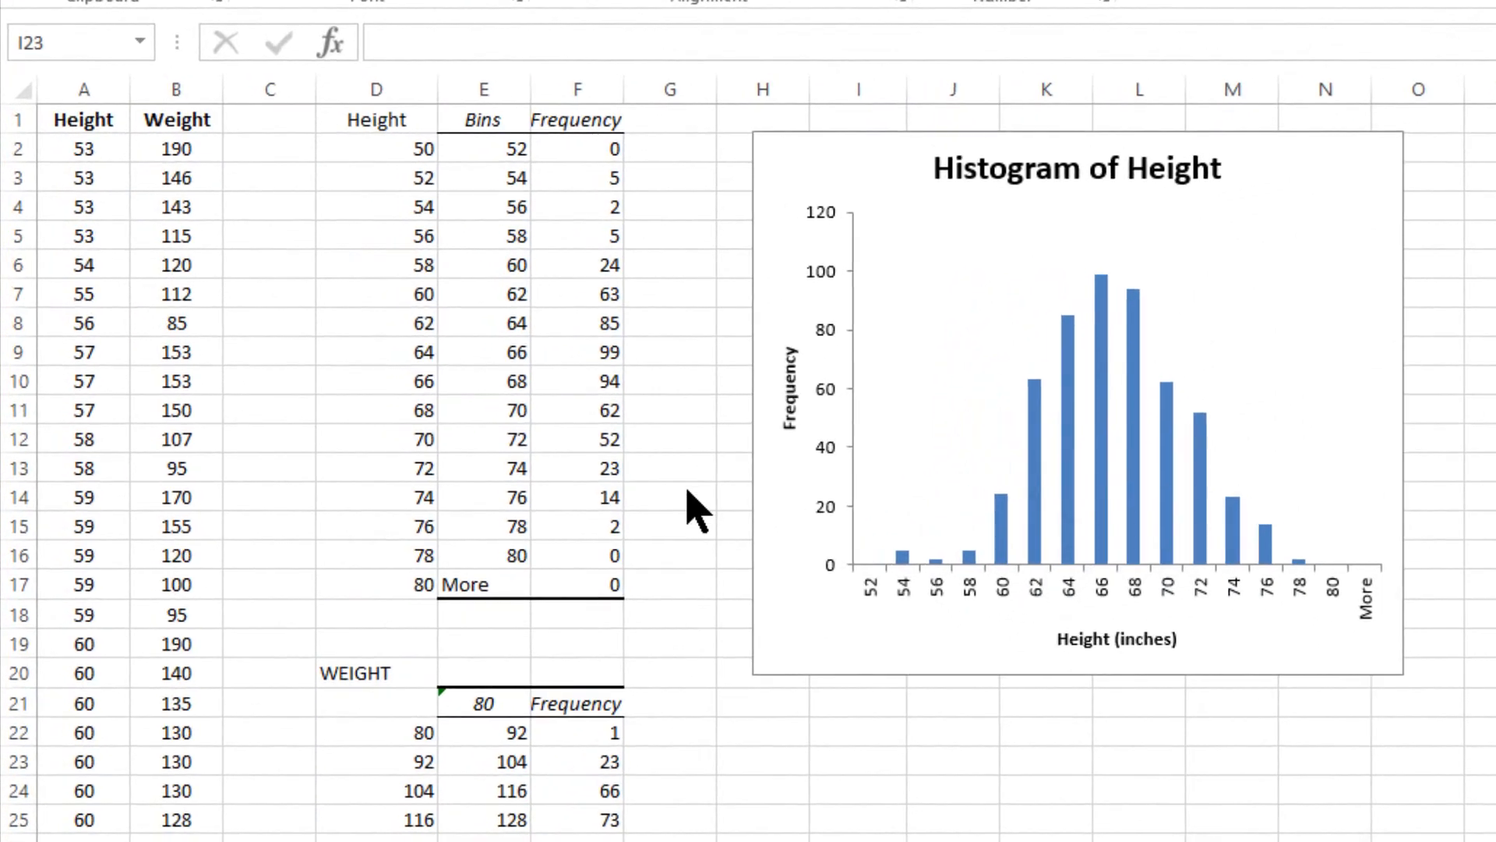
pyautogui.moveTo(406, 592)
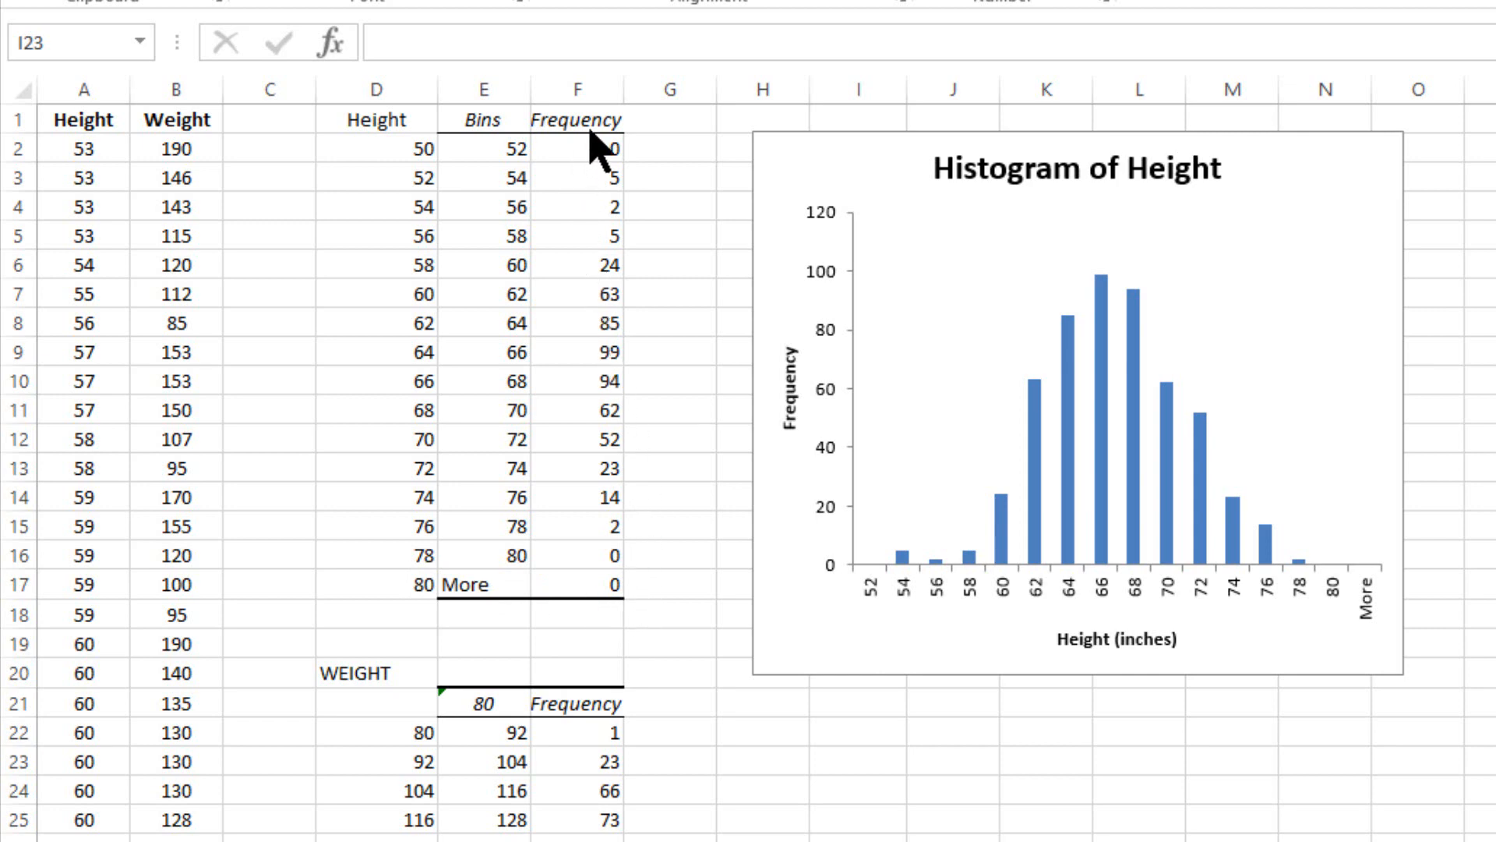
pyautogui.moveTo(648, 602)
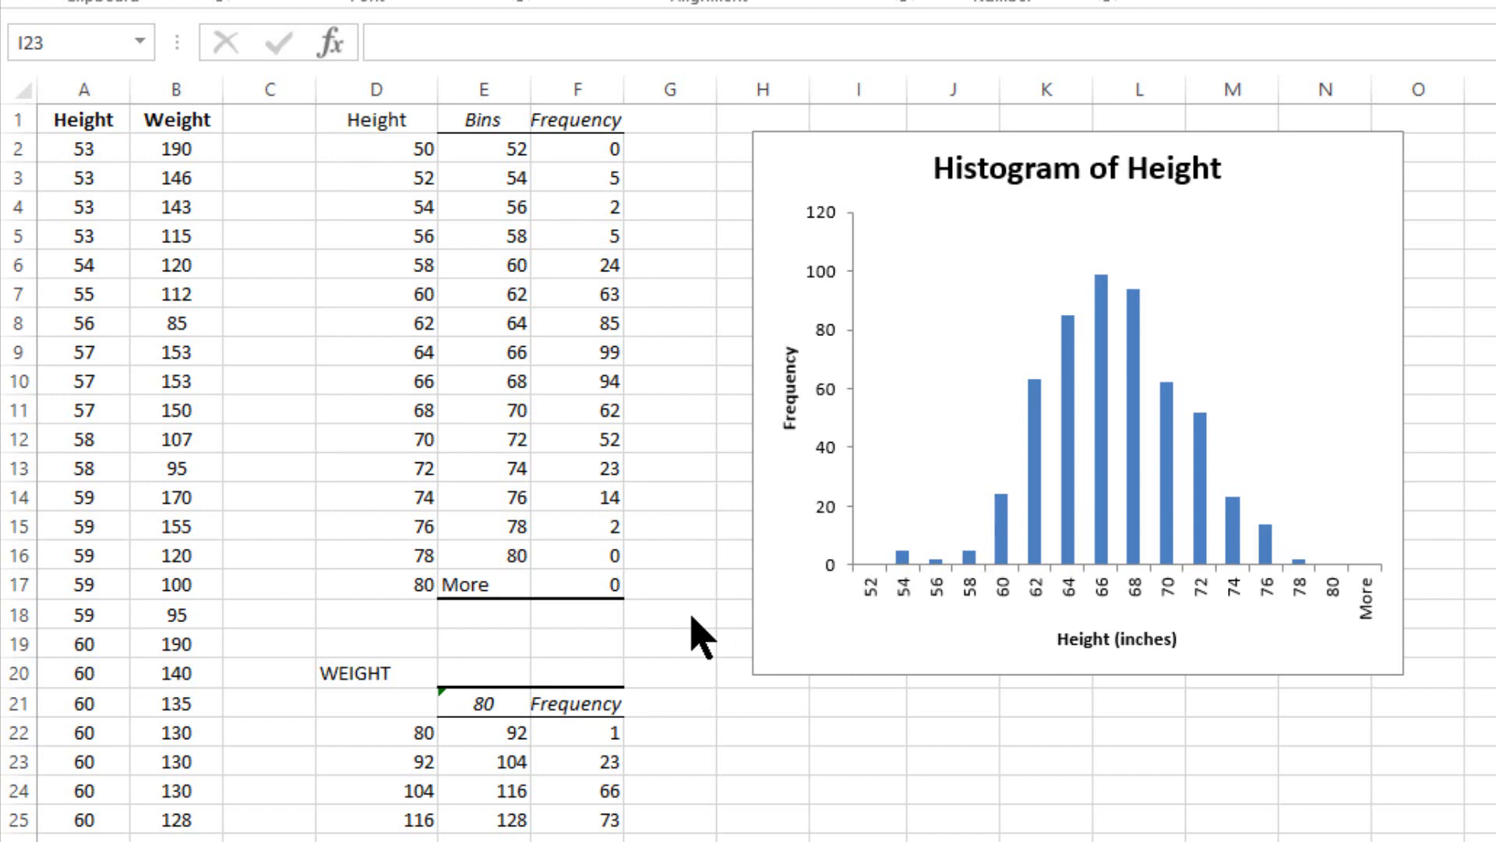
pyautogui.moveTo(1335, 583)
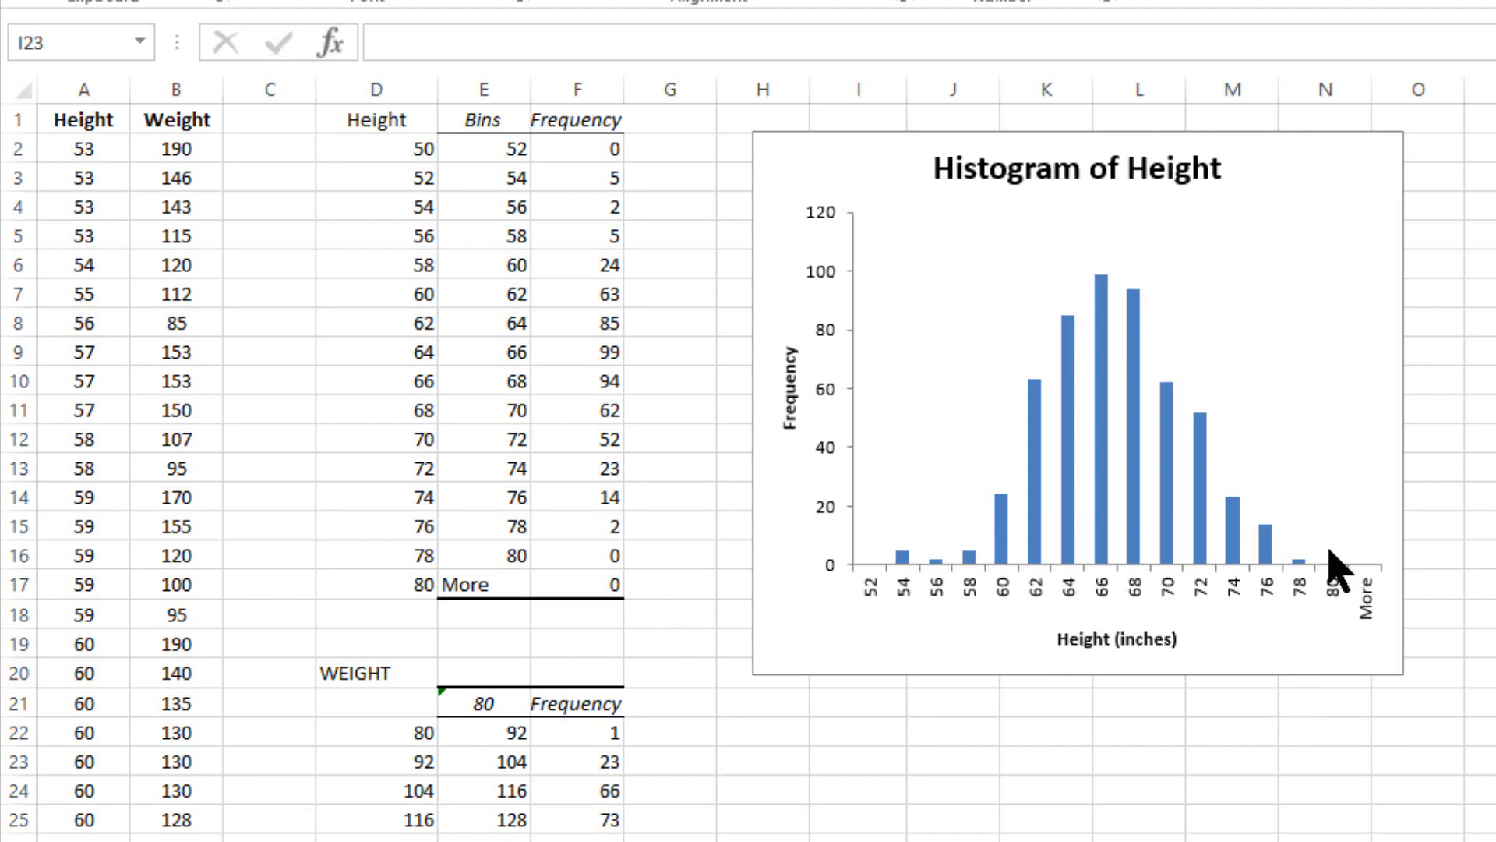
pyautogui.moveTo(686, 566)
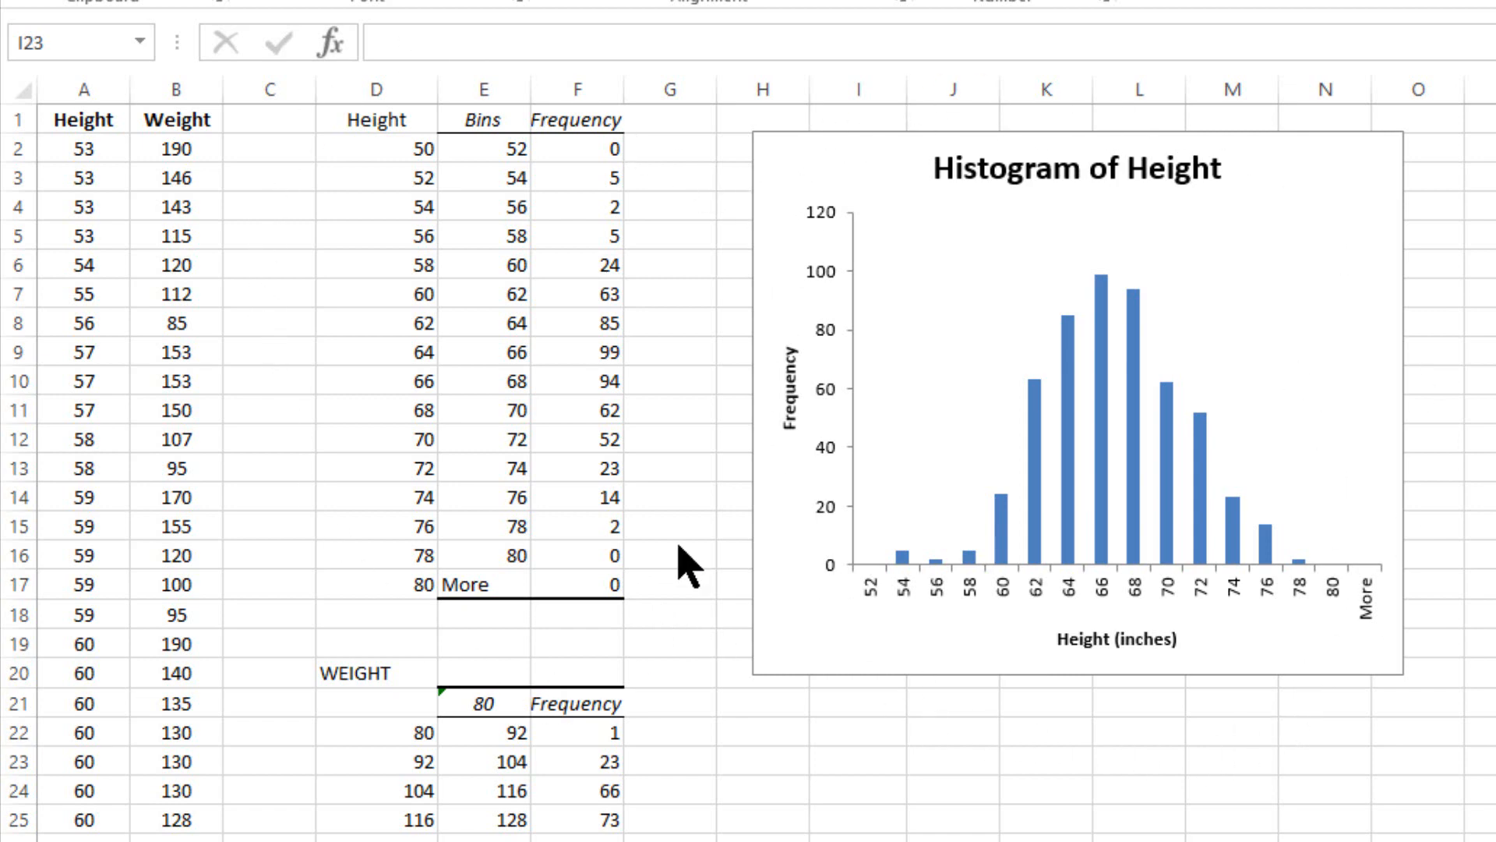
pyautogui.moveTo(382, 140)
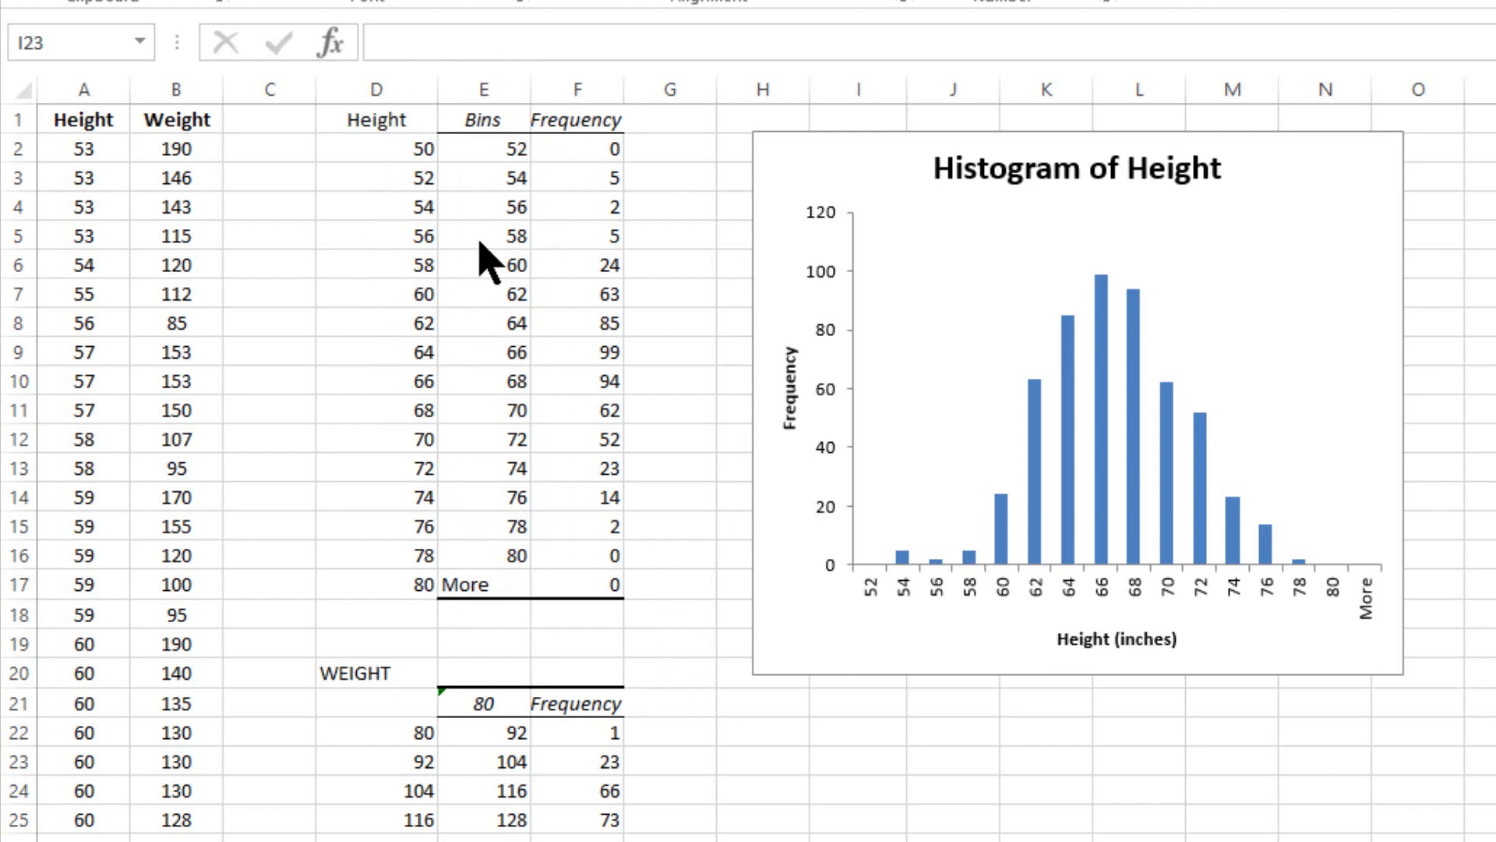
pyautogui.moveTo(561, 496)
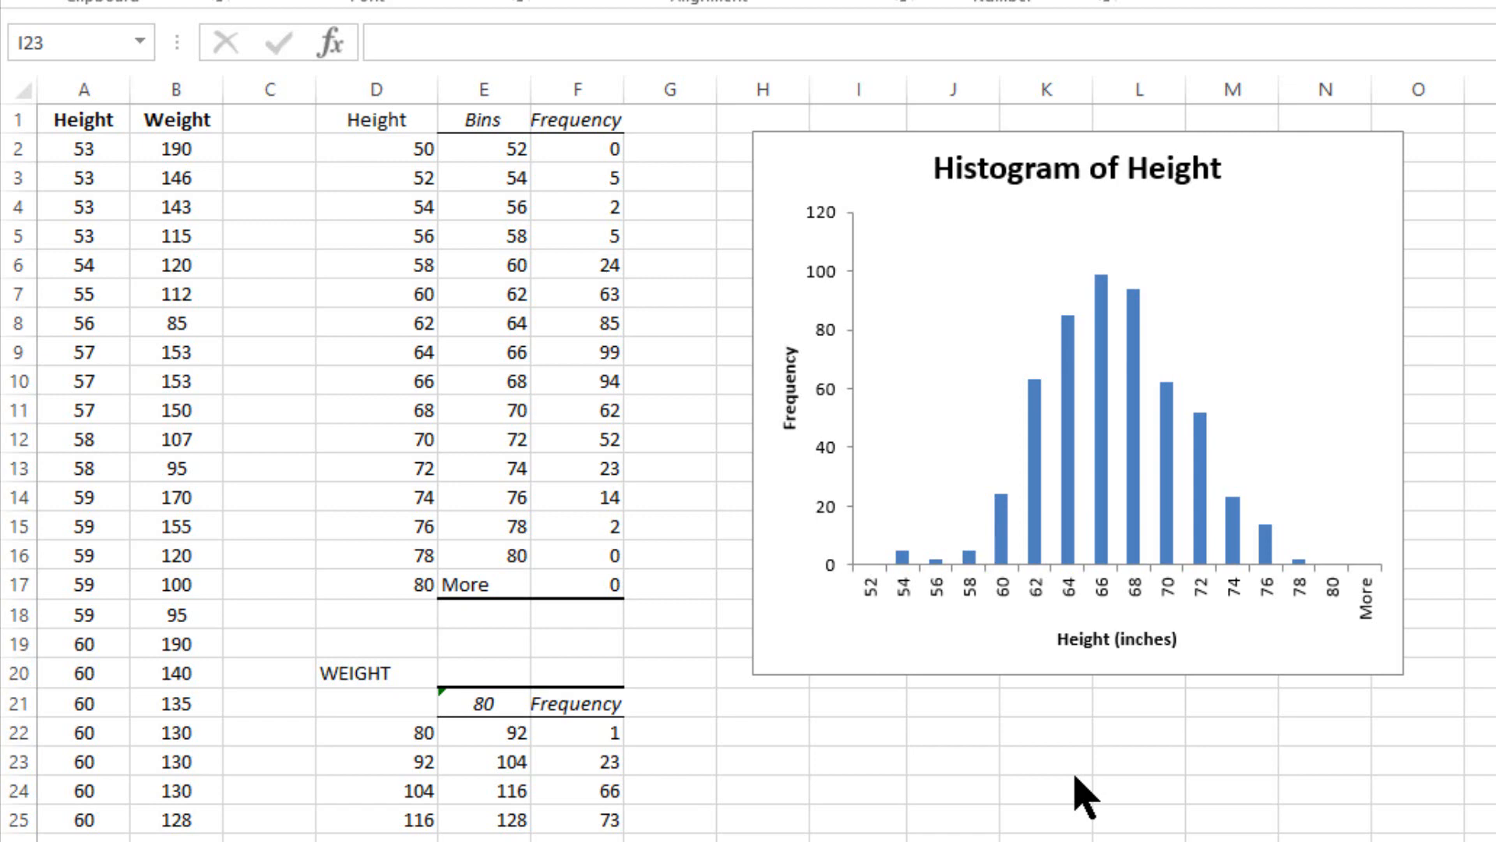
pyautogui.moveTo(1076, 798)
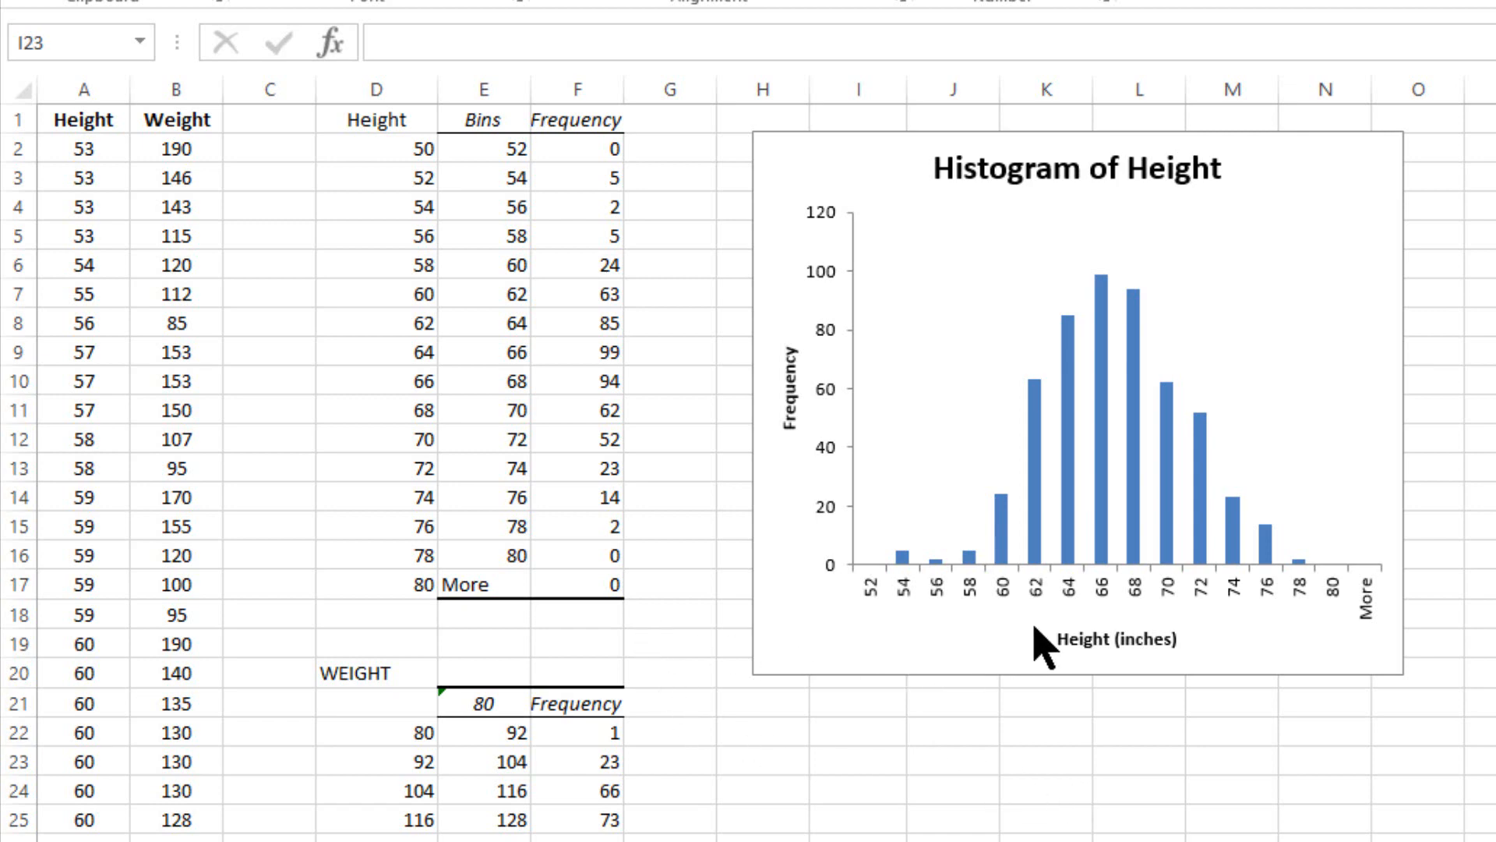
pyautogui.moveTo(1016, 619)
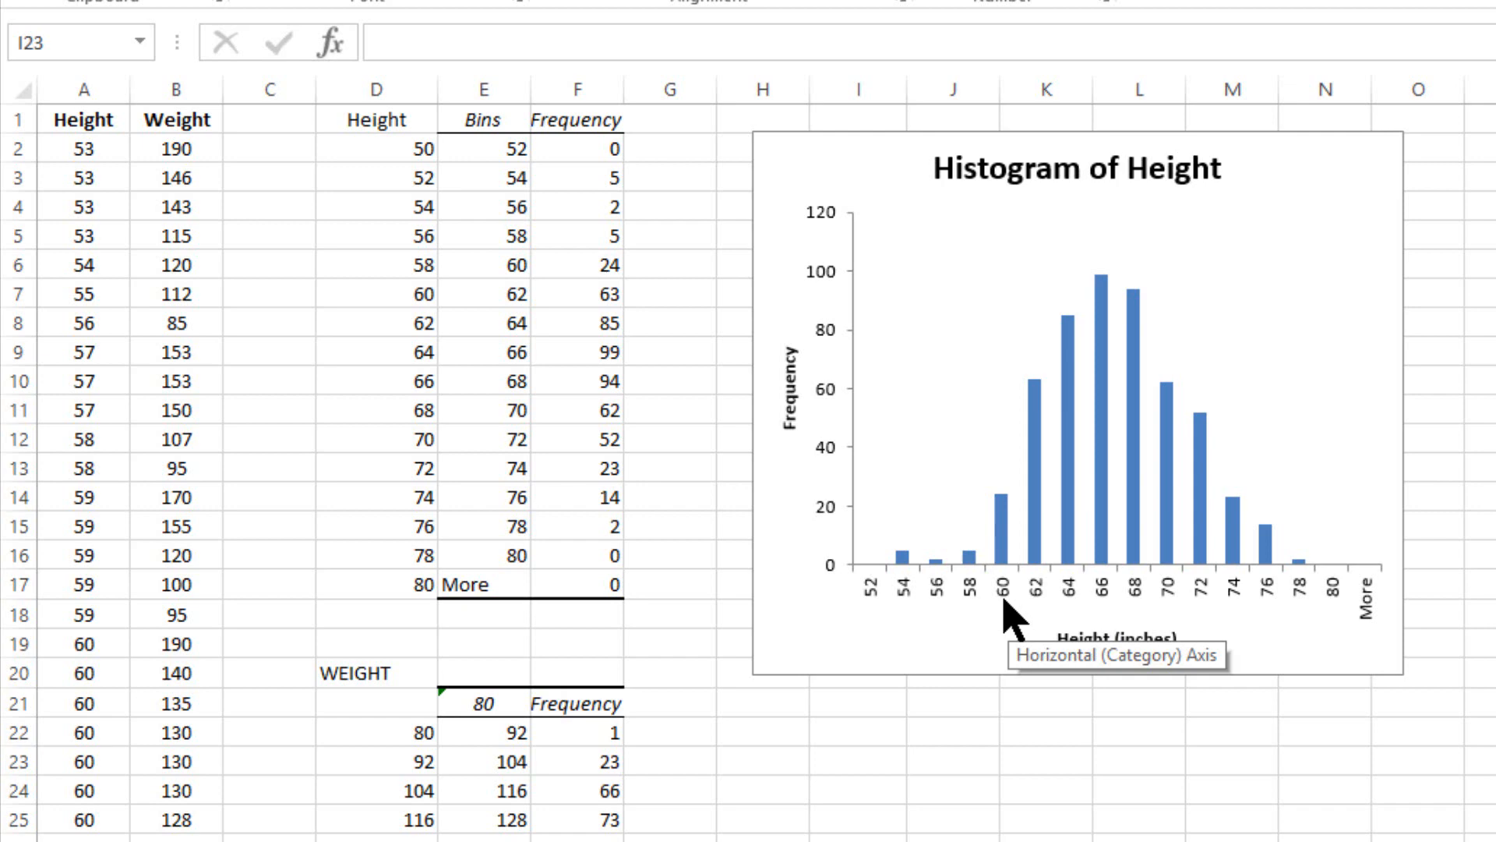
pyautogui.moveTo(1013, 695)
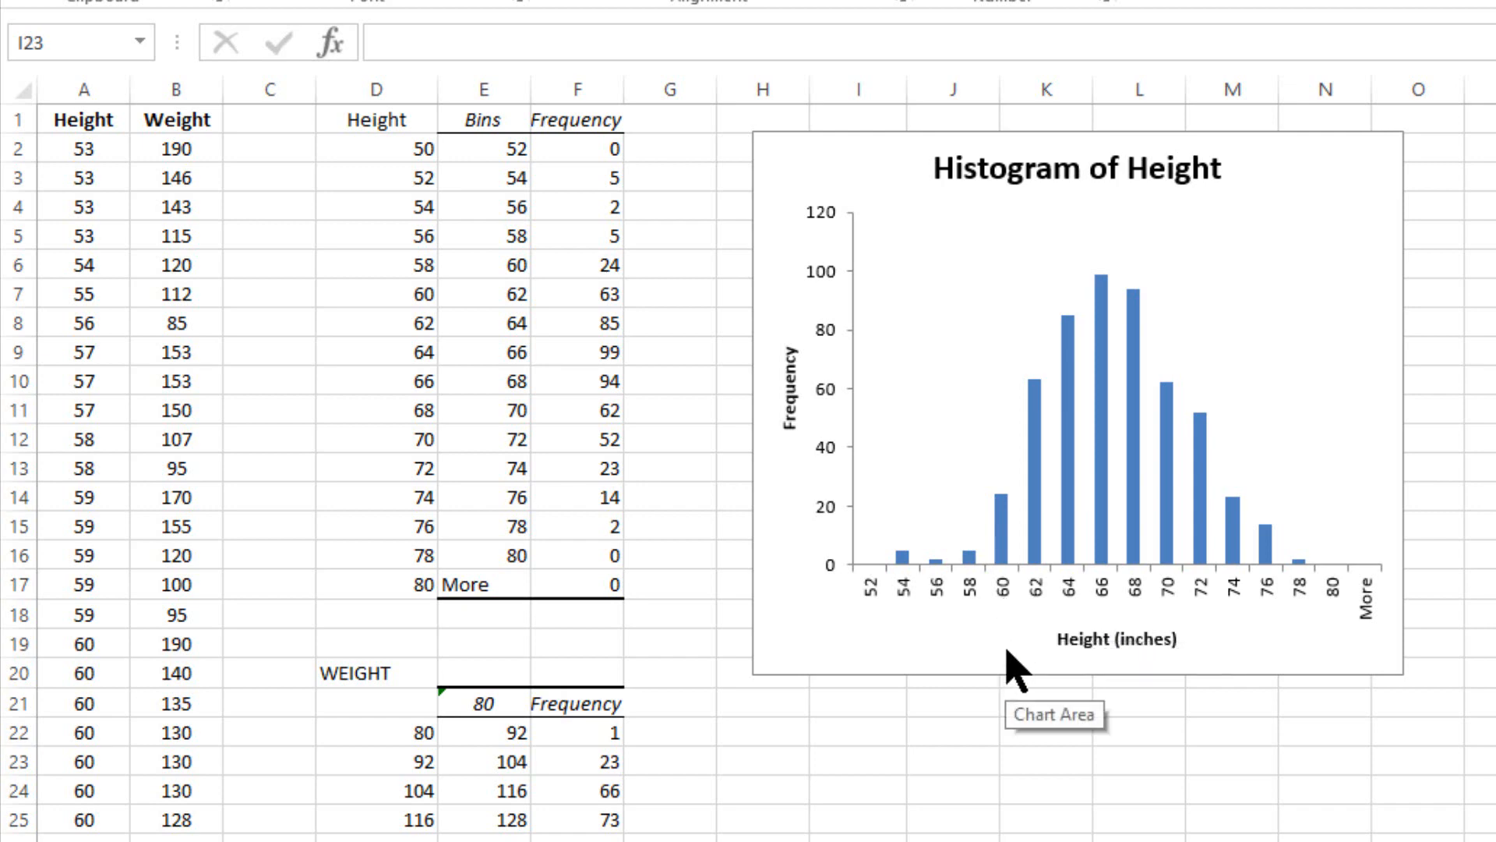
pyautogui.moveTo(1014, 642)
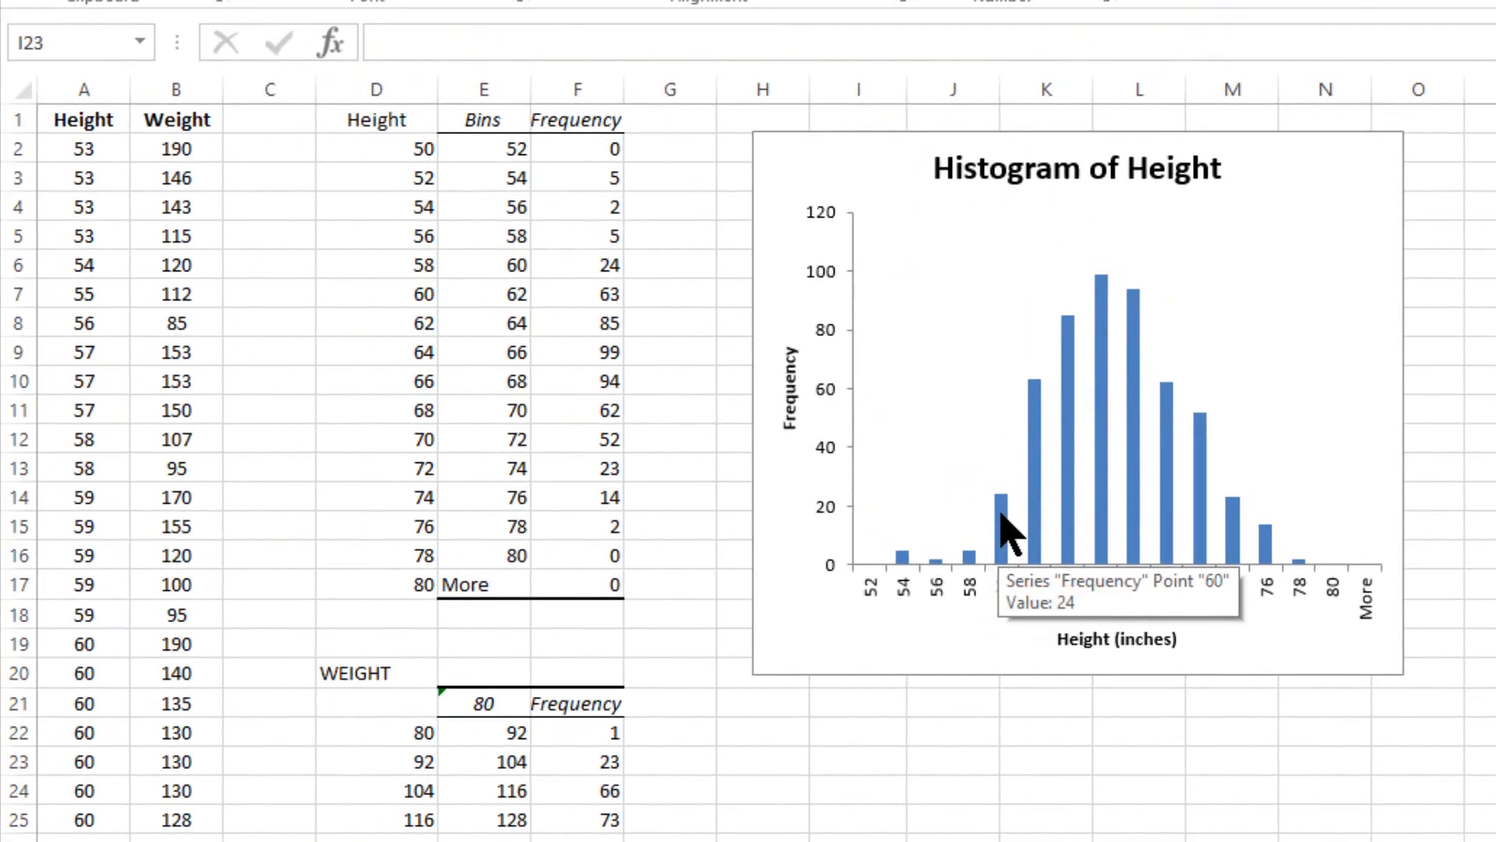
pyautogui.moveTo(651, 548)
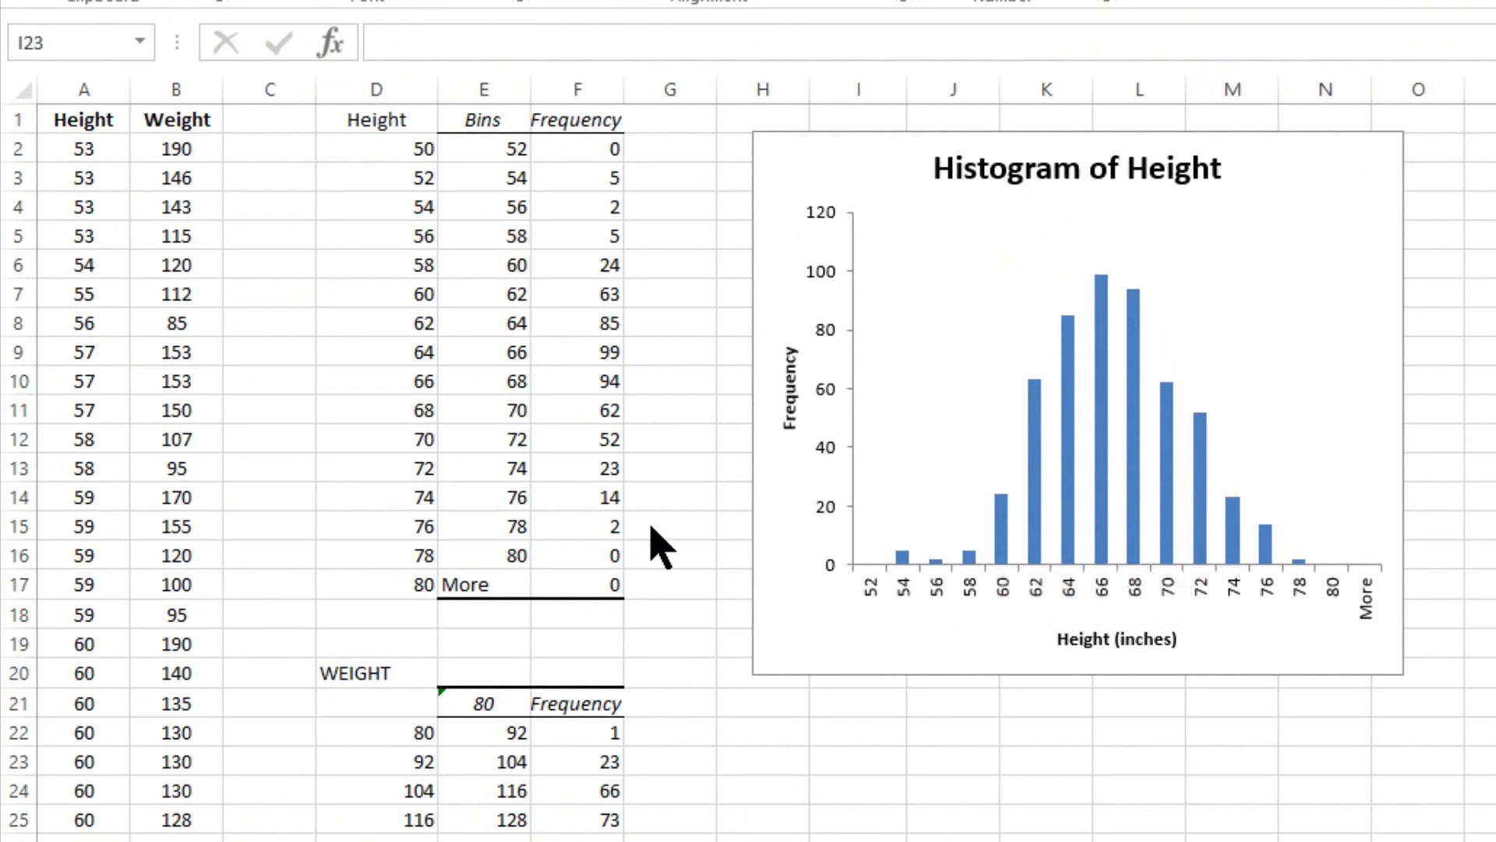
pyautogui.moveTo(640, 354)
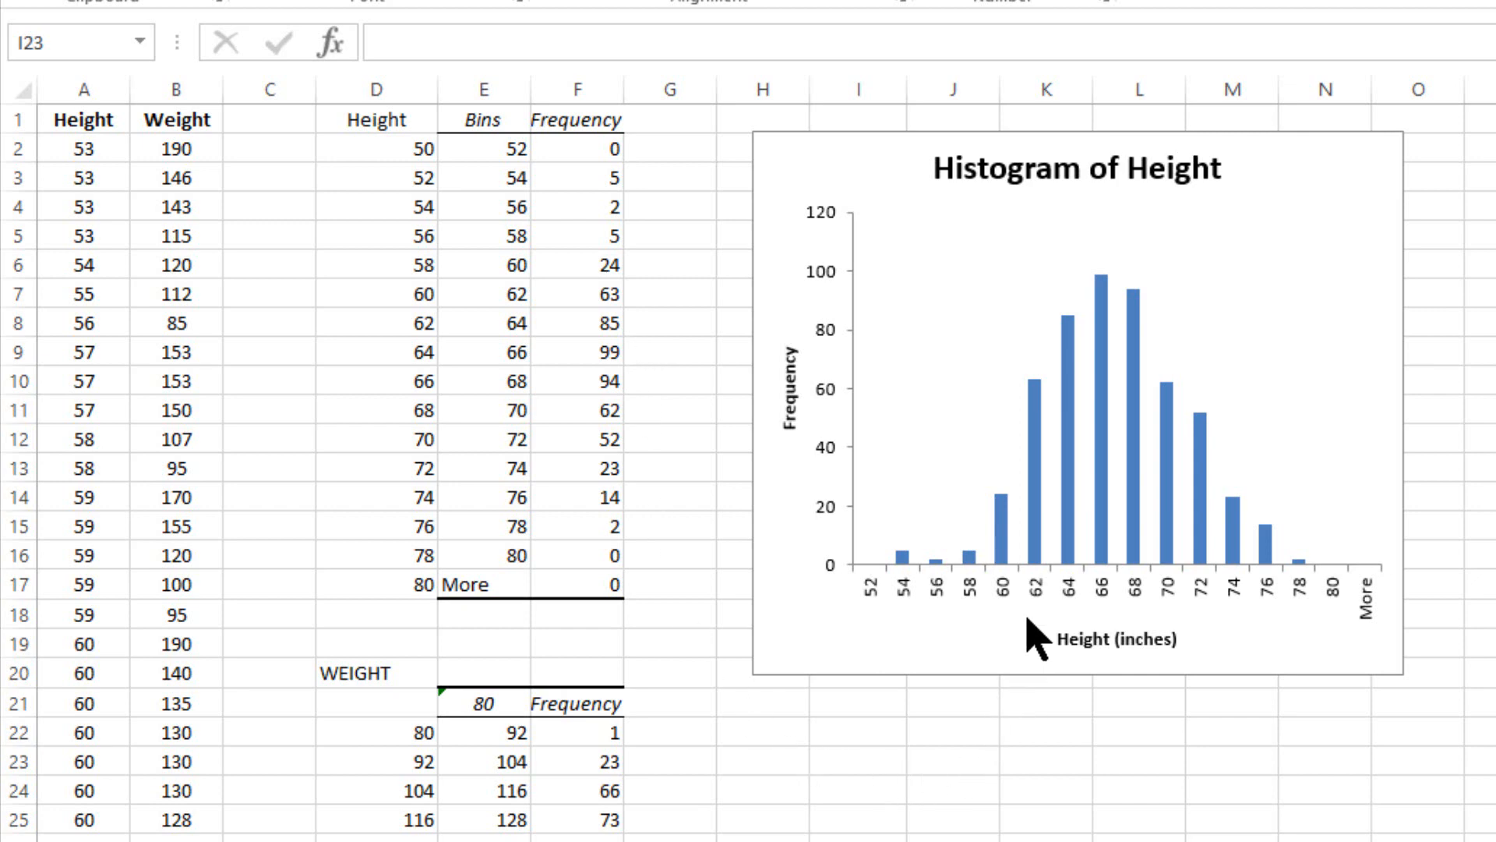
pyautogui.moveTo(1013, 527)
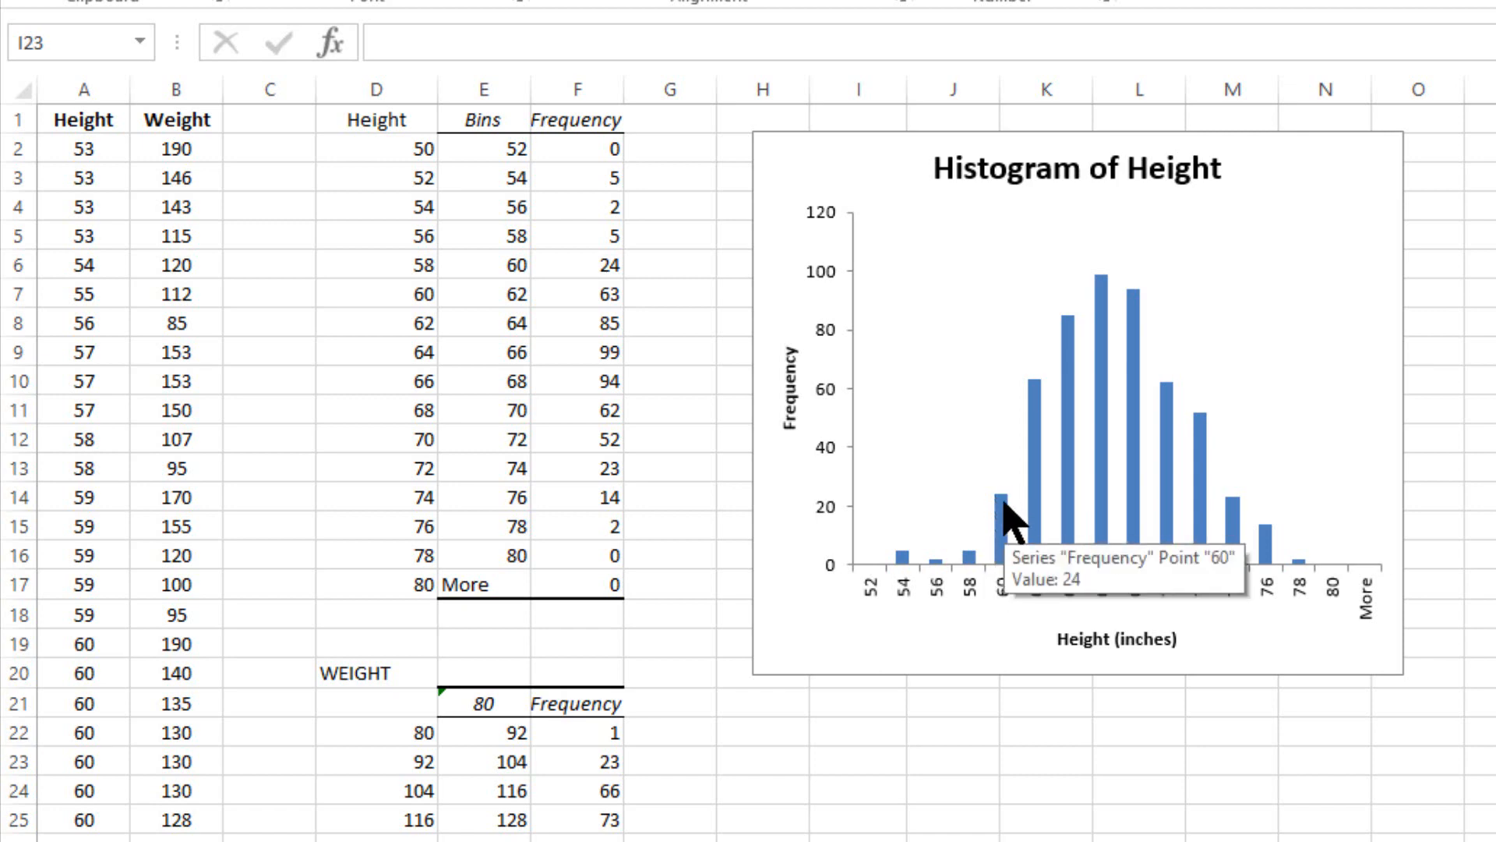
pyautogui.moveTo(1013, 557)
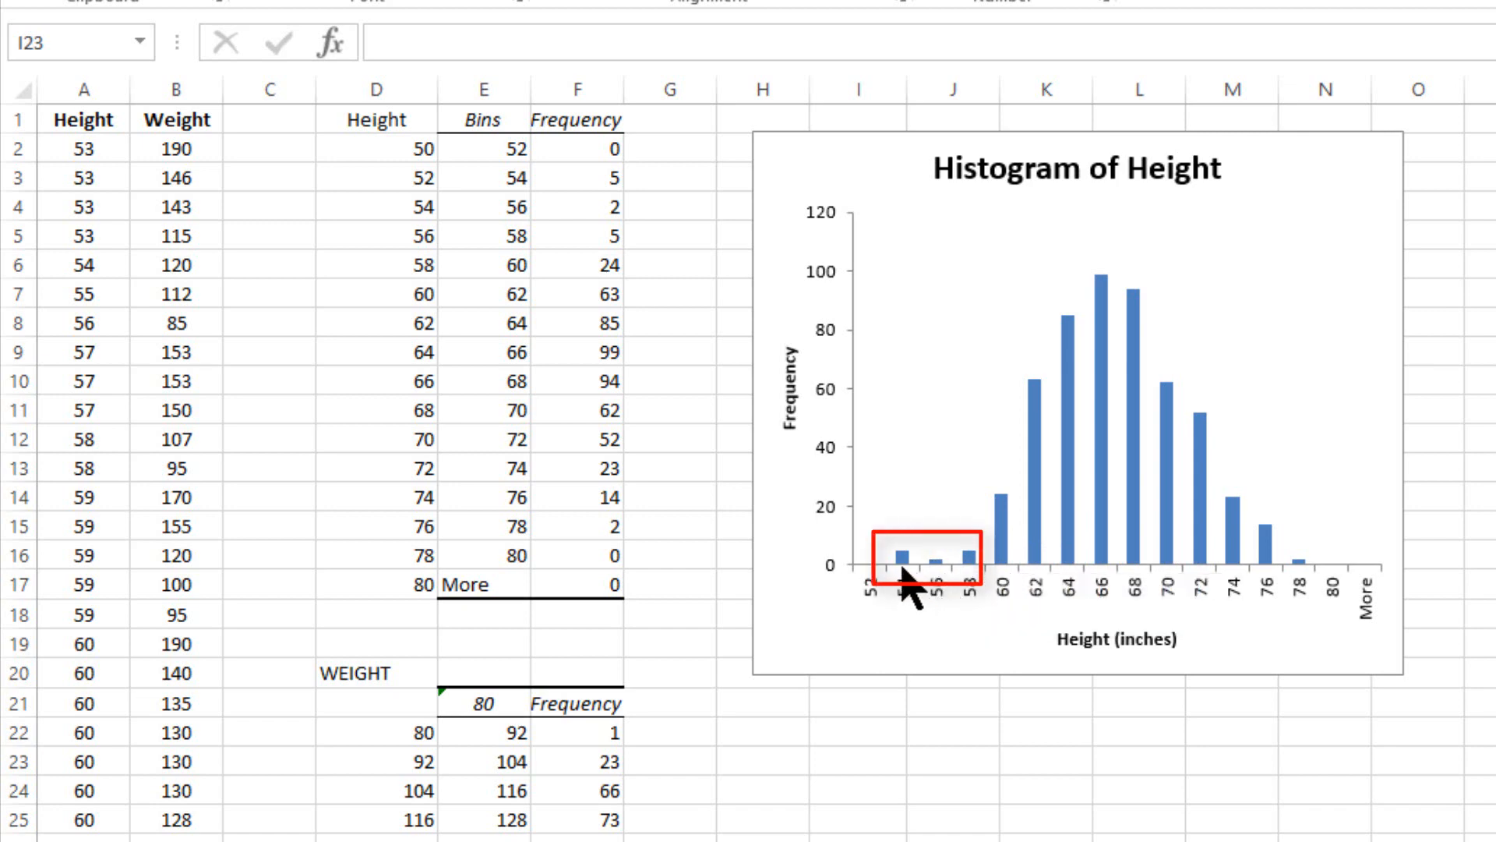
pyautogui.moveTo(904, 592)
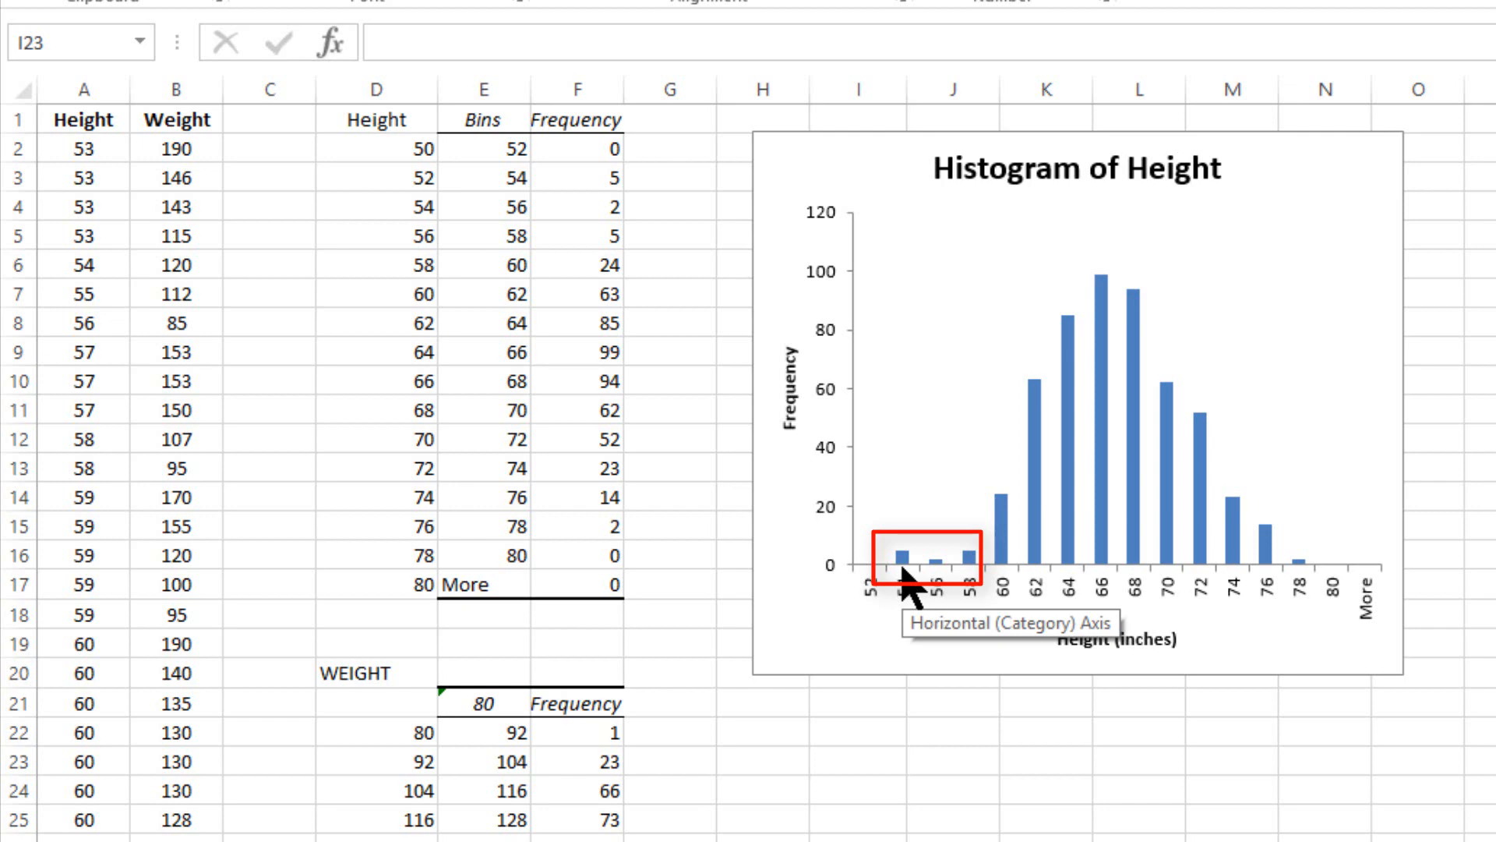
pyautogui.moveTo(646, 268)
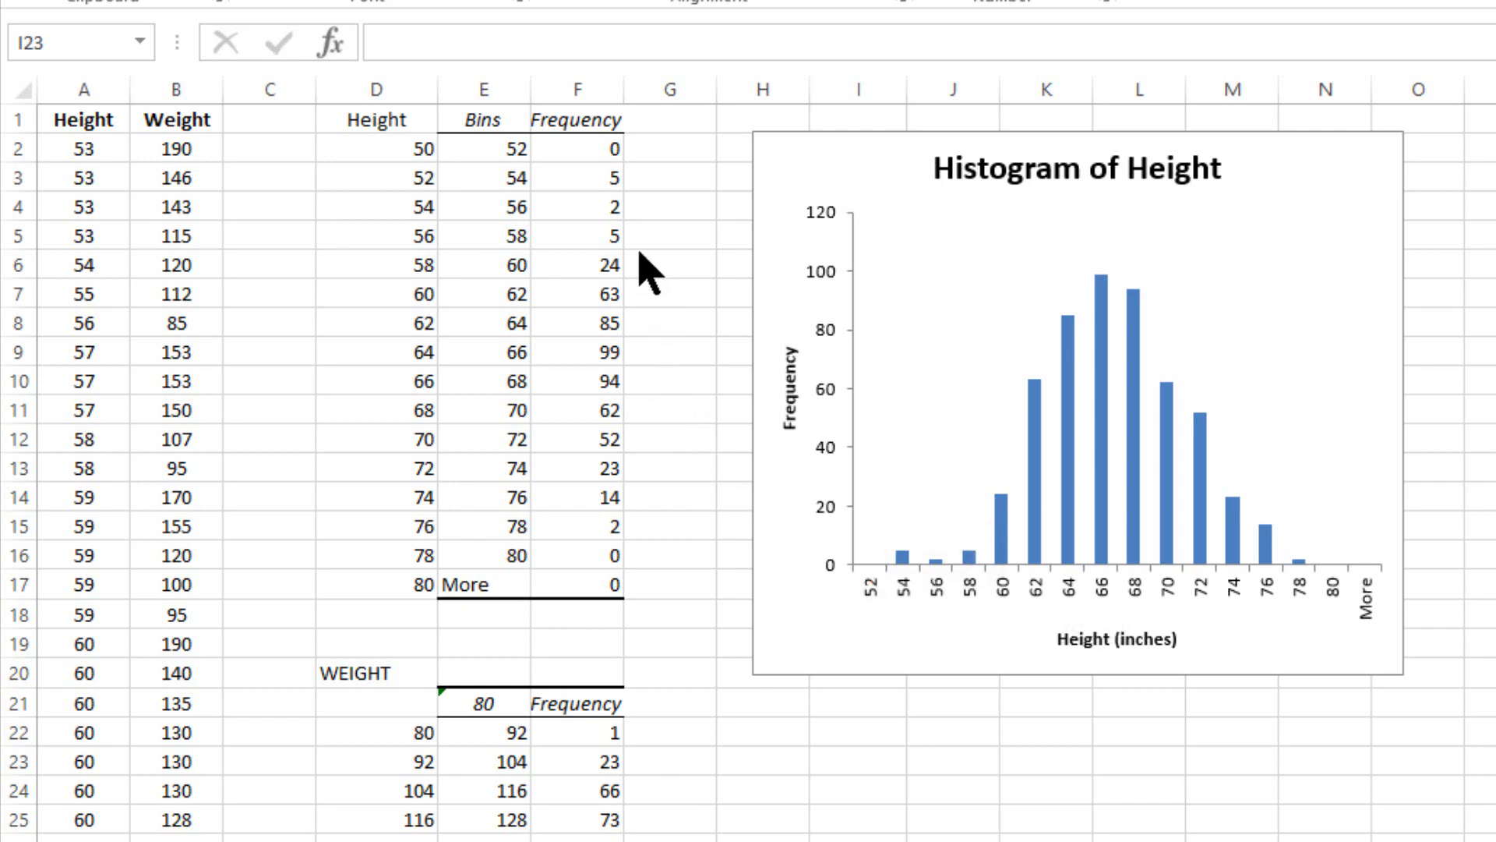
pyautogui.moveTo(664, 242)
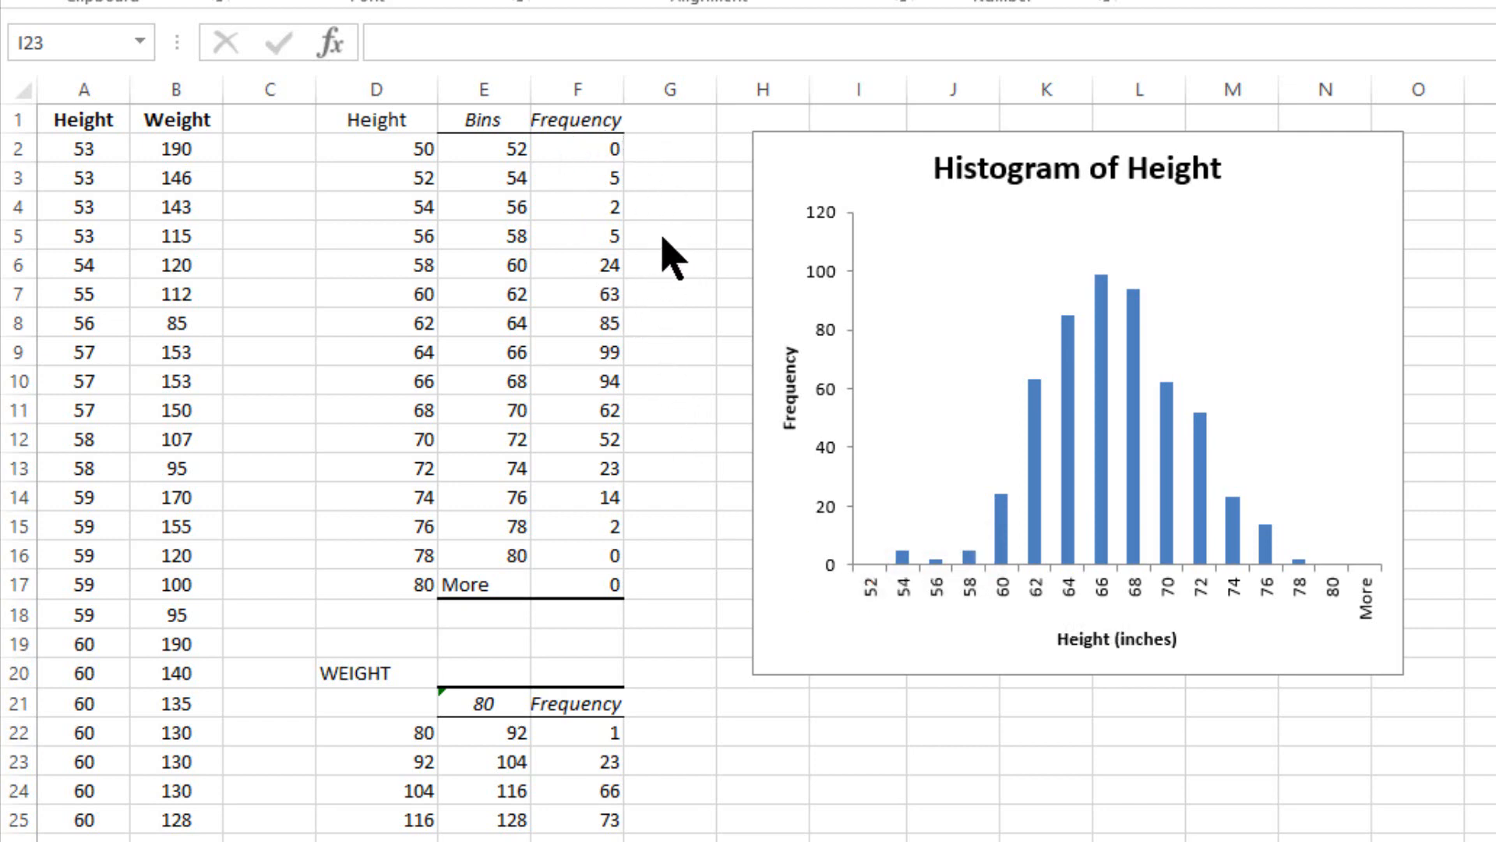
pyautogui.moveTo(618, 310)
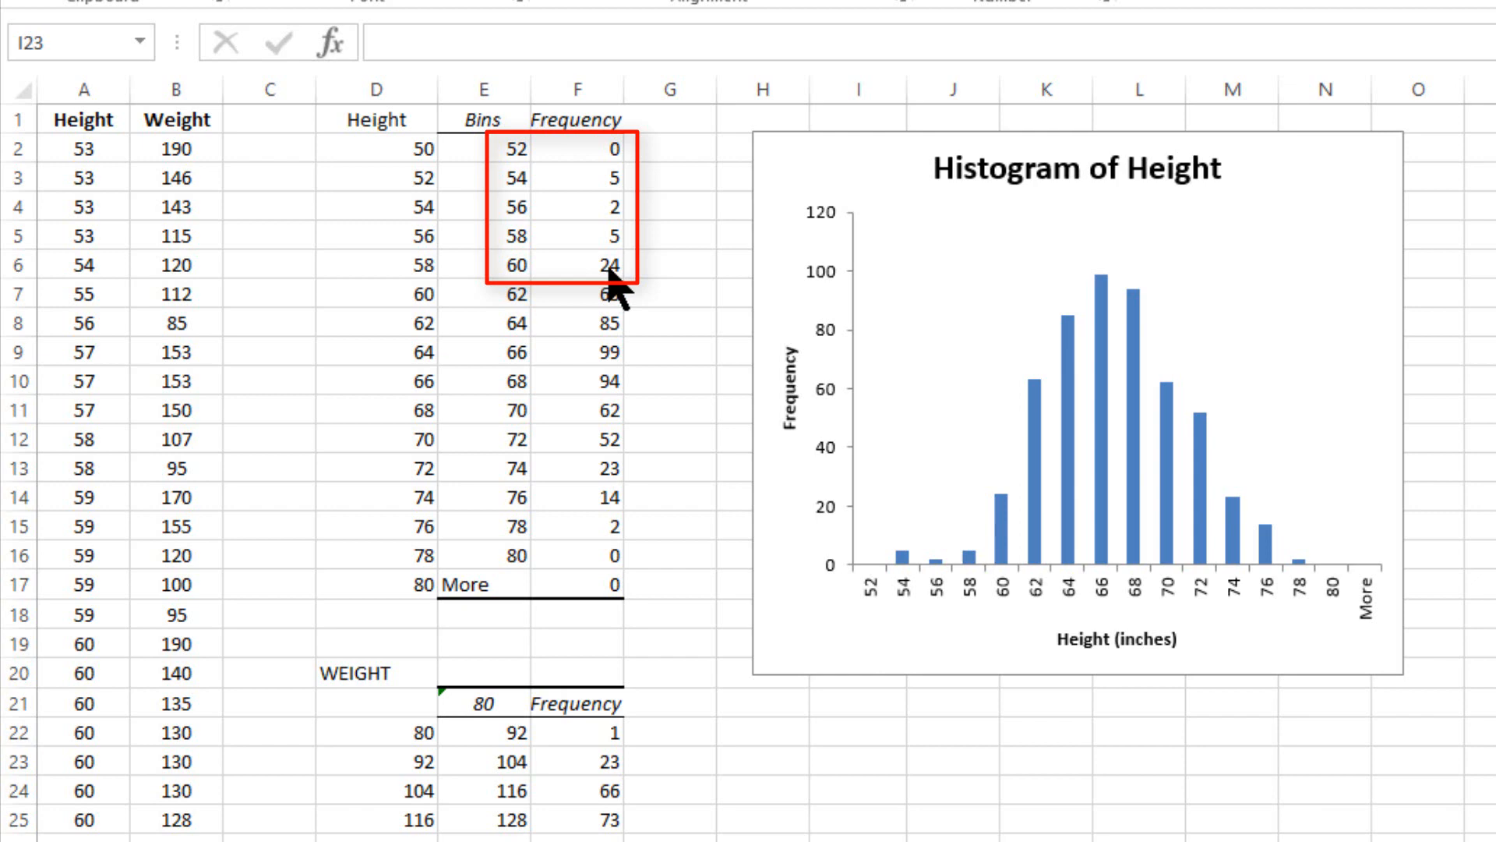
pyautogui.moveTo(626, 234)
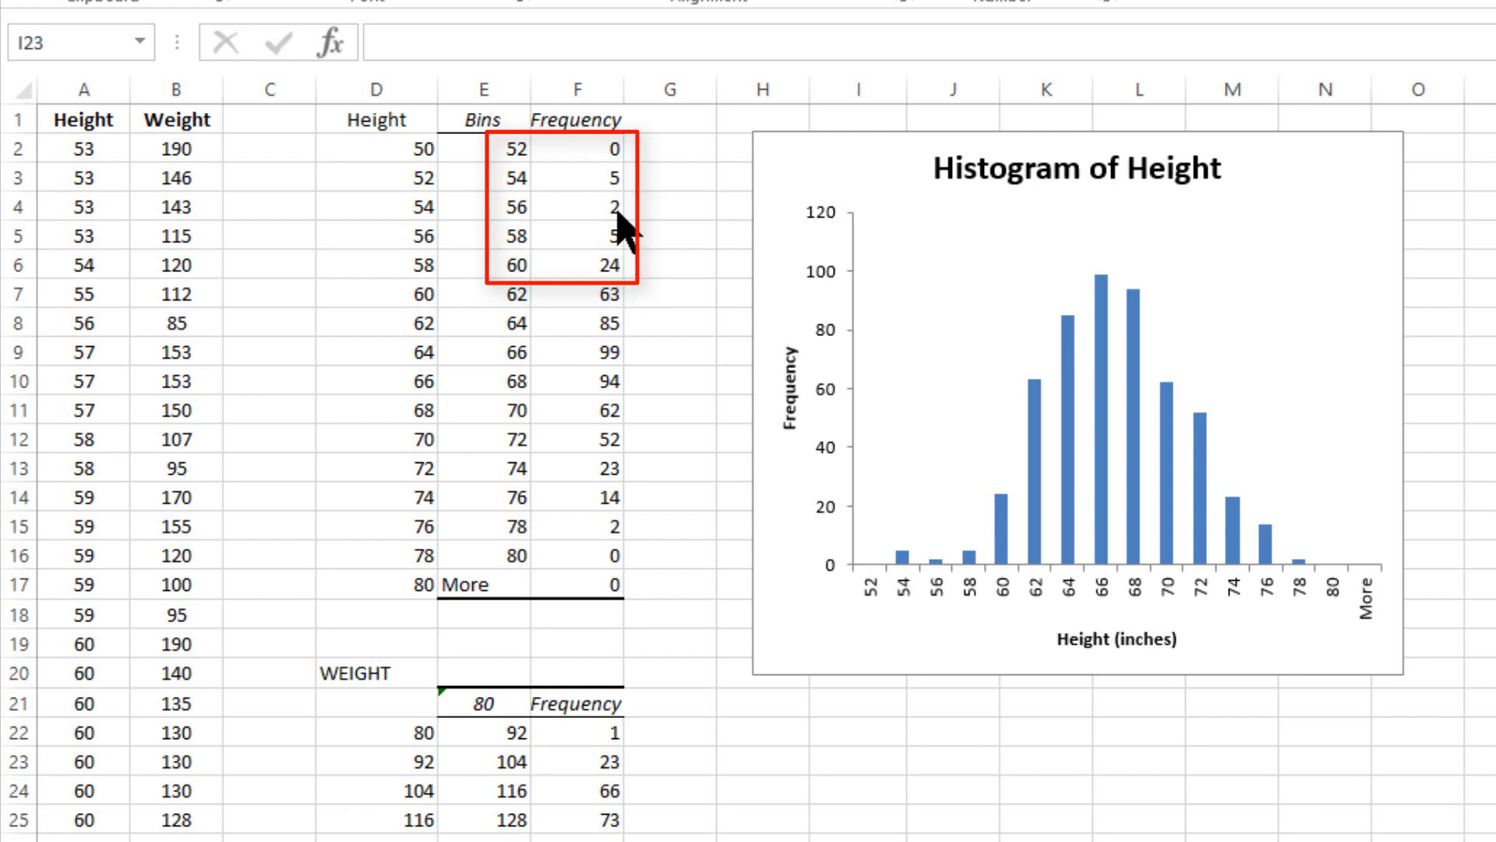
pyautogui.moveTo(676, 218)
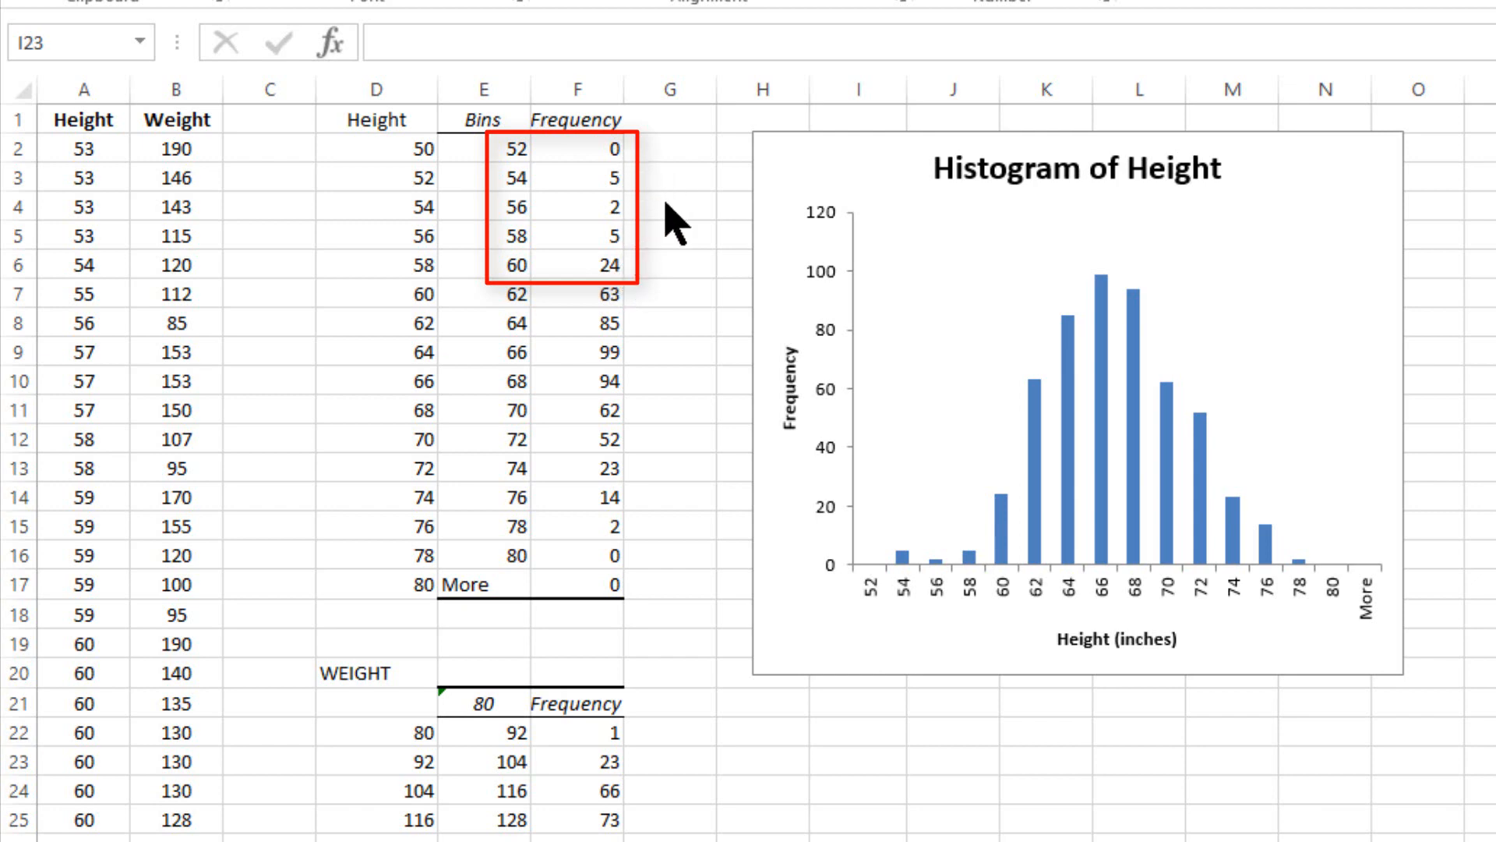
pyautogui.moveTo(620, 296)
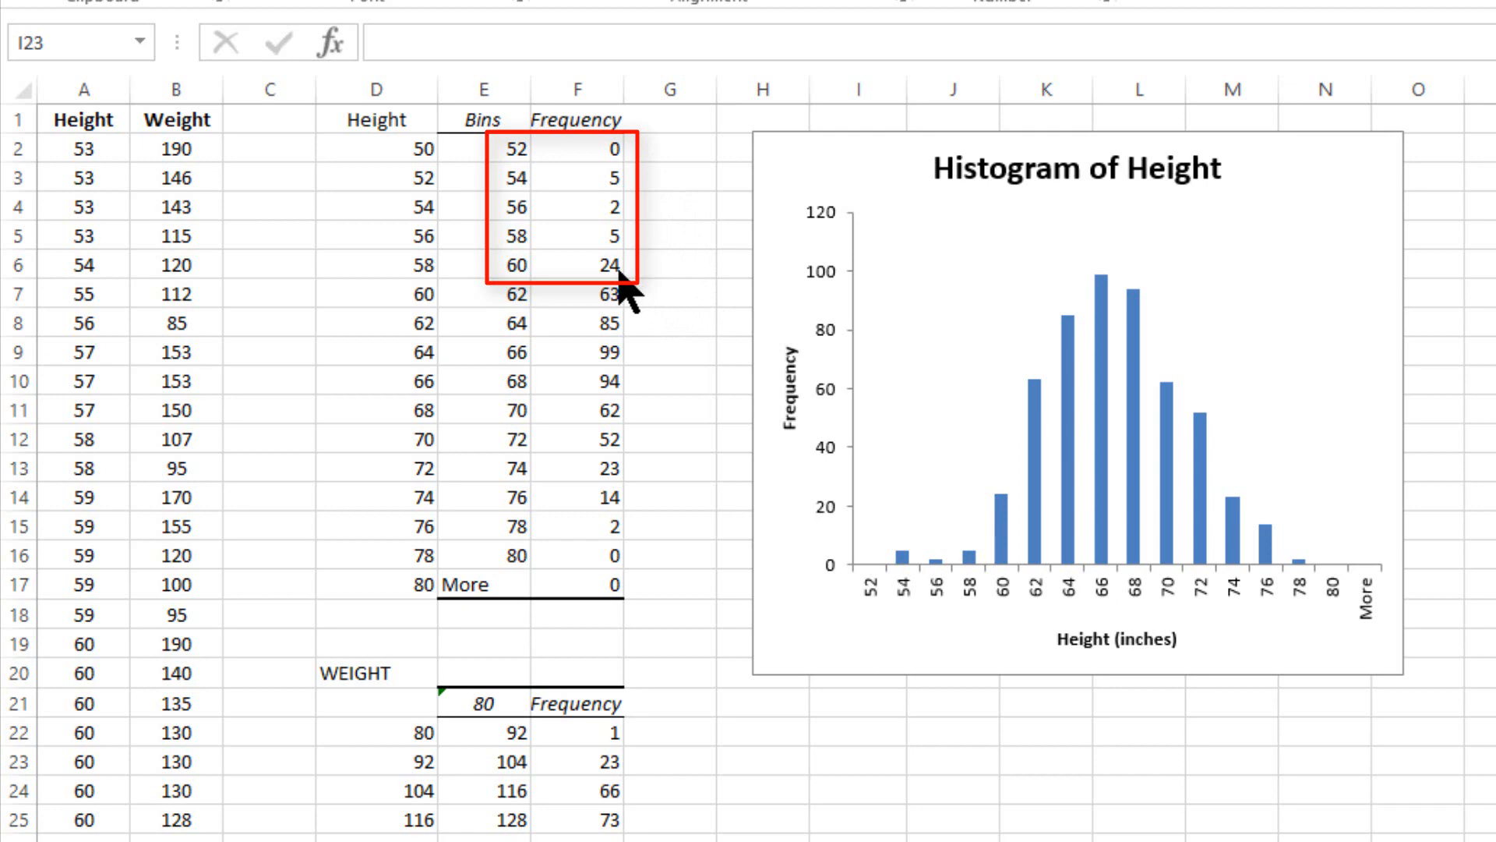
pyautogui.moveTo(636, 248)
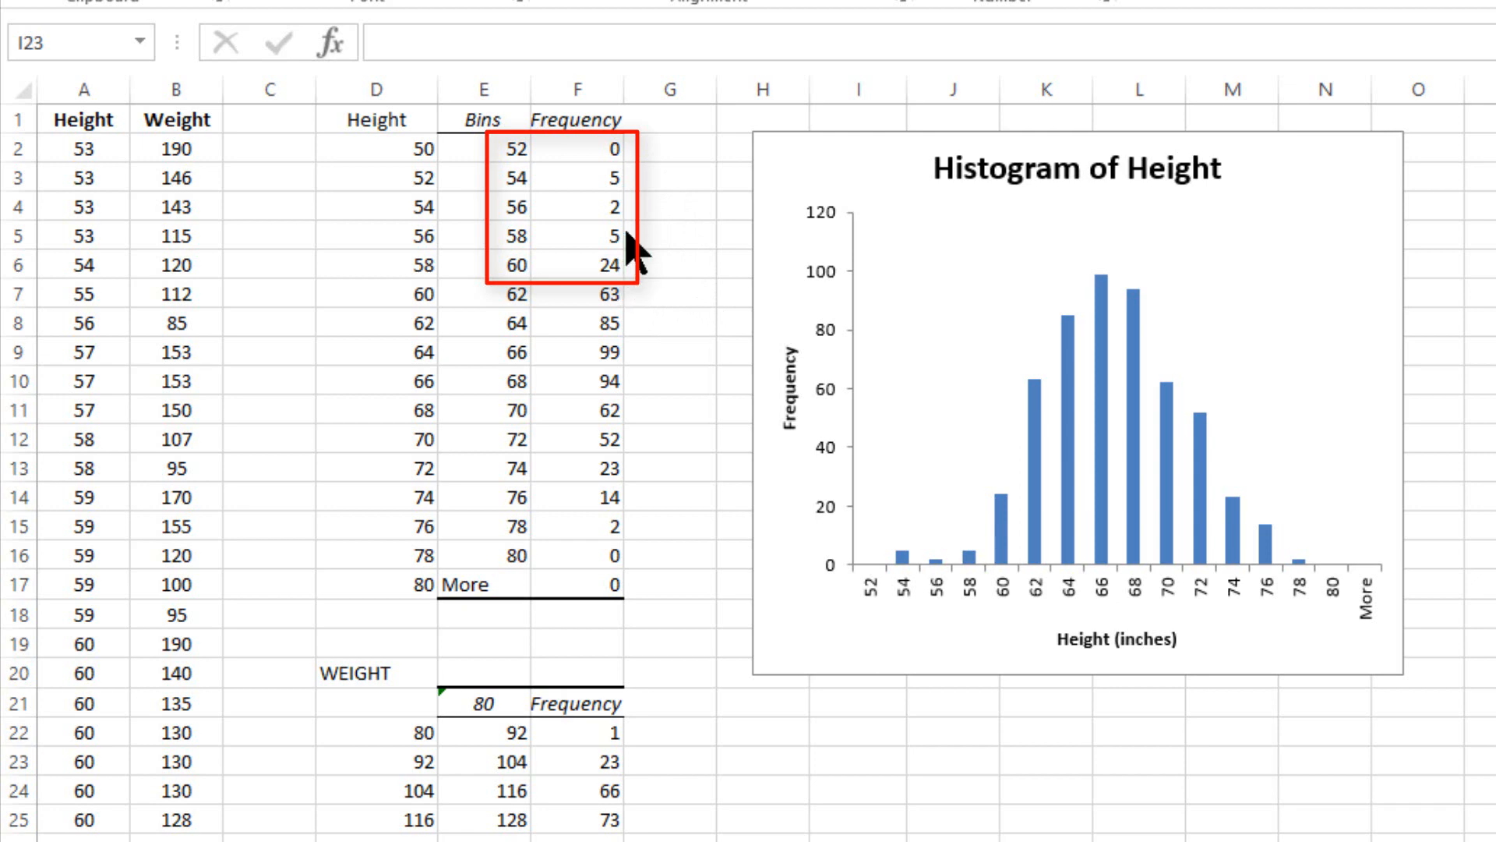
pyautogui.moveTo(629, 226)
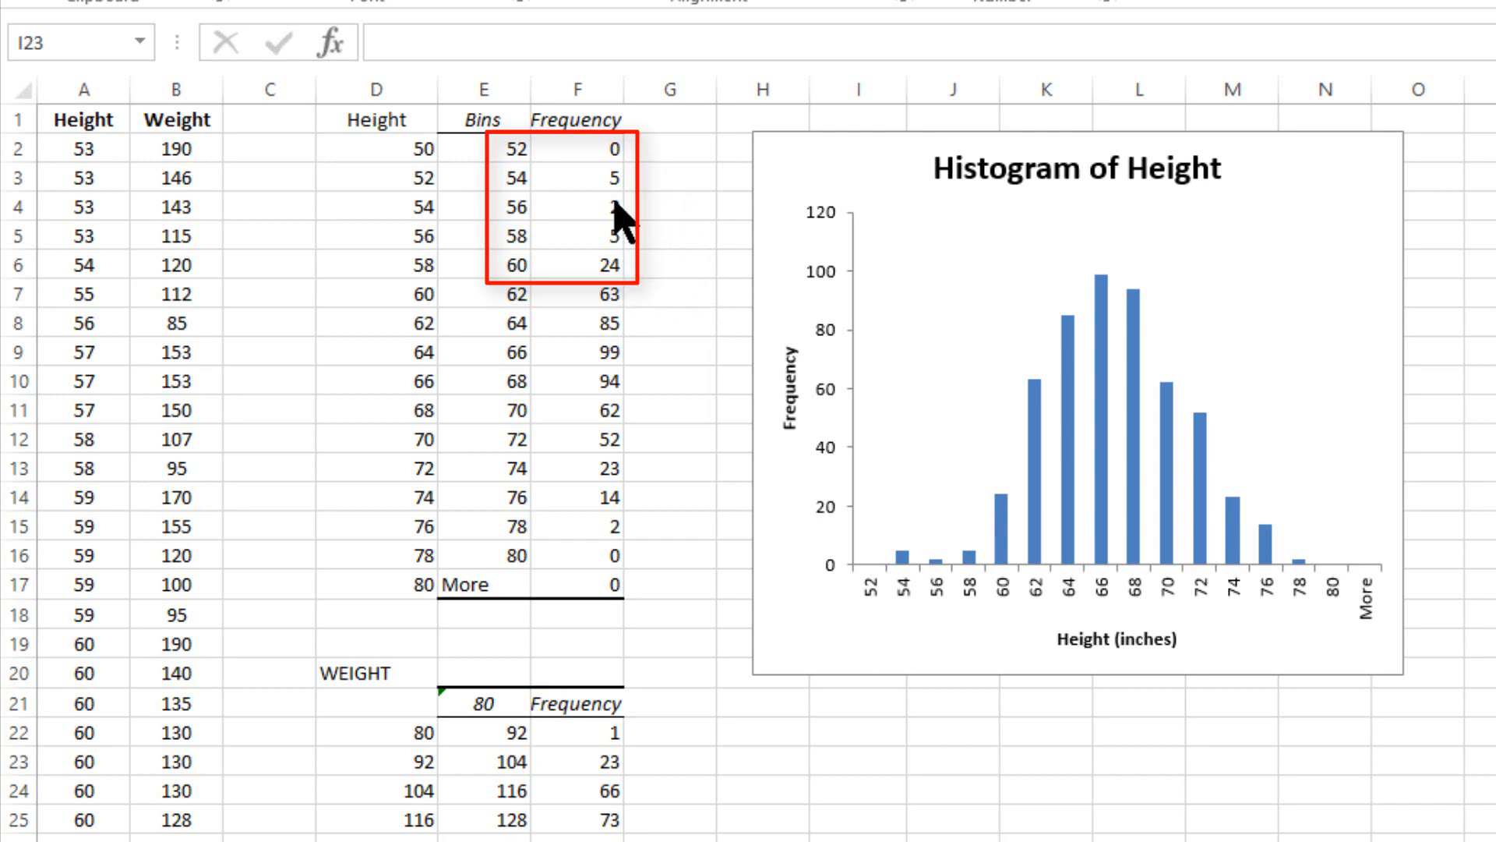
pyautogui.moveTo(631, 205)
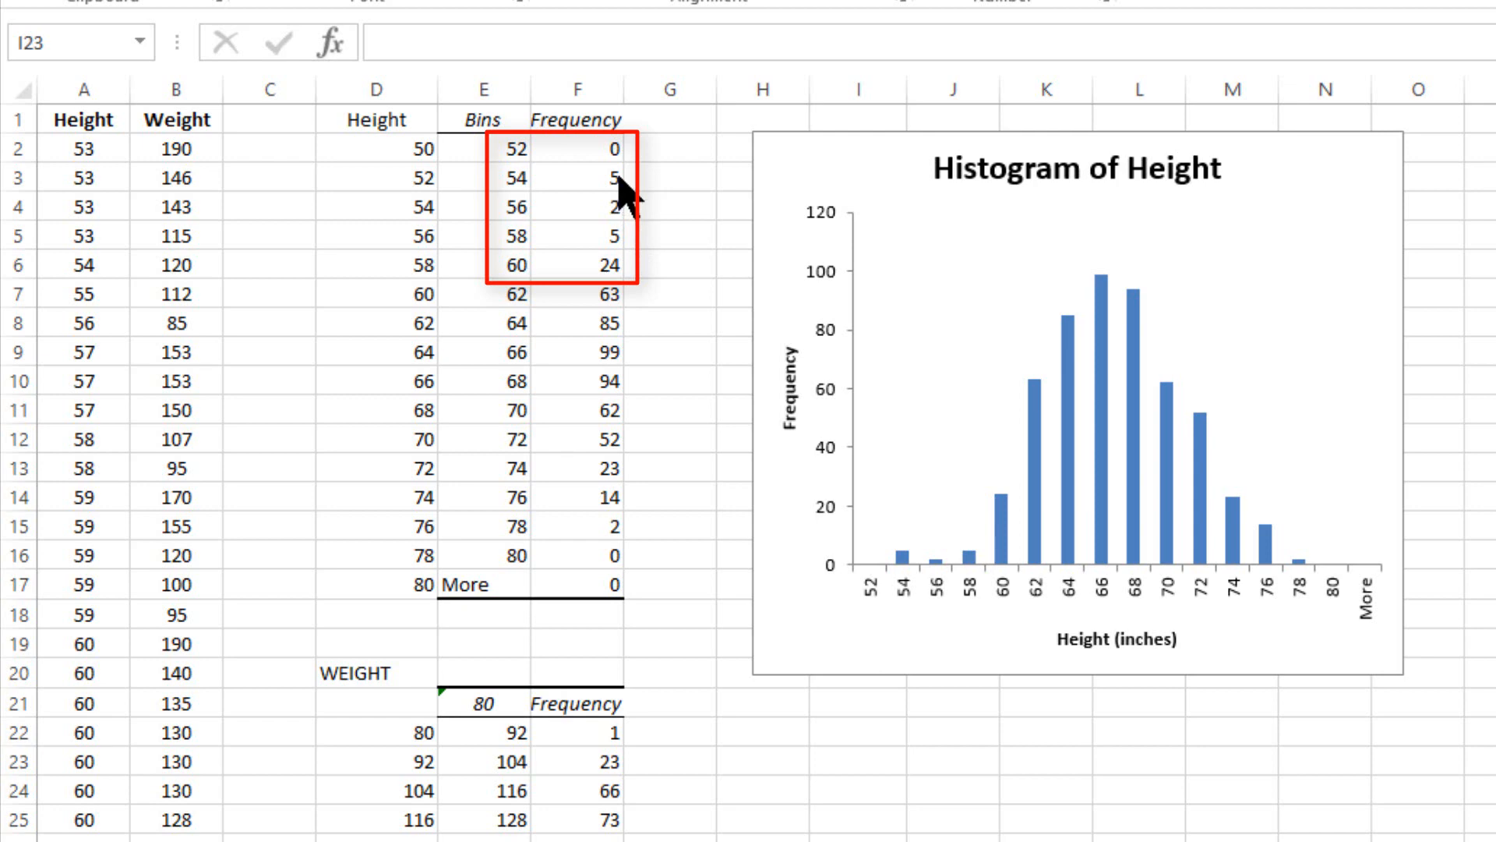
pyautogui.moveTo(872, 776)
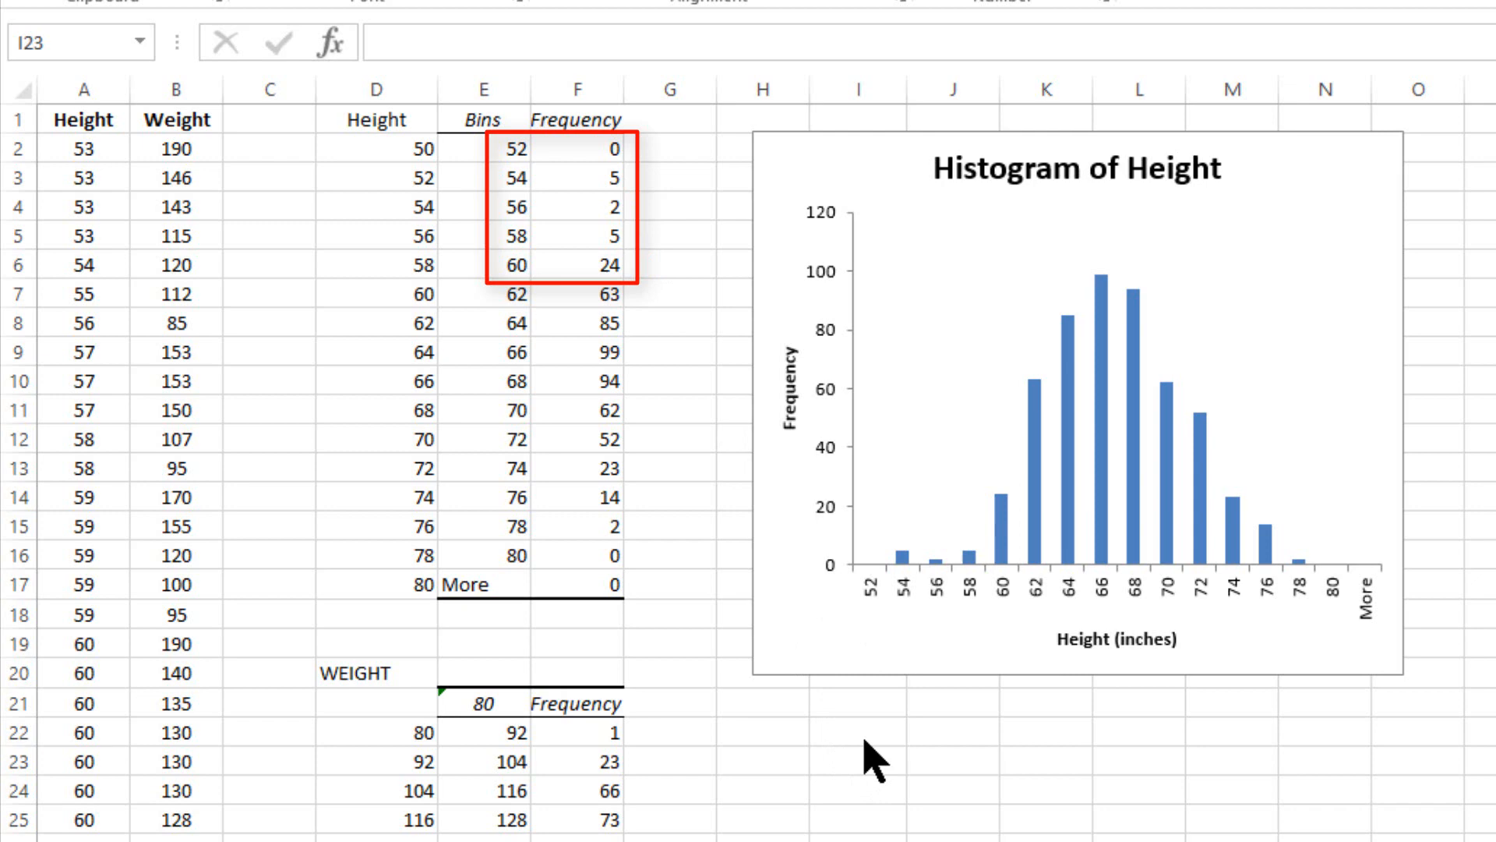
# Step: Enter the 24/5 relative-standing value in an empty cell beside the histogram
pyautogui.click(858, 756)
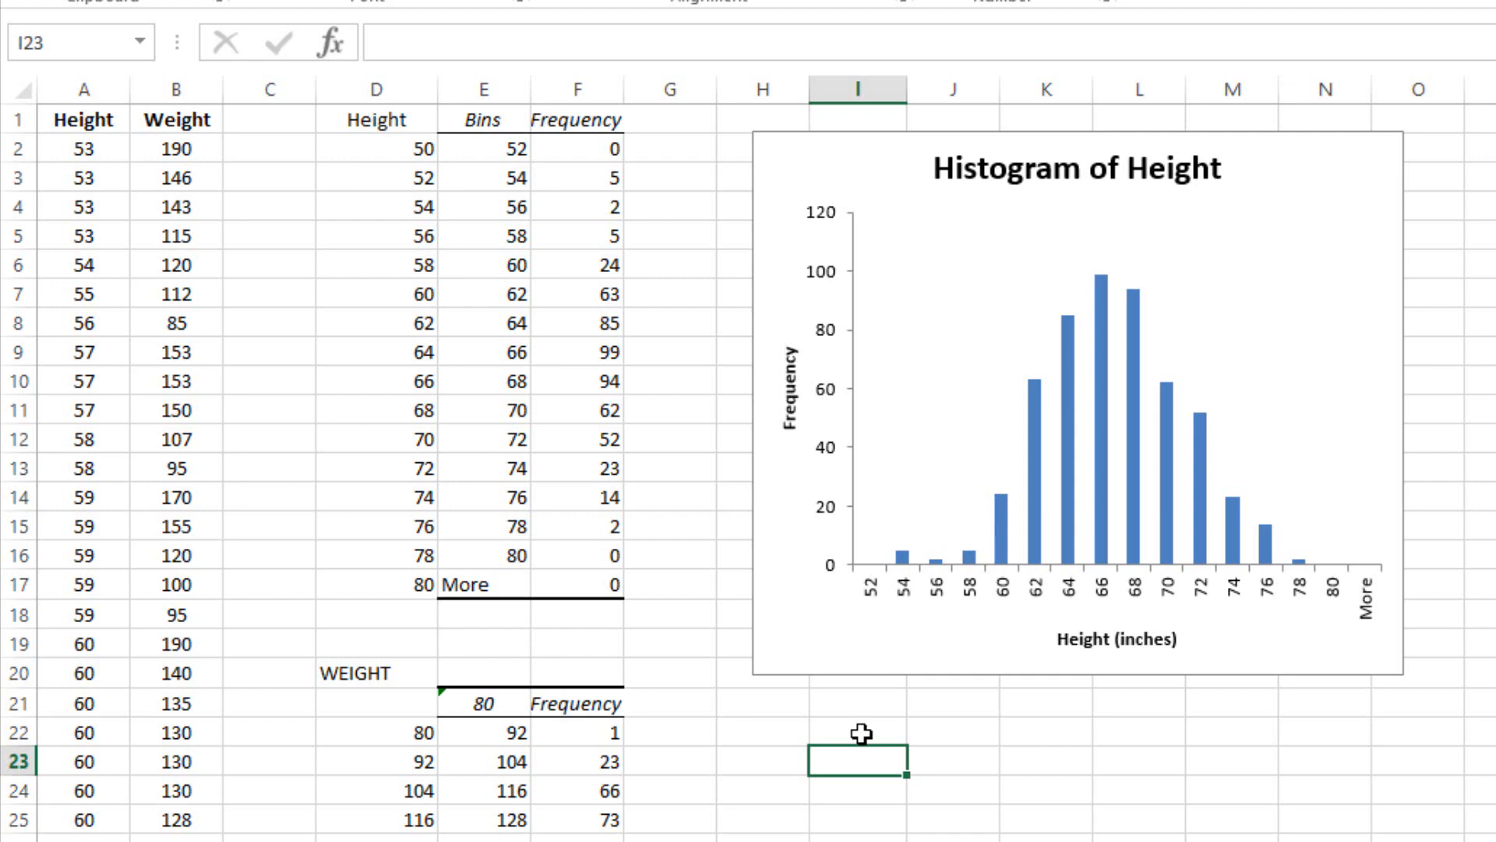
pyautogui.click(857, 732)
pyautogui.write('=')
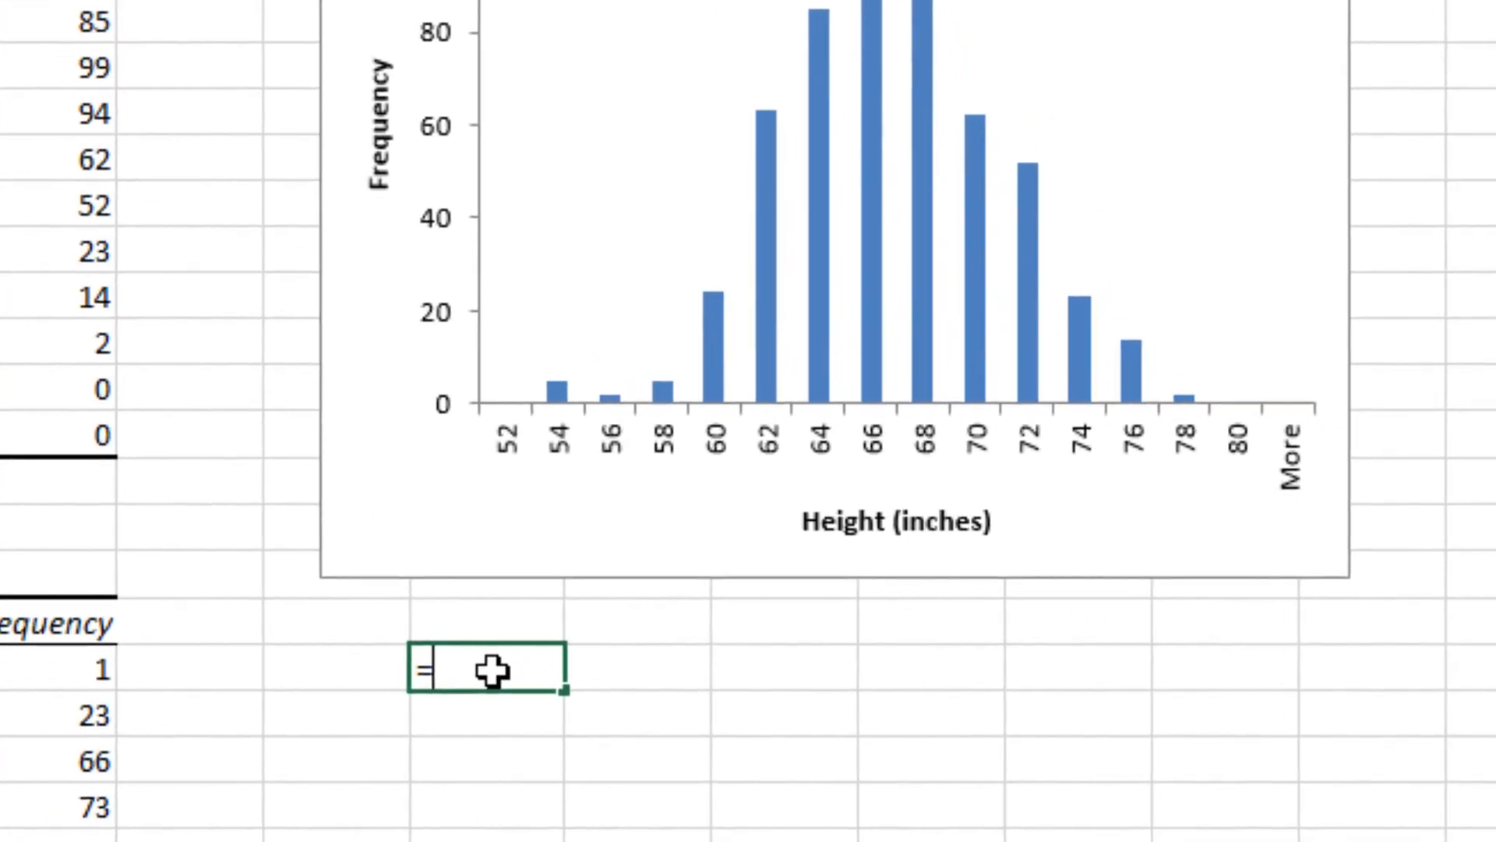
pyautogui.write('2')
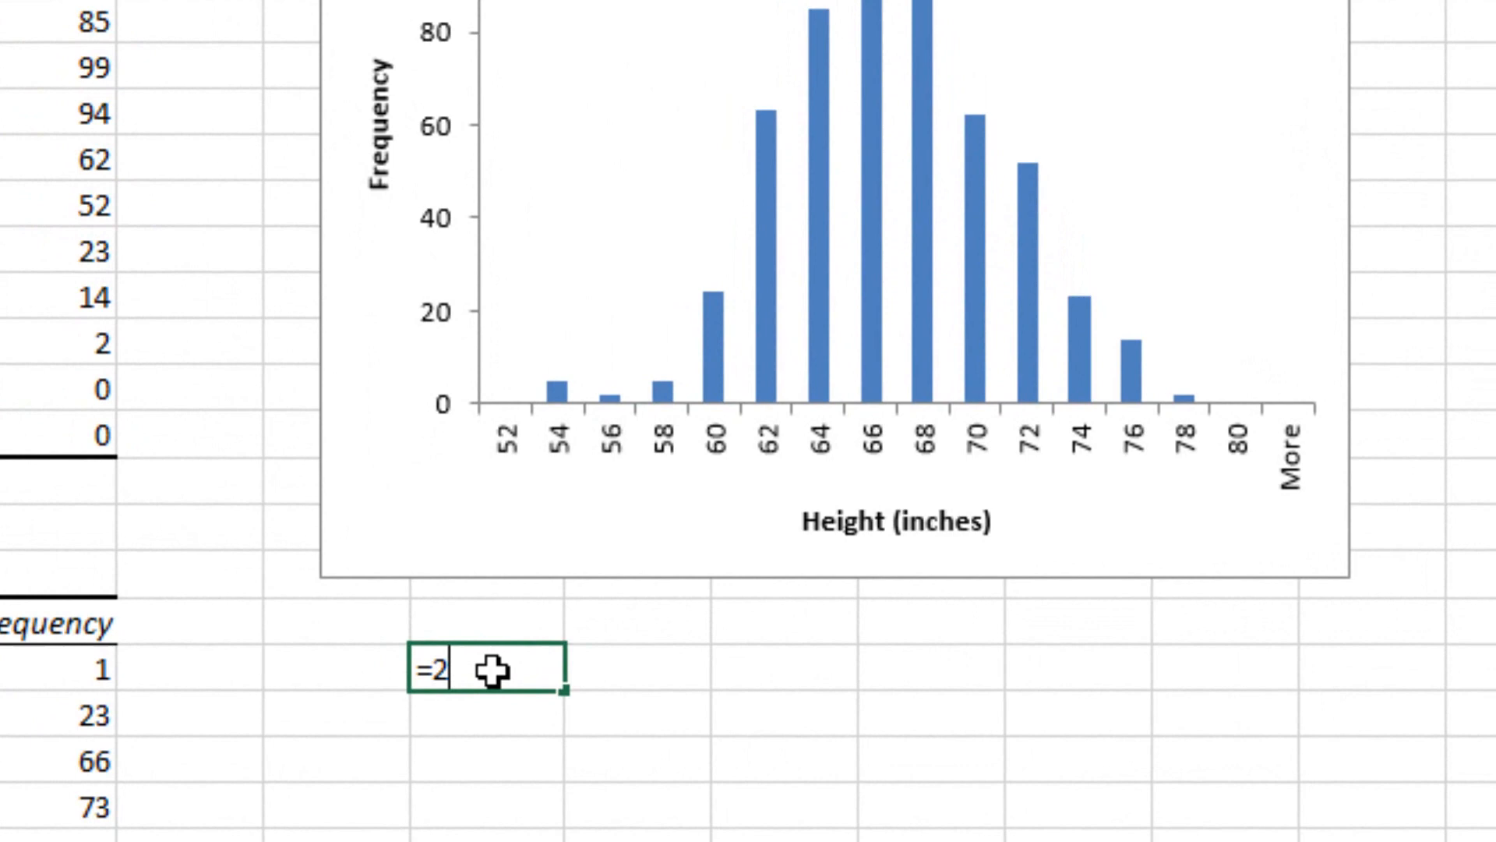
pyautogui.write('4/')
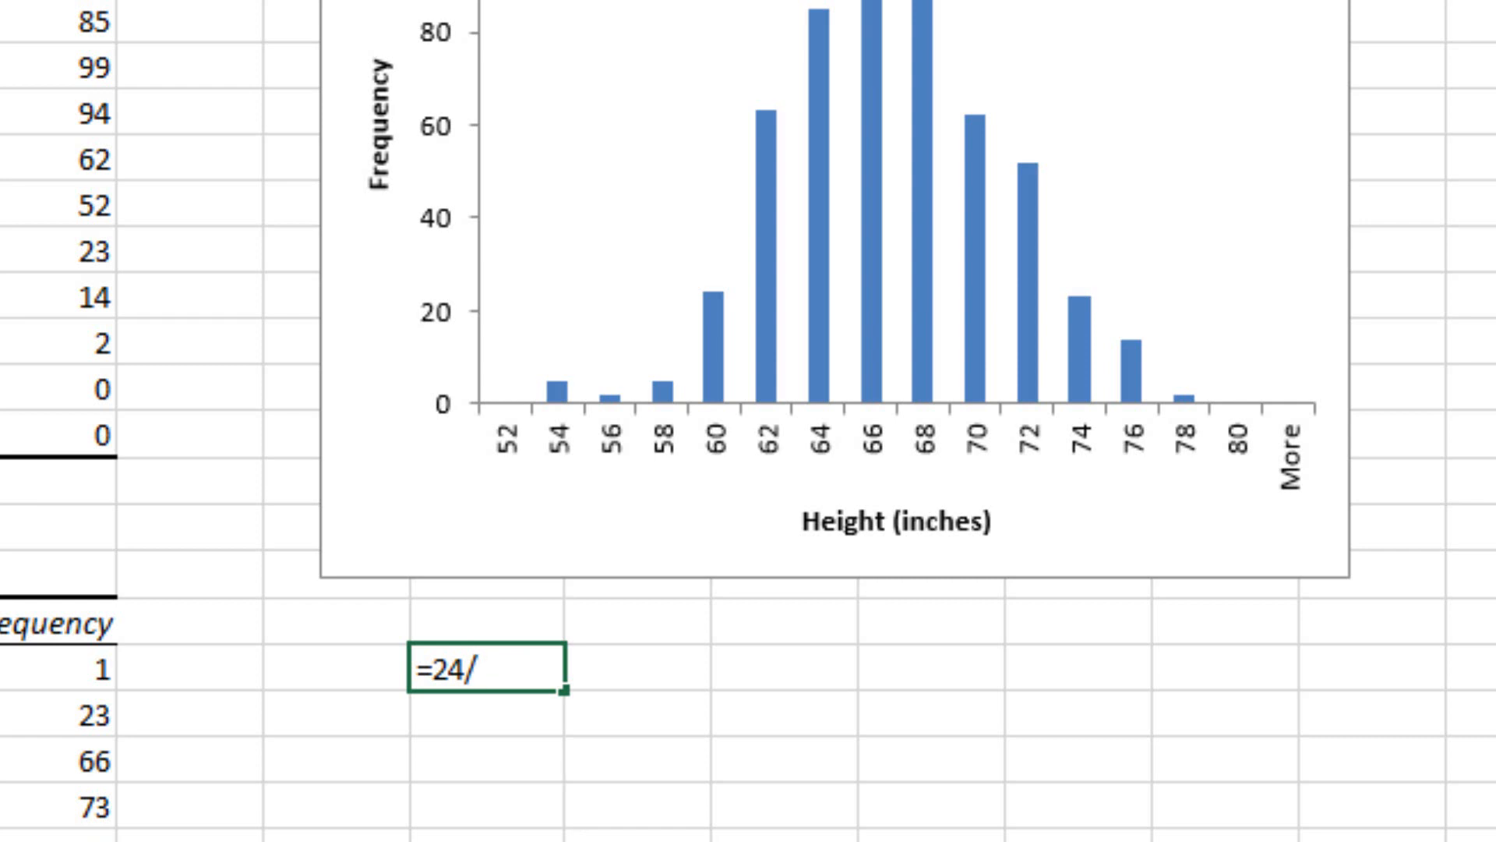
pyautogui.write('5')
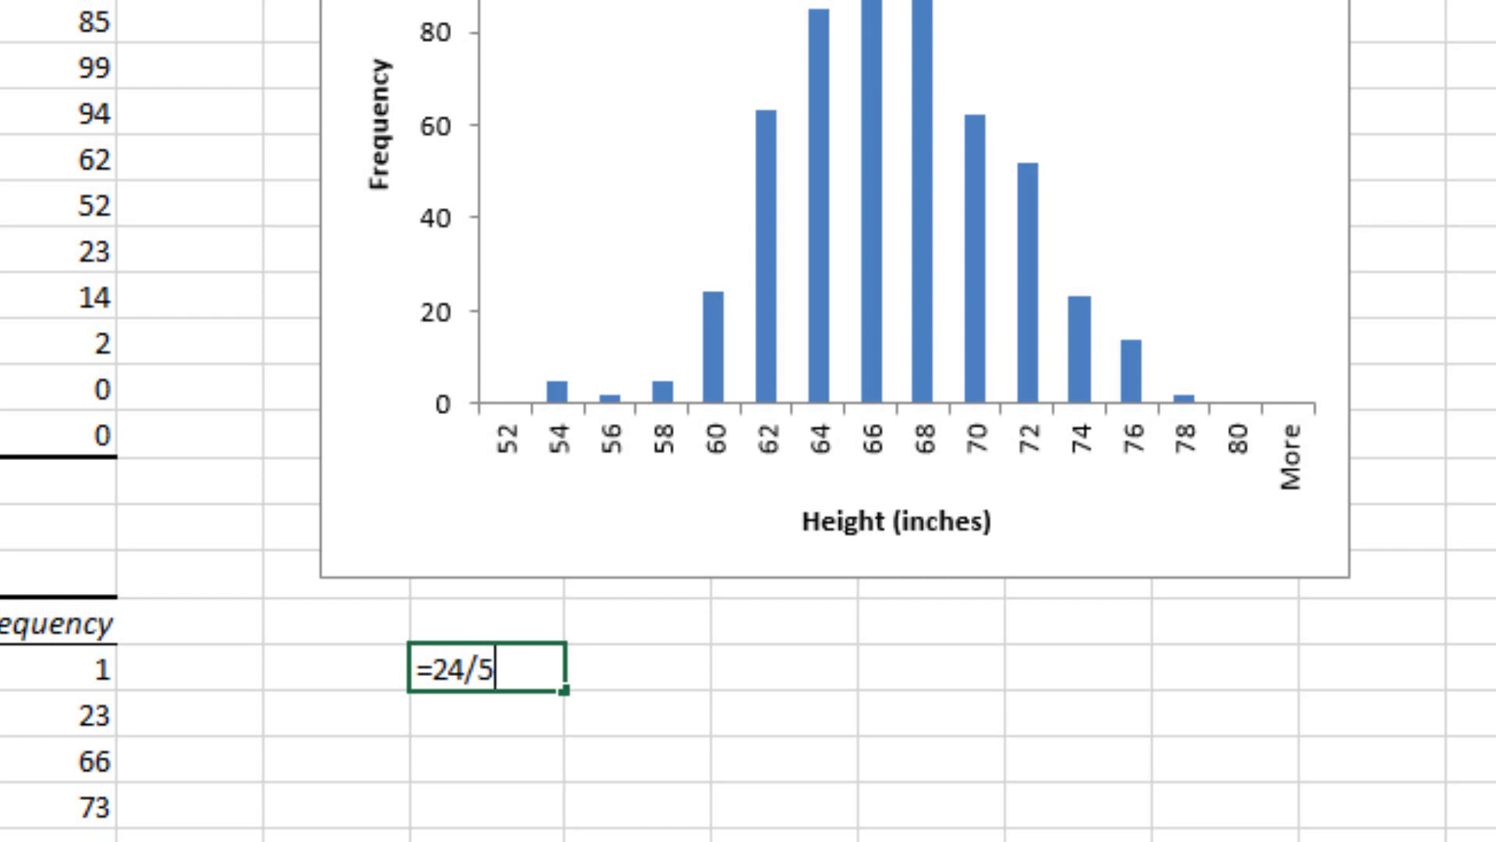
pyautogui.press('Enter')
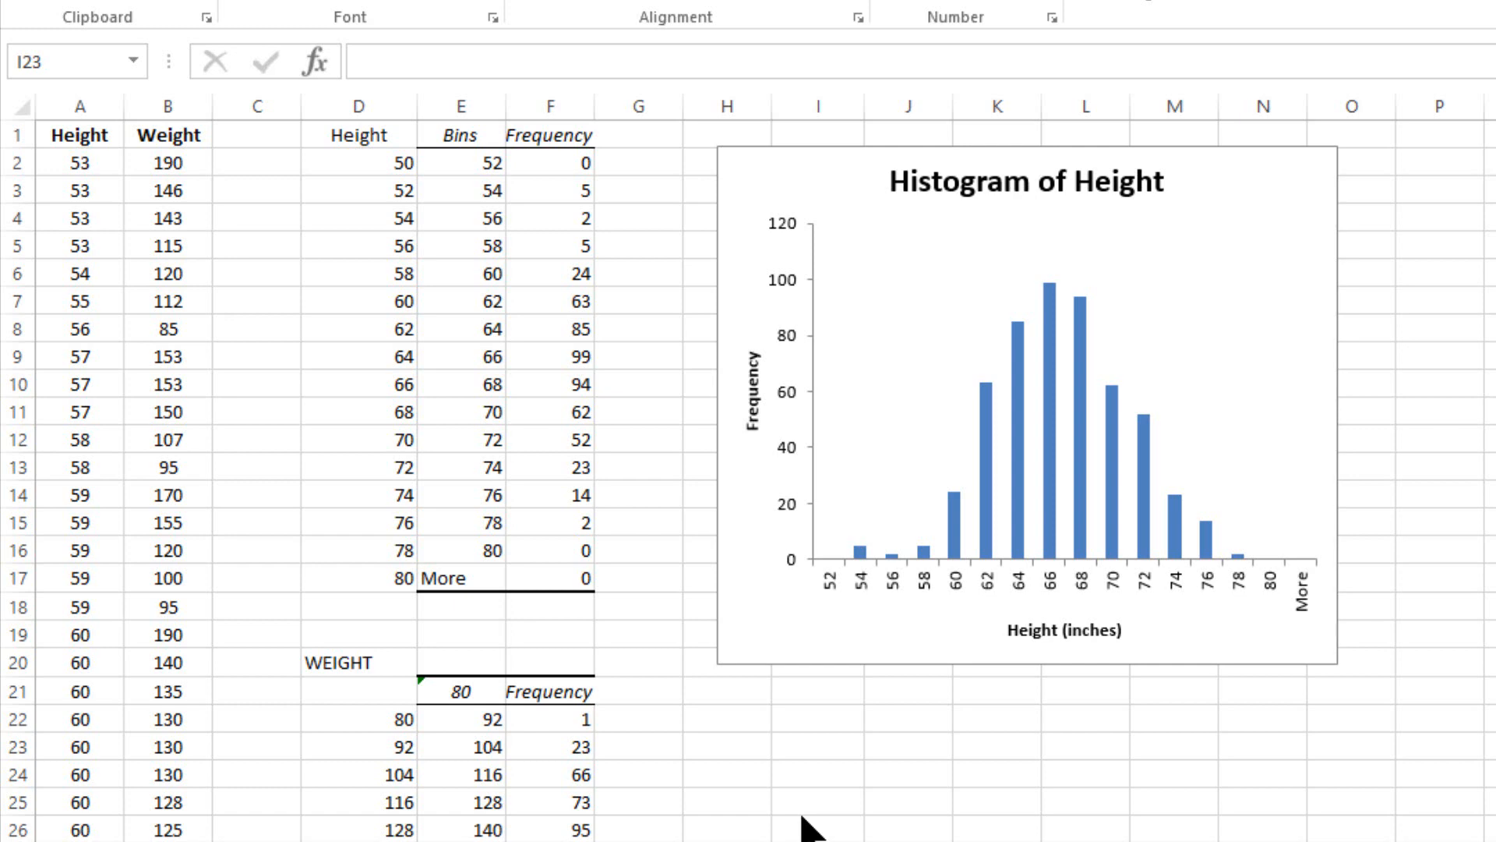
pyautogui.moveTo(886, 814)
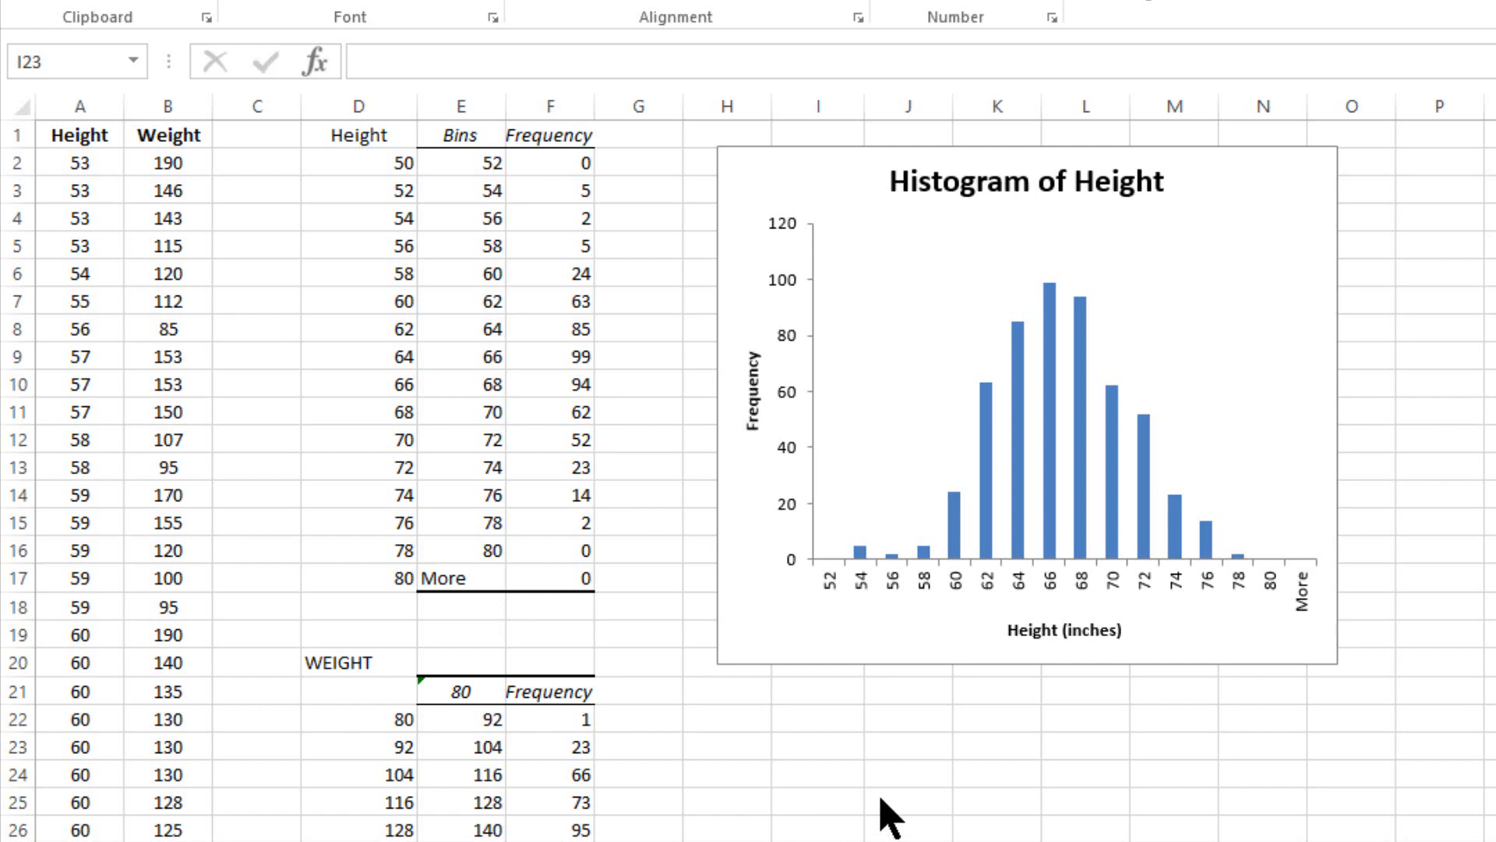
pyautogui.moveTo(1017, 829)
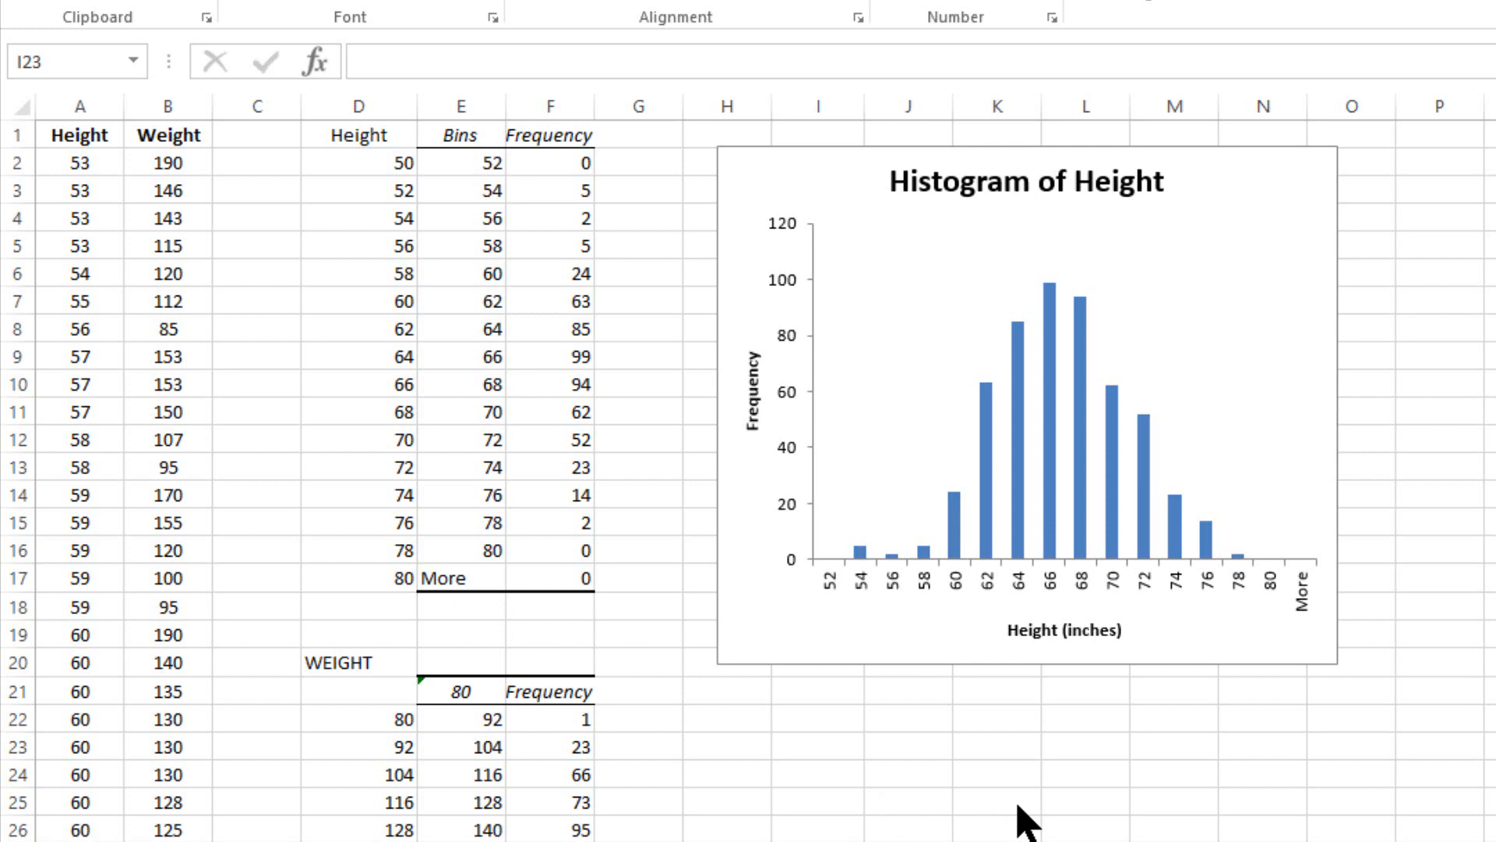
pyautogui.moveTo(1063, 650)
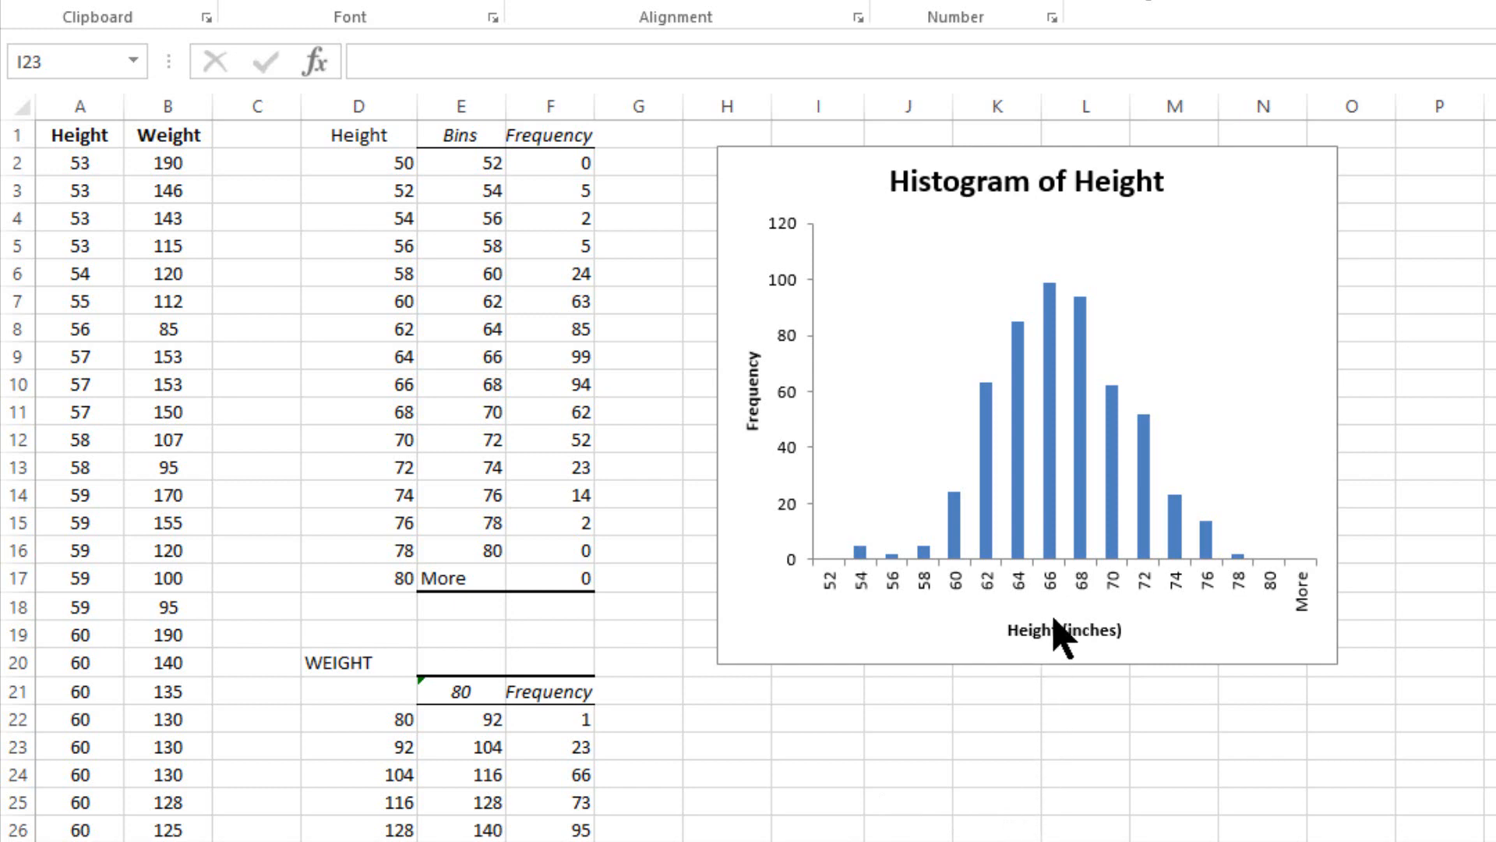
pyautogui.moveTo(1049, 526)
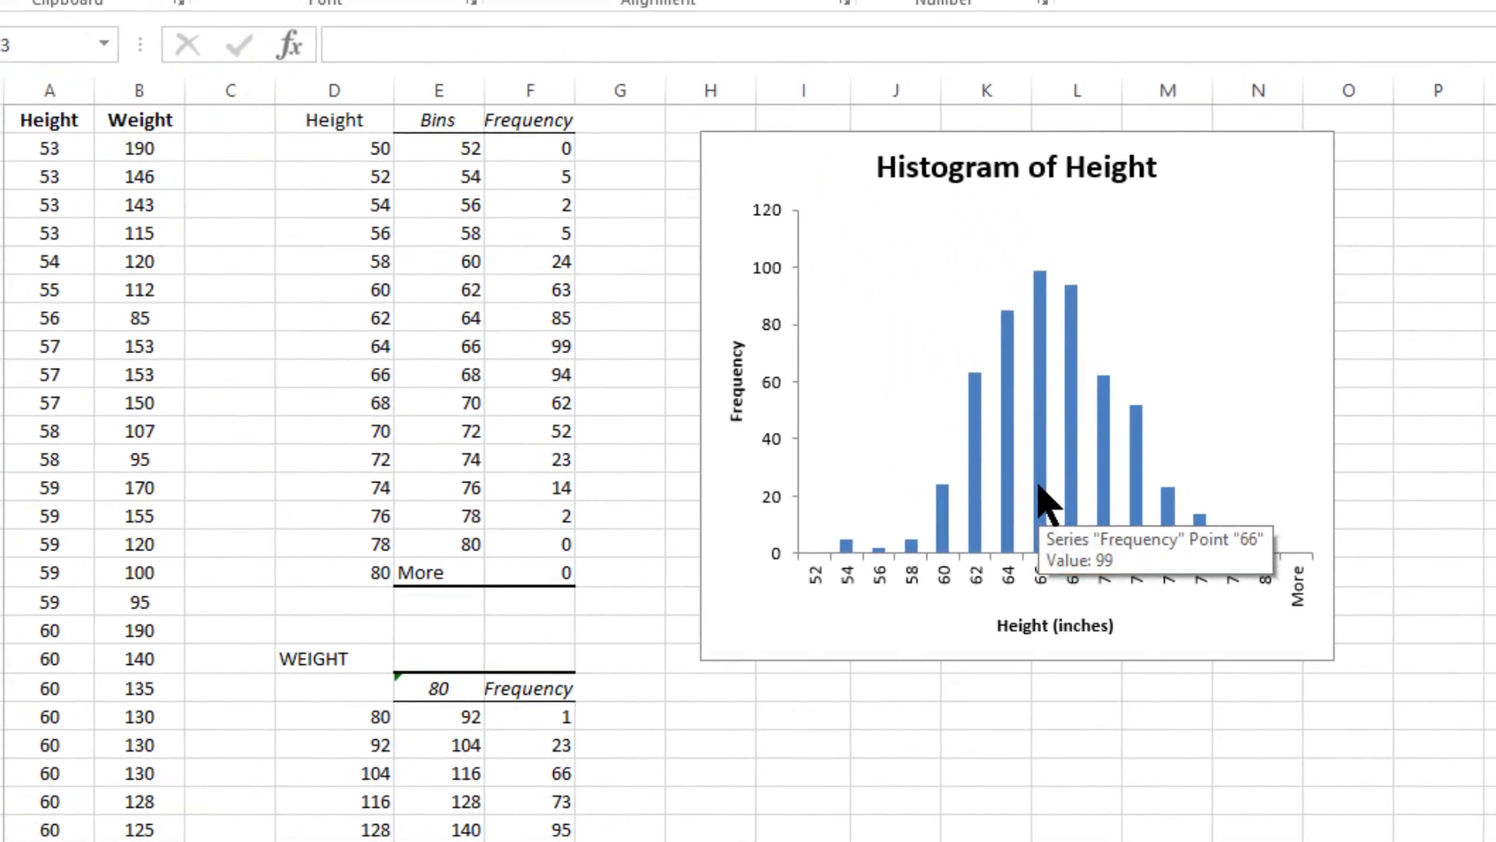
pyautogui.moveTo(1032, 320)
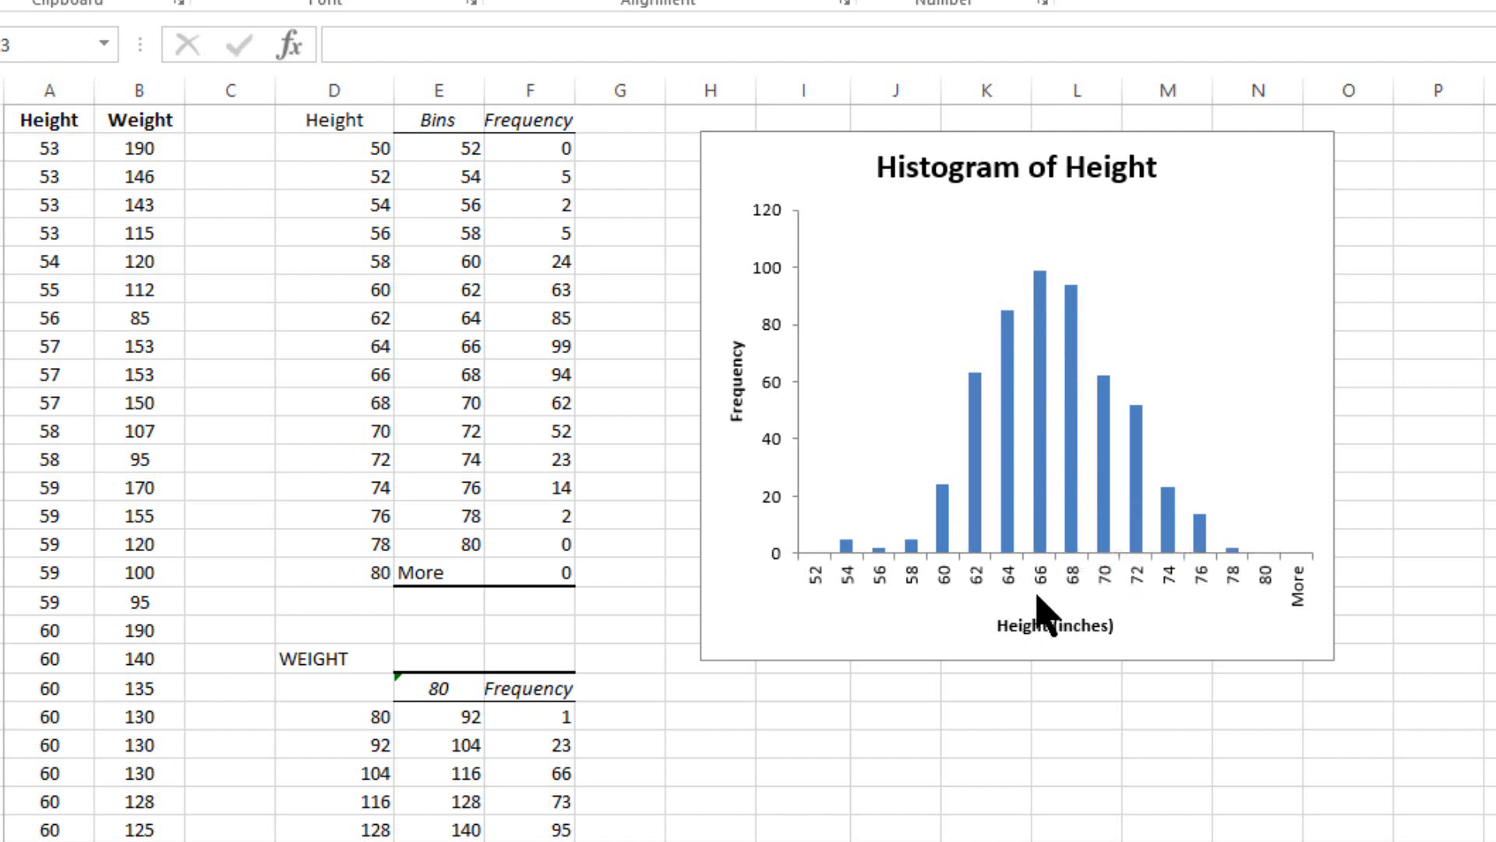
pyautogui.moveTo(1053, 625)
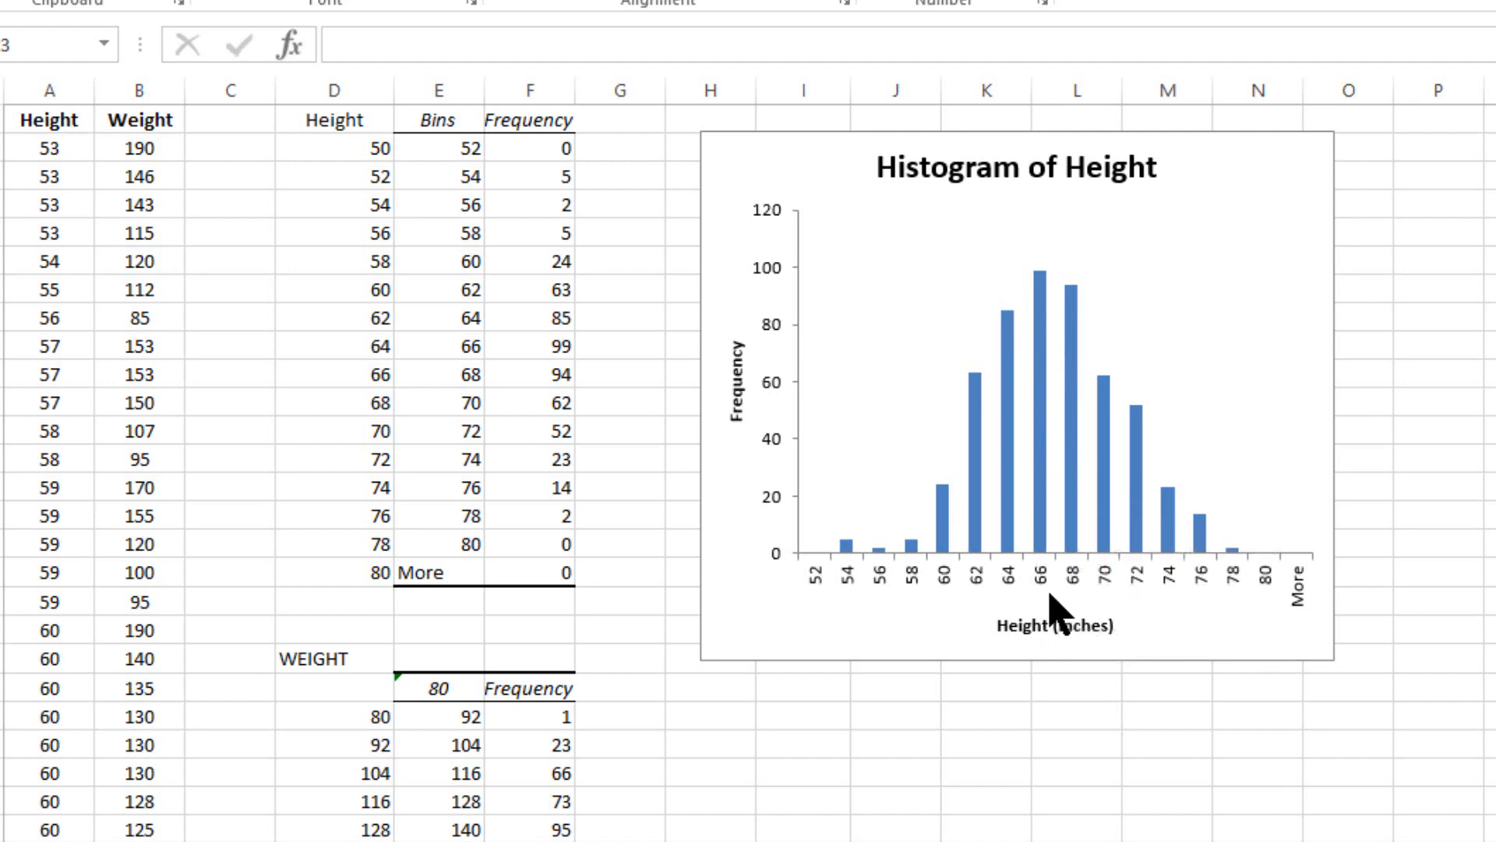
pyautogui.moveTo(1032, 292)
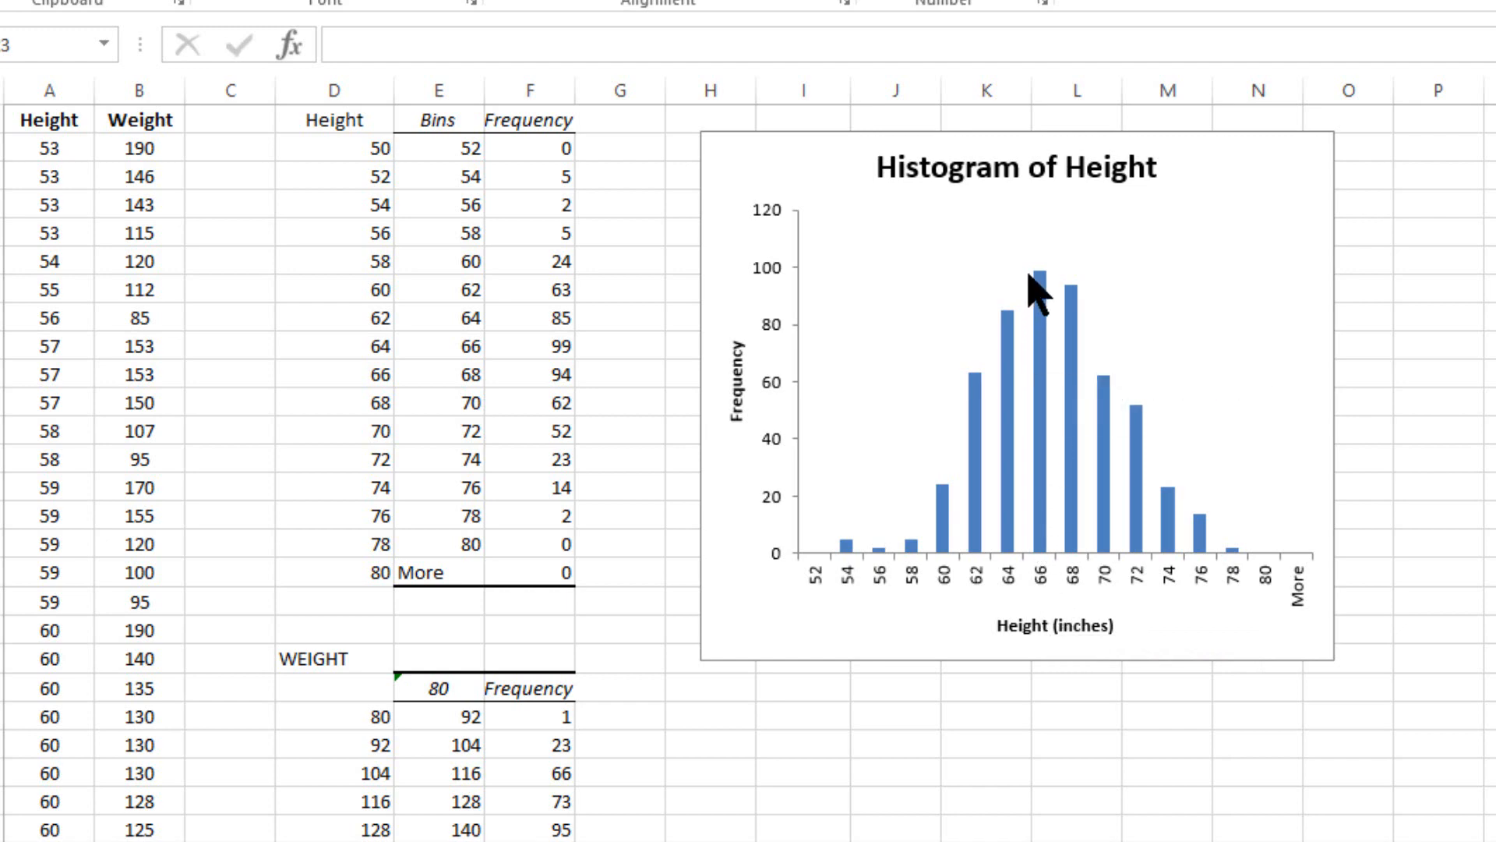
pyautogui.moveTo(1038, 565)
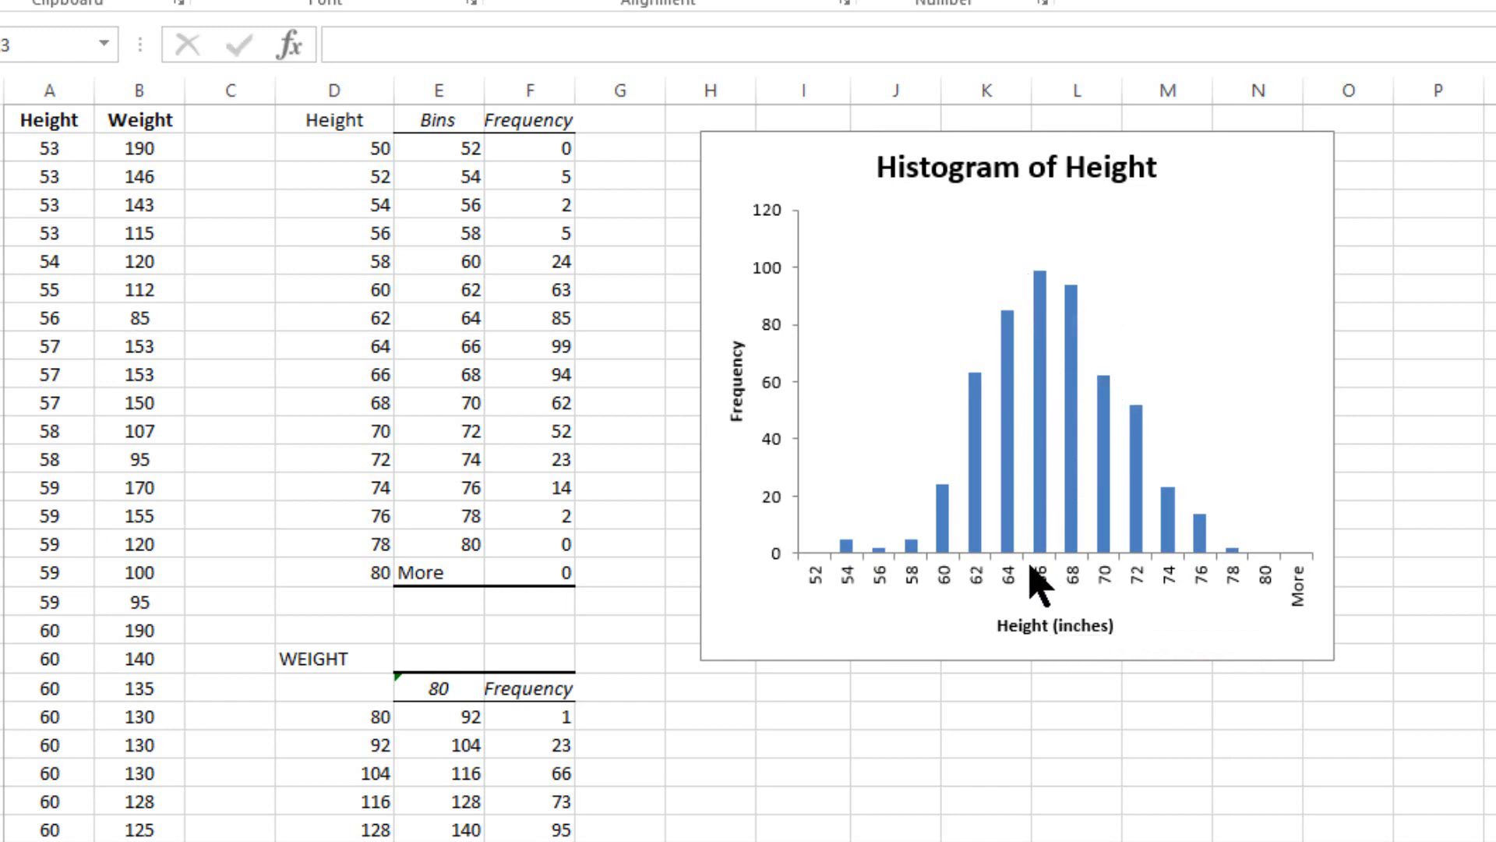
pyautogui.moveTo(816, 611)
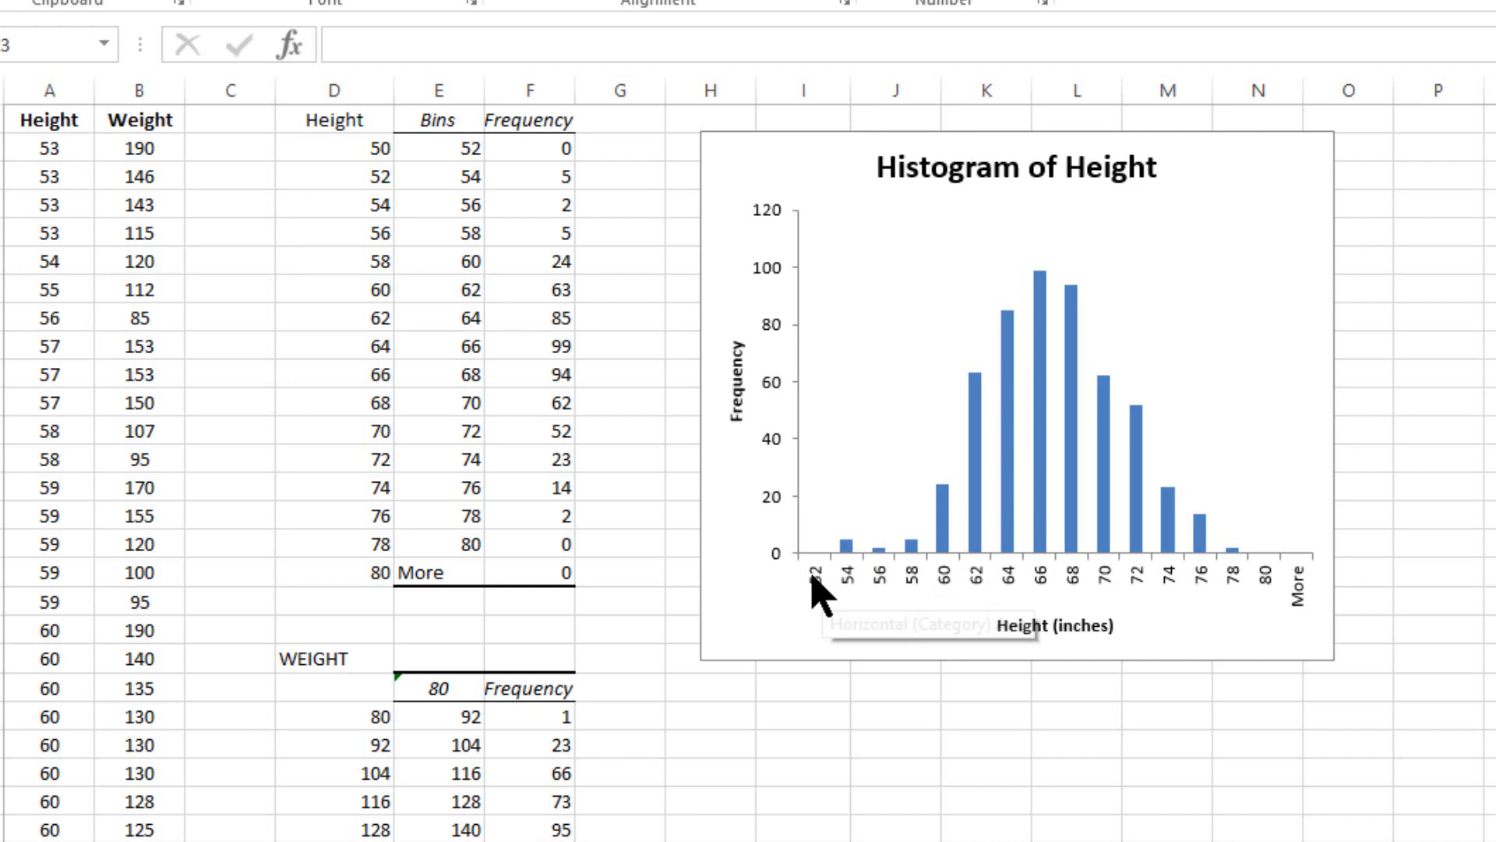
pyautogui.moveTo(817, 607)
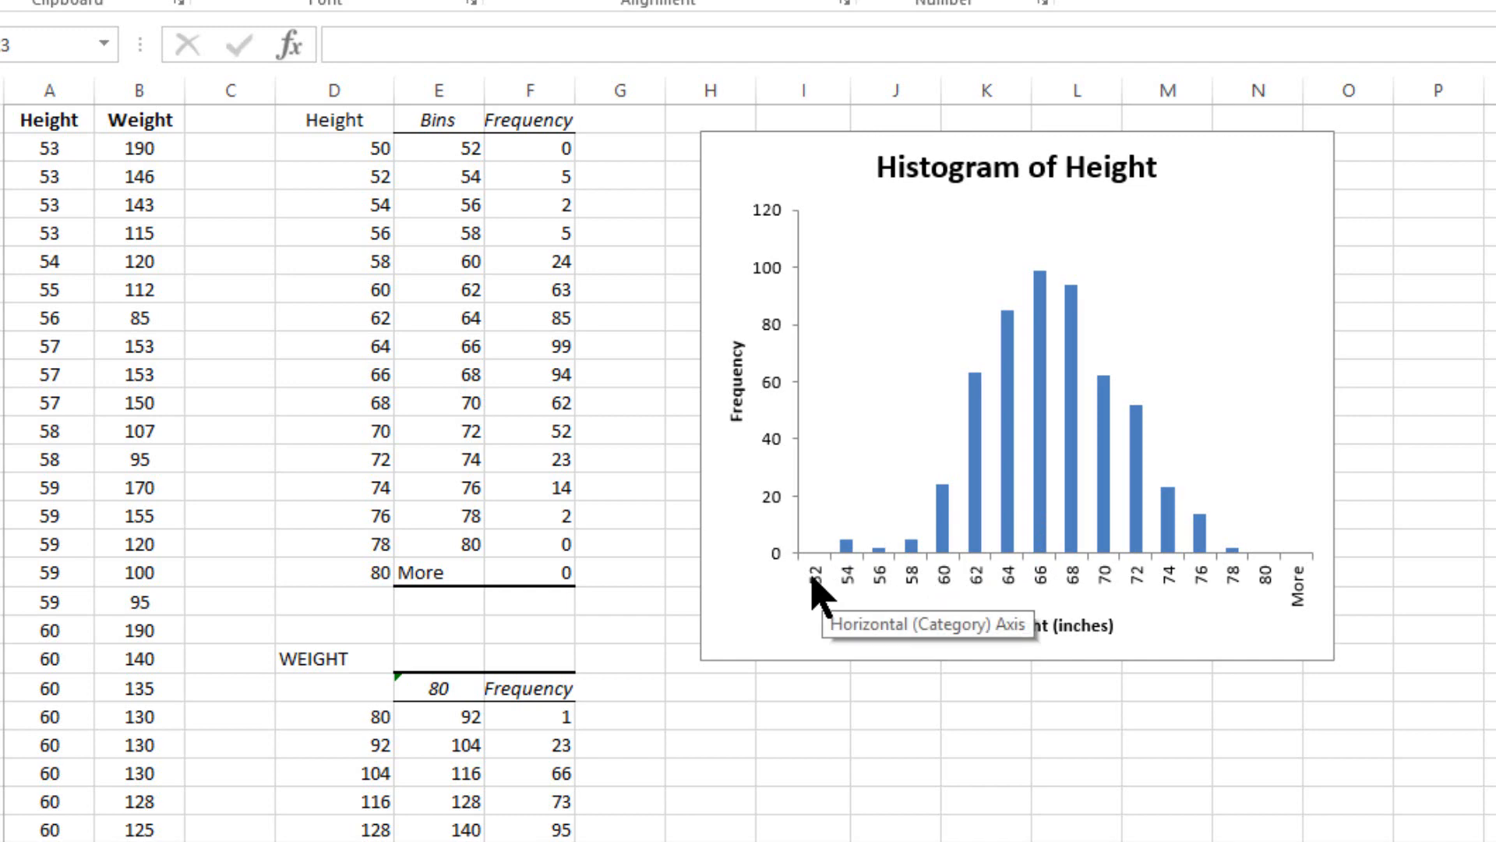
pyautogui.moveTo(555, 399)
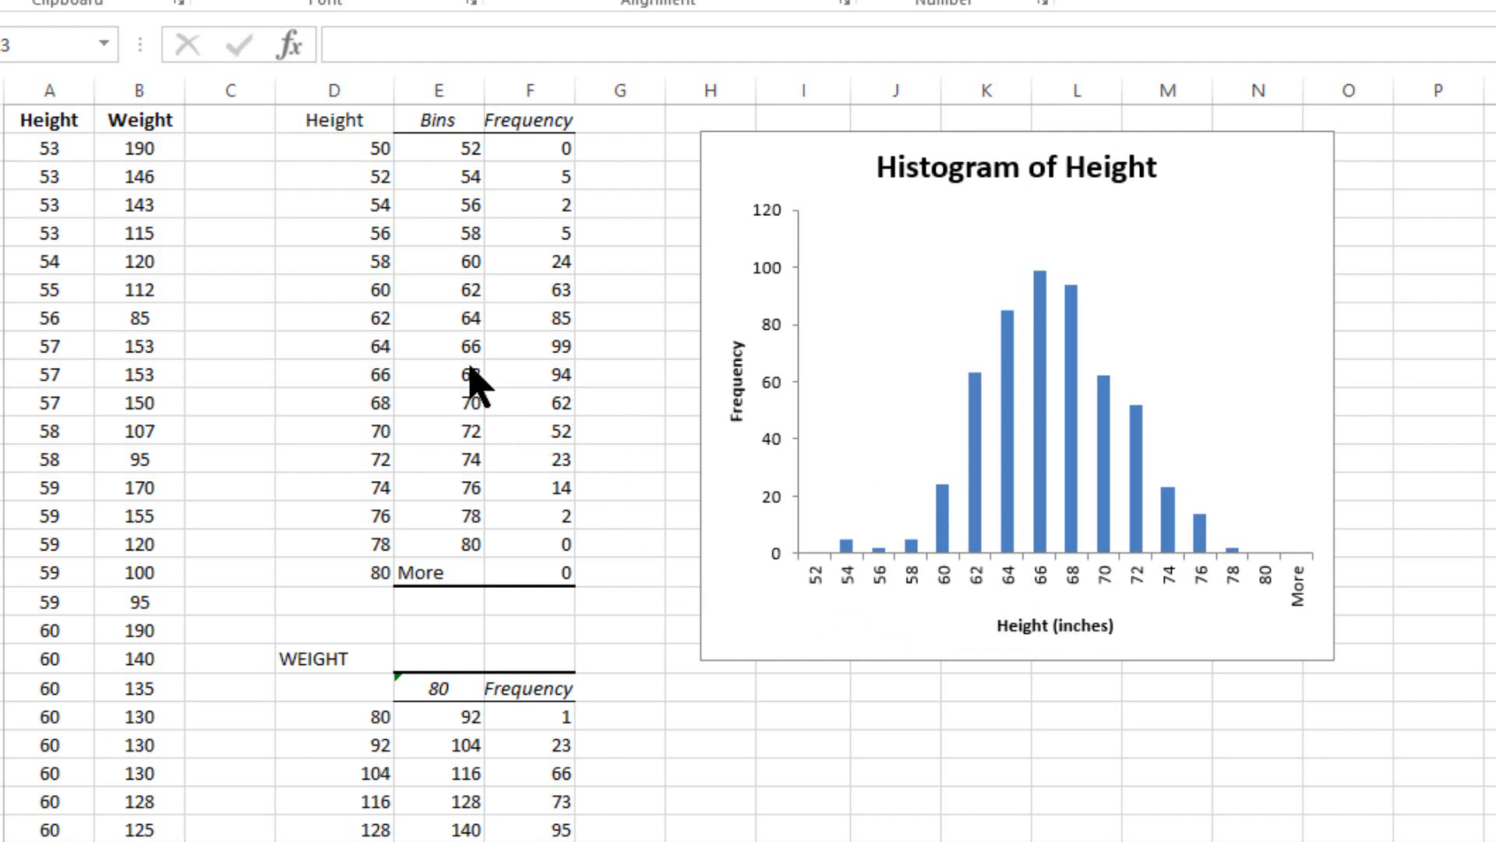
pyautogui.moveTo(557, 346)
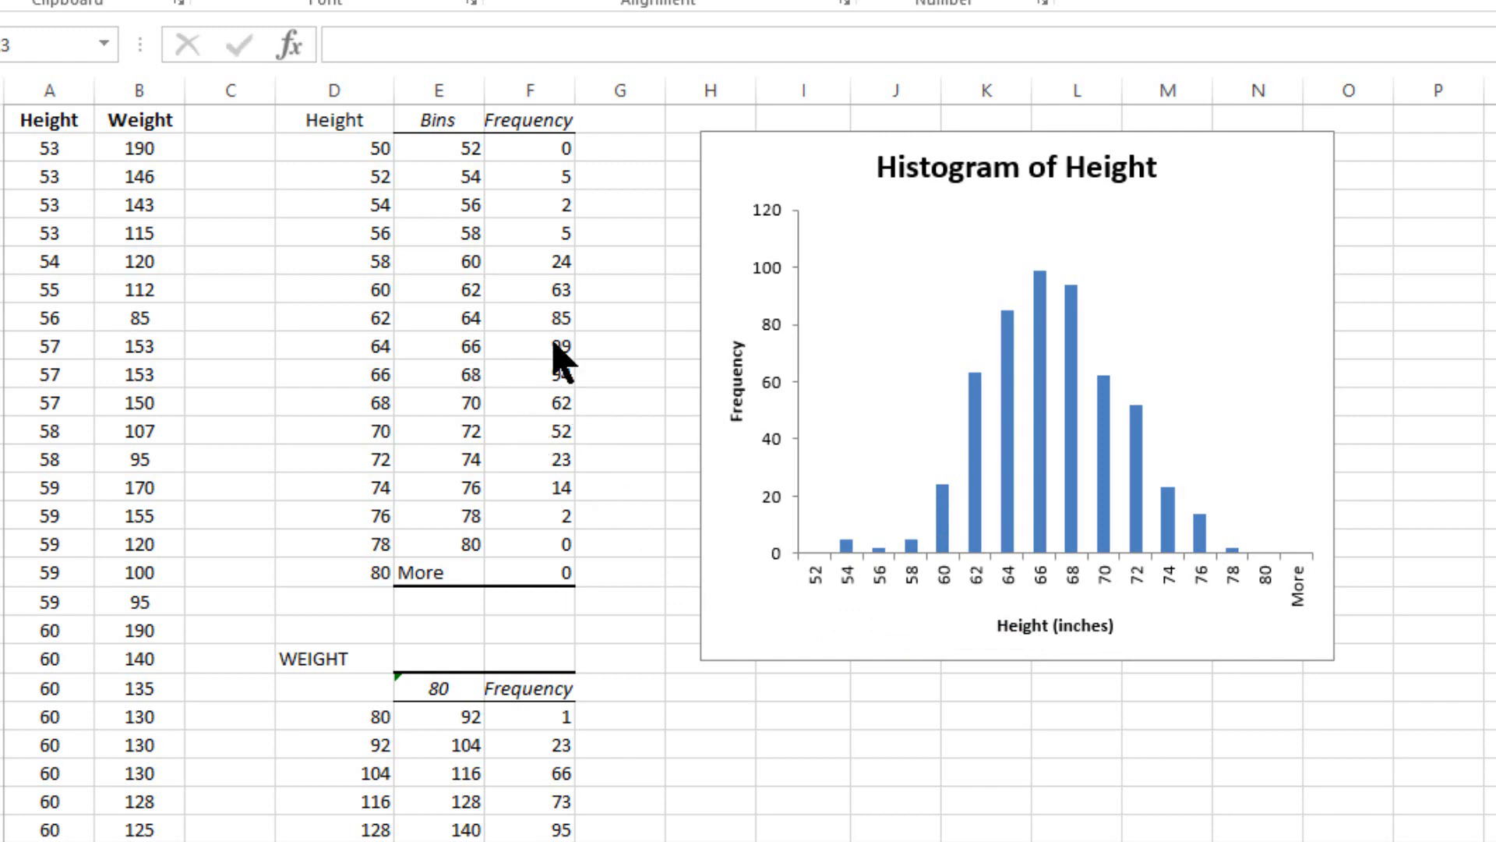
pyautogui.moveTo(568, 379)
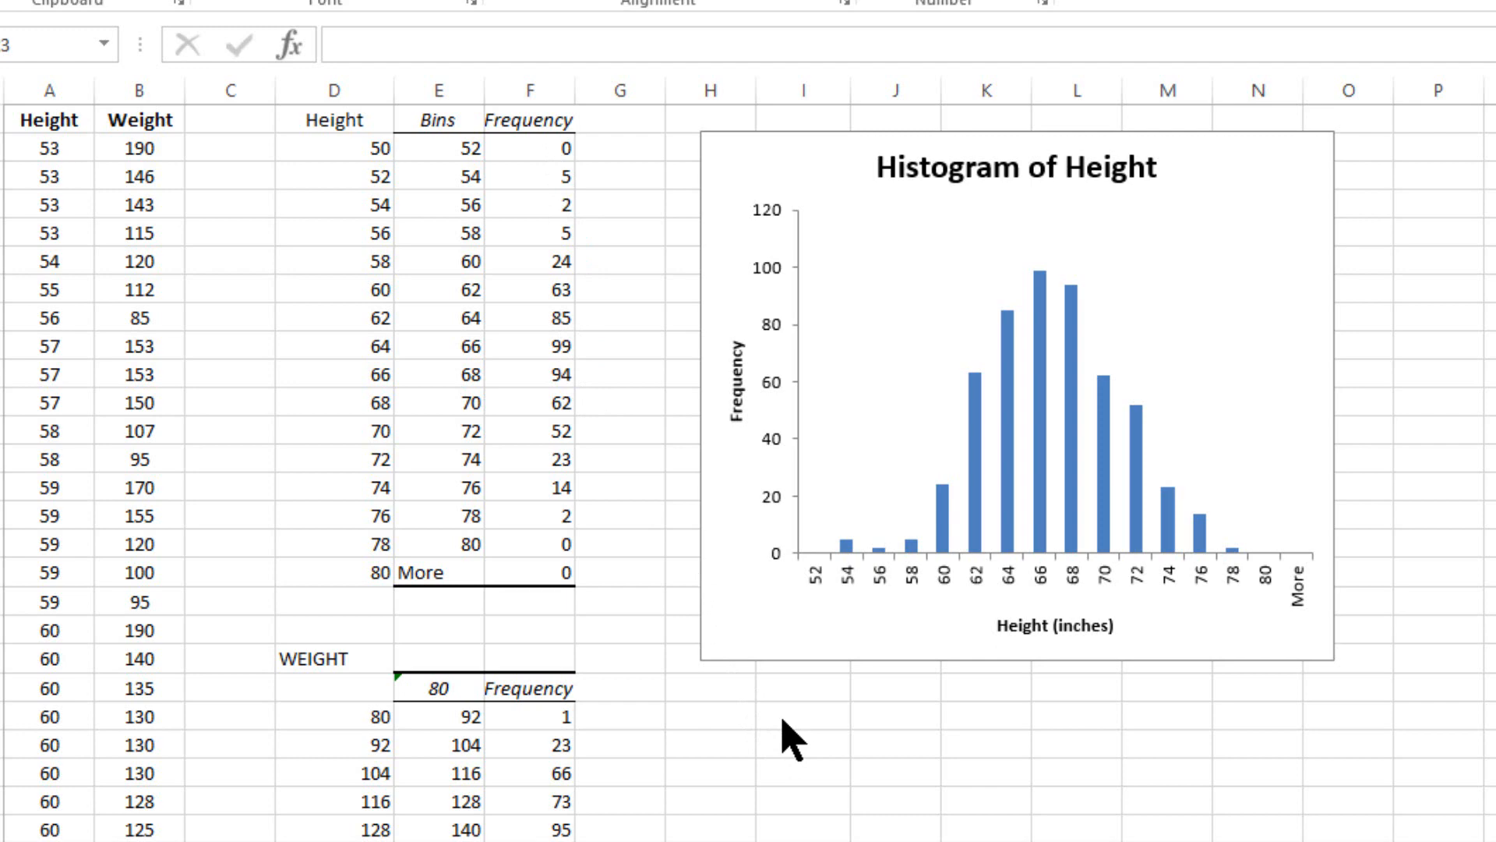
pyautogui.moveTo(773, 742)
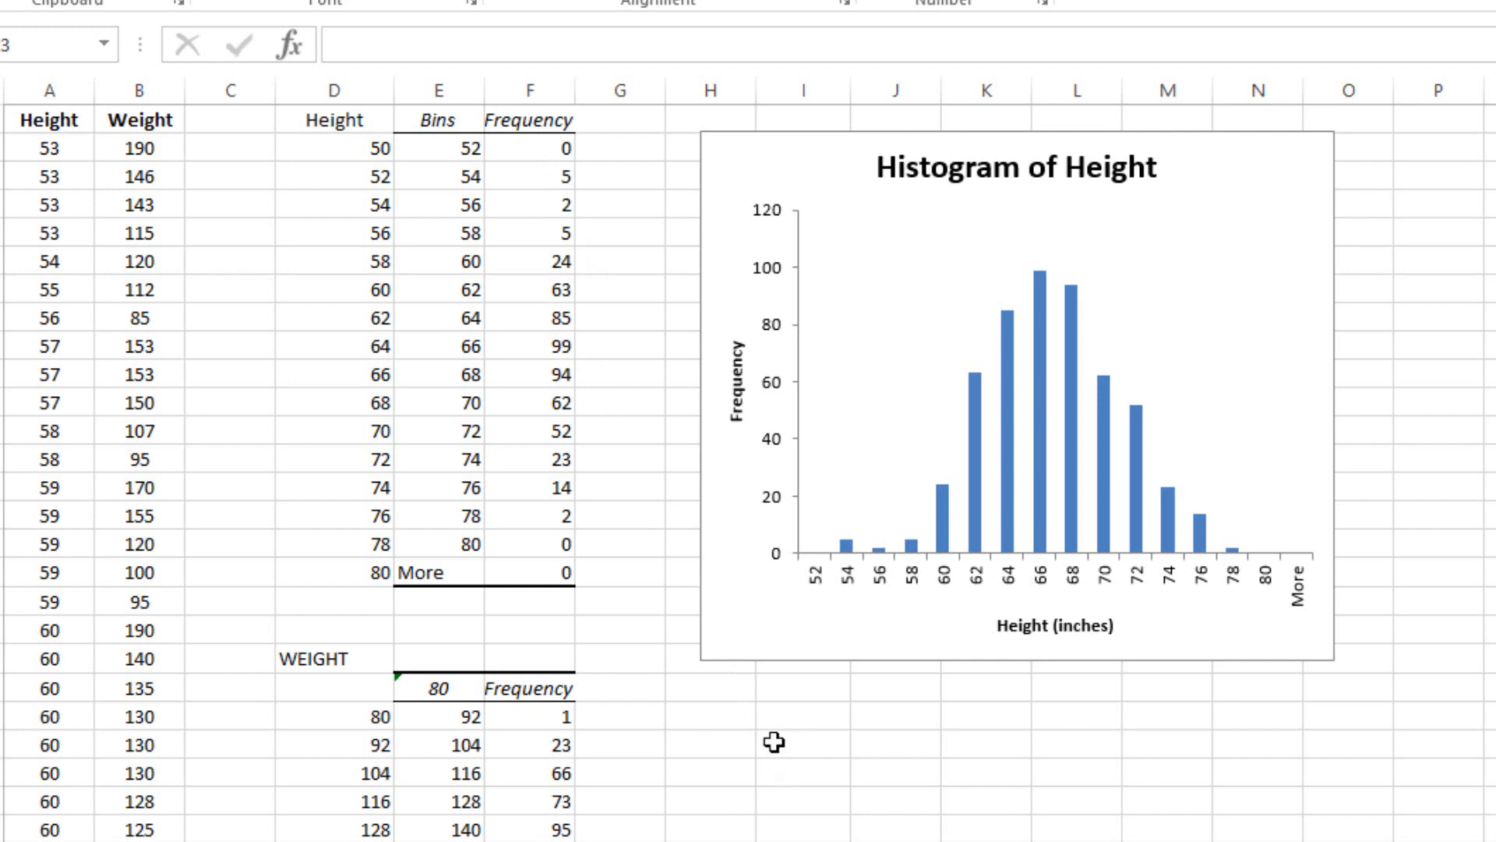
# Step: Enter =SUM(F2:F8)+(99/2) in I23, giving the 66-inch cumulative value 233.5
pyautogui.click(801, 764)
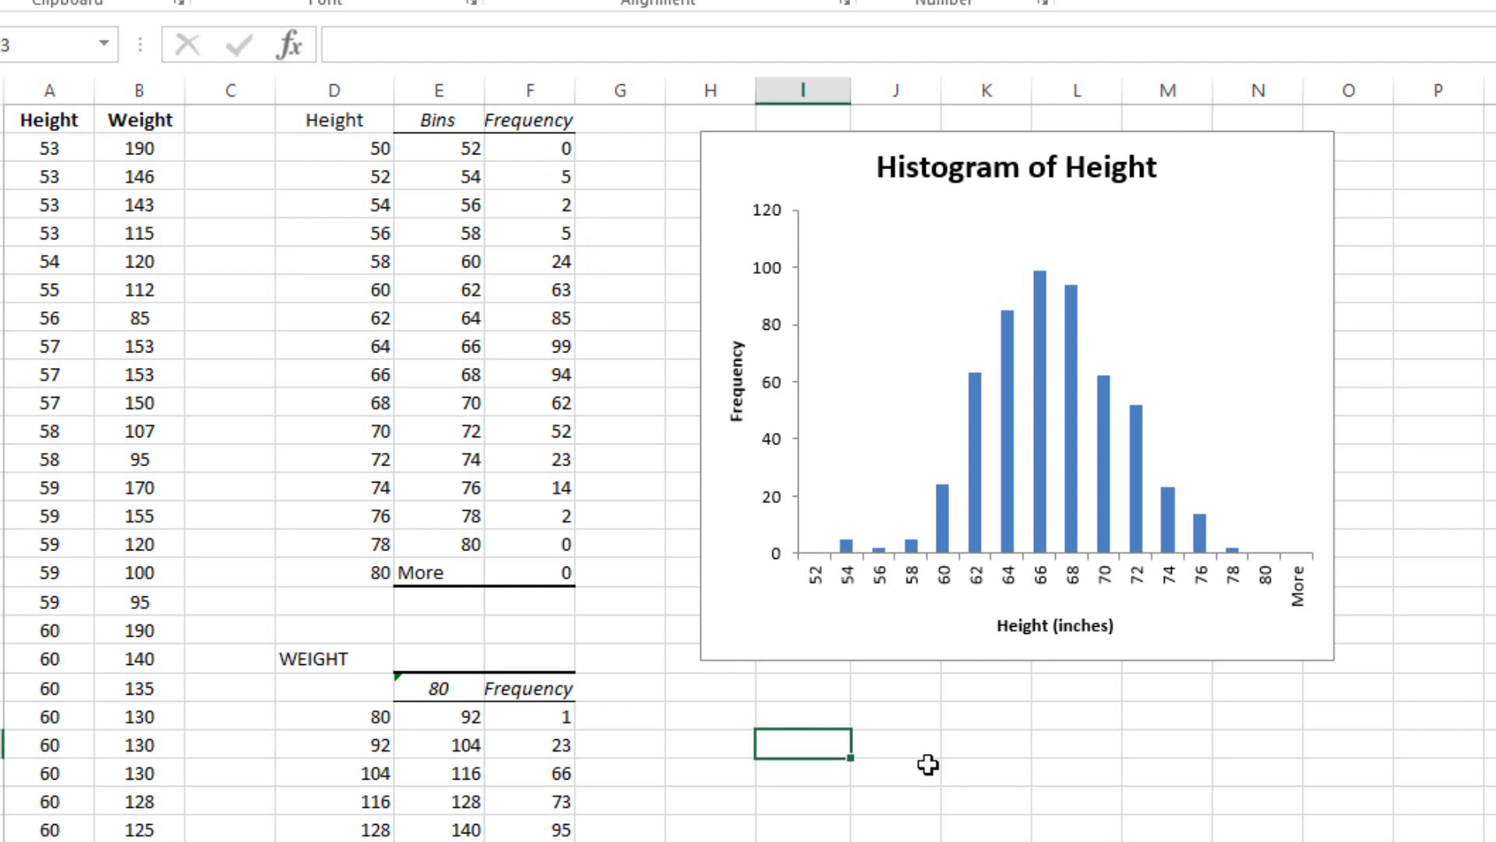
pyautogui.write('=')
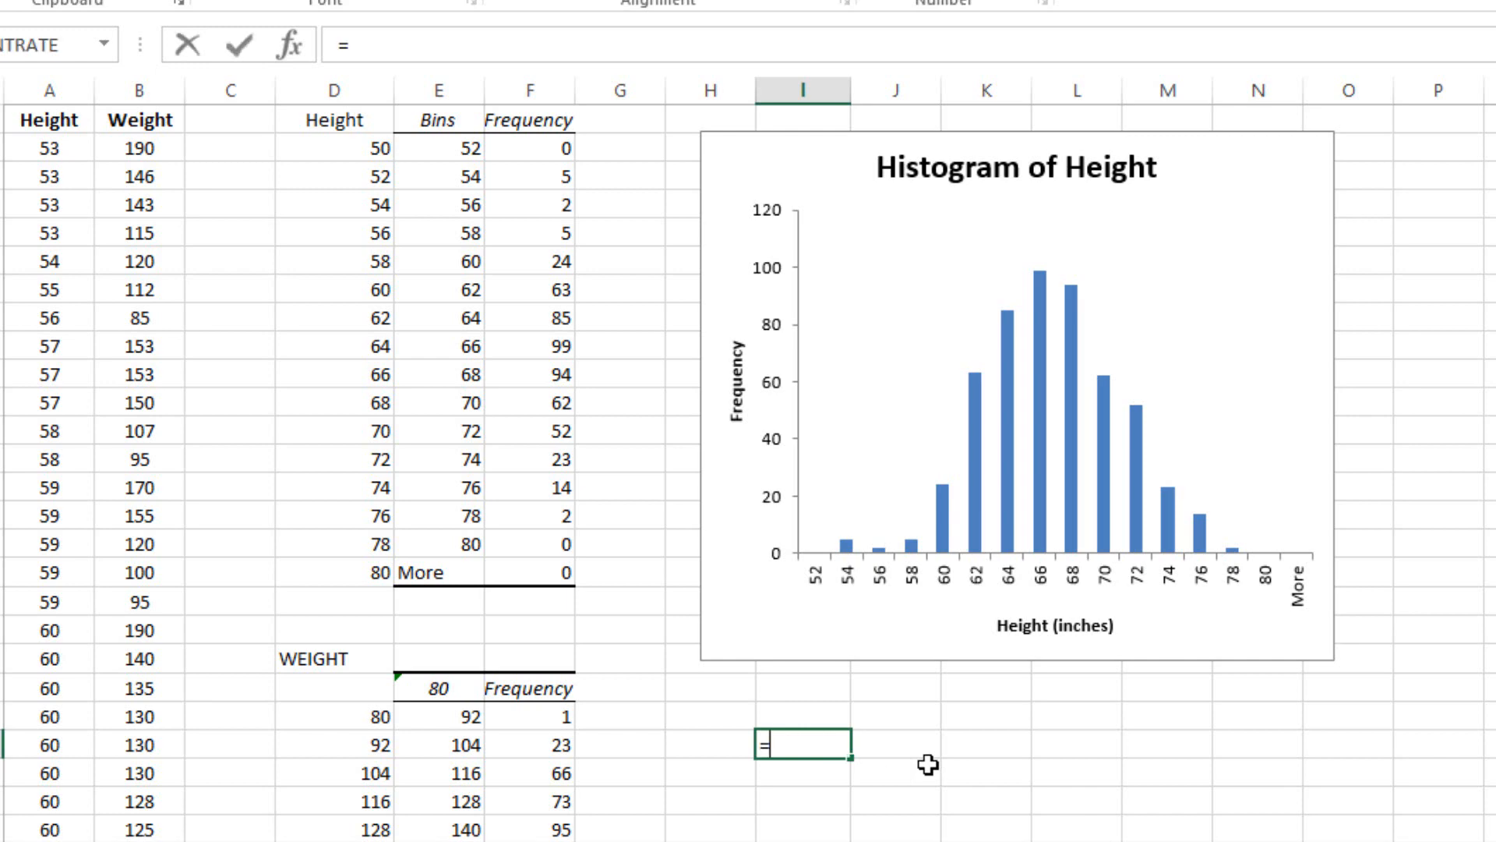
pyautogui.write('s')
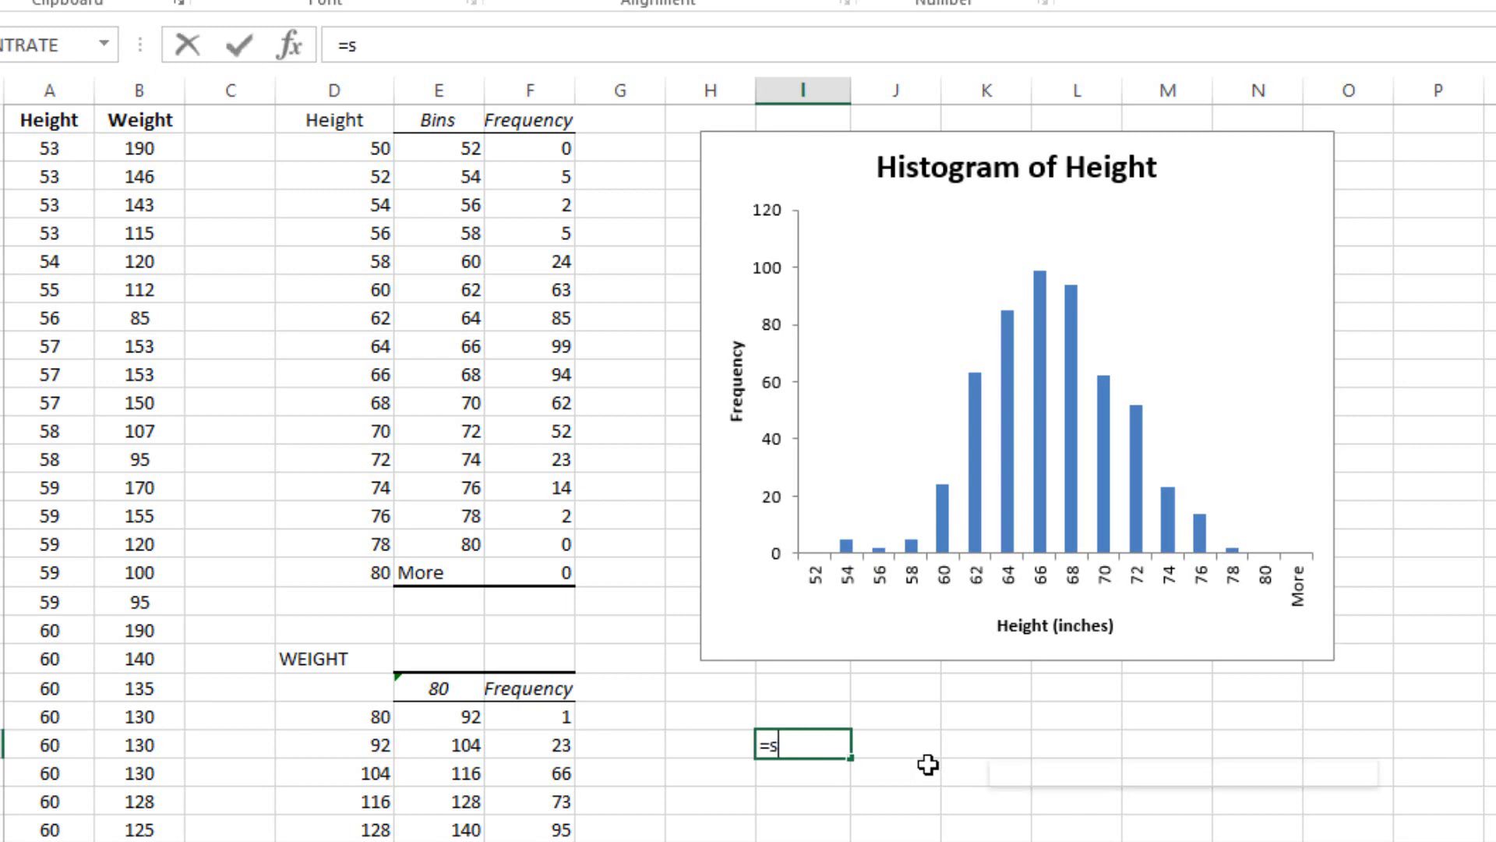
pyautogui.write('um(')
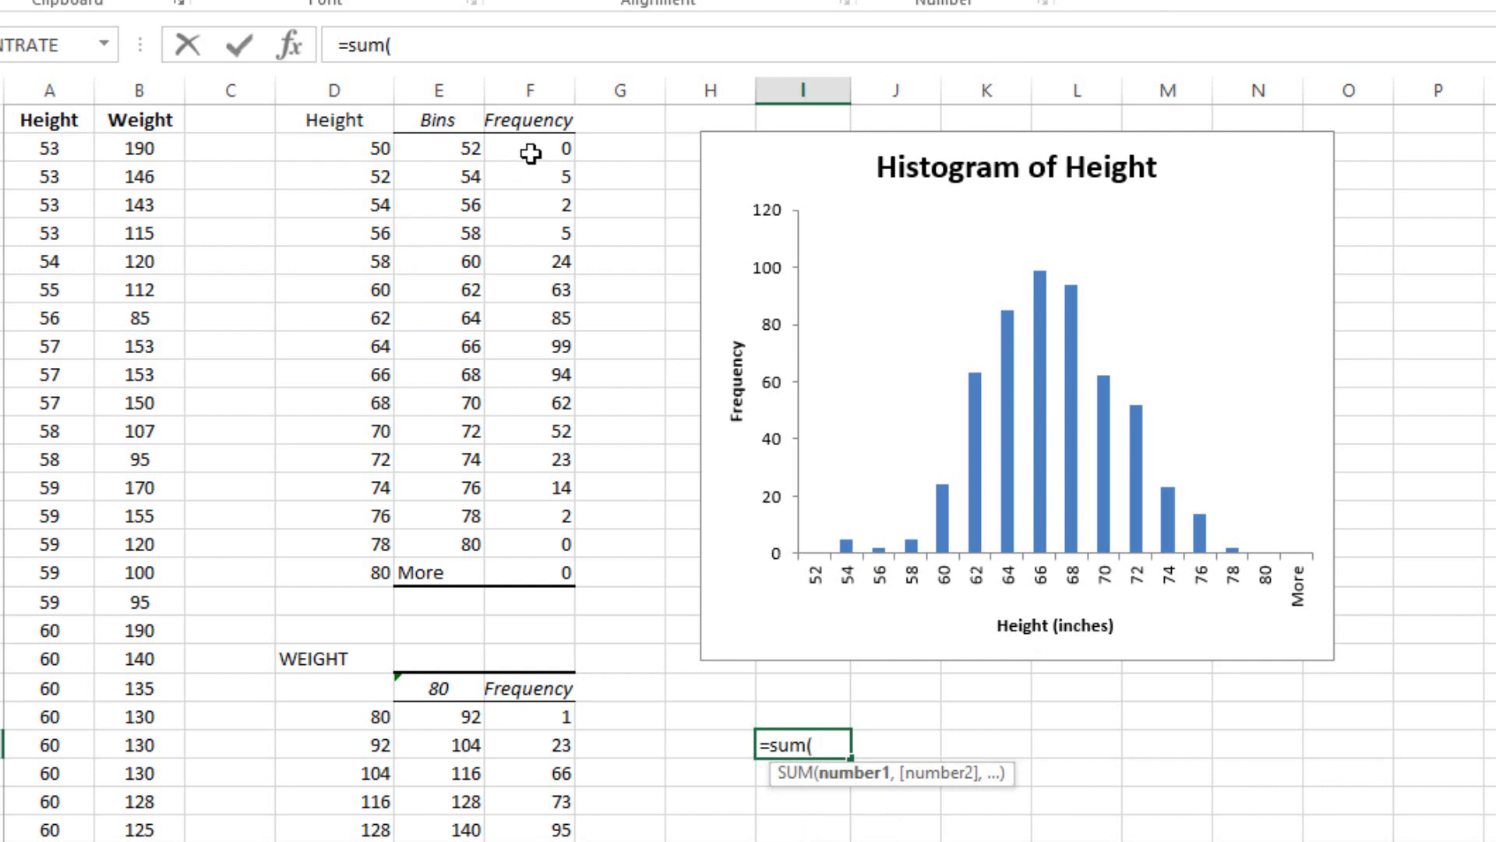
pyautogui.moveTo(542, 149); pyautogui.dragTo(542, 318)
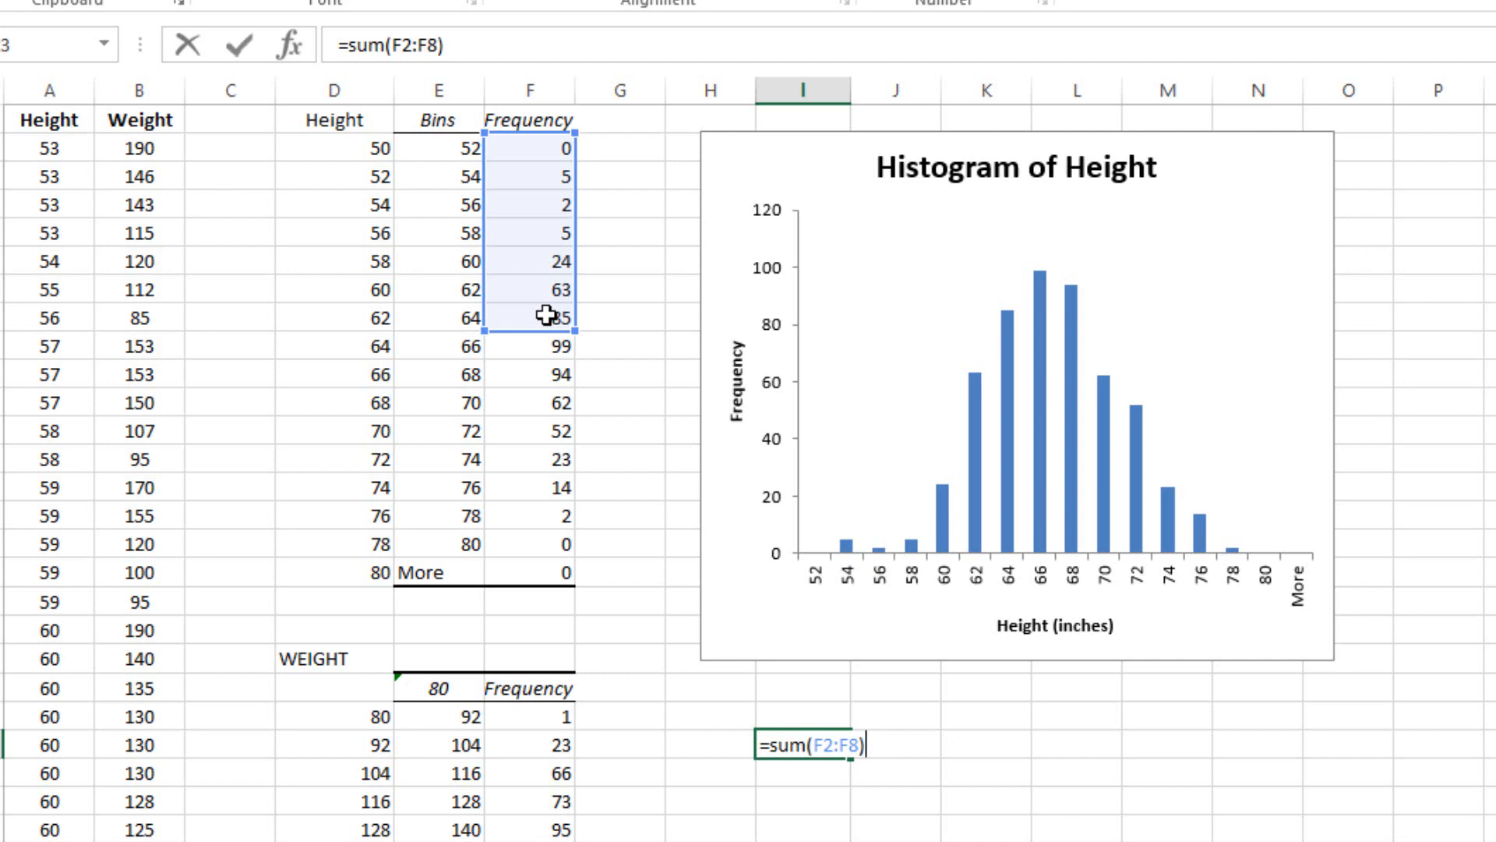
pyautogui.write('+(')
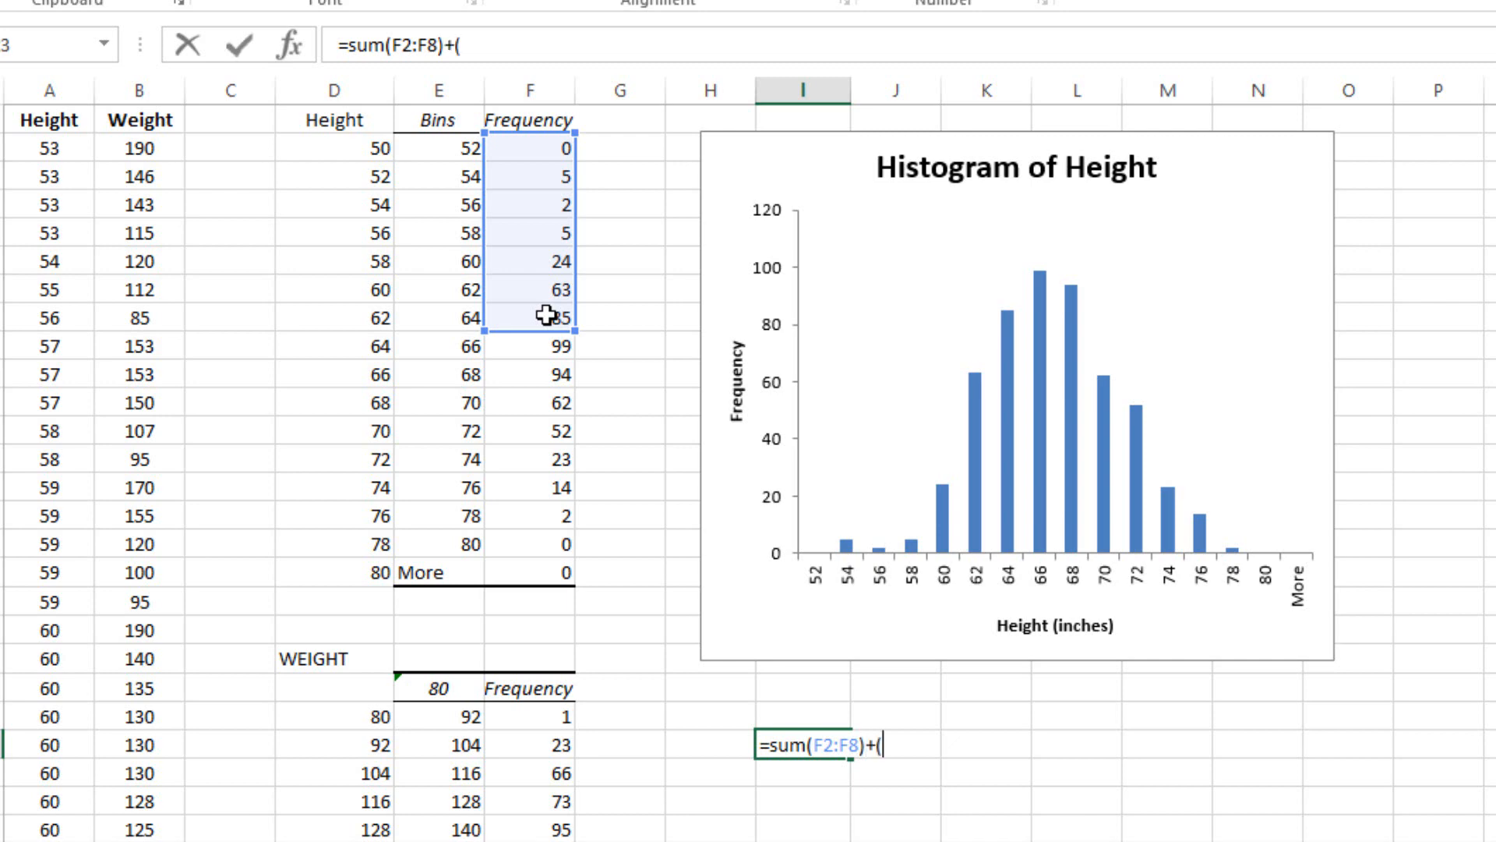
pyautogui.write('99/')
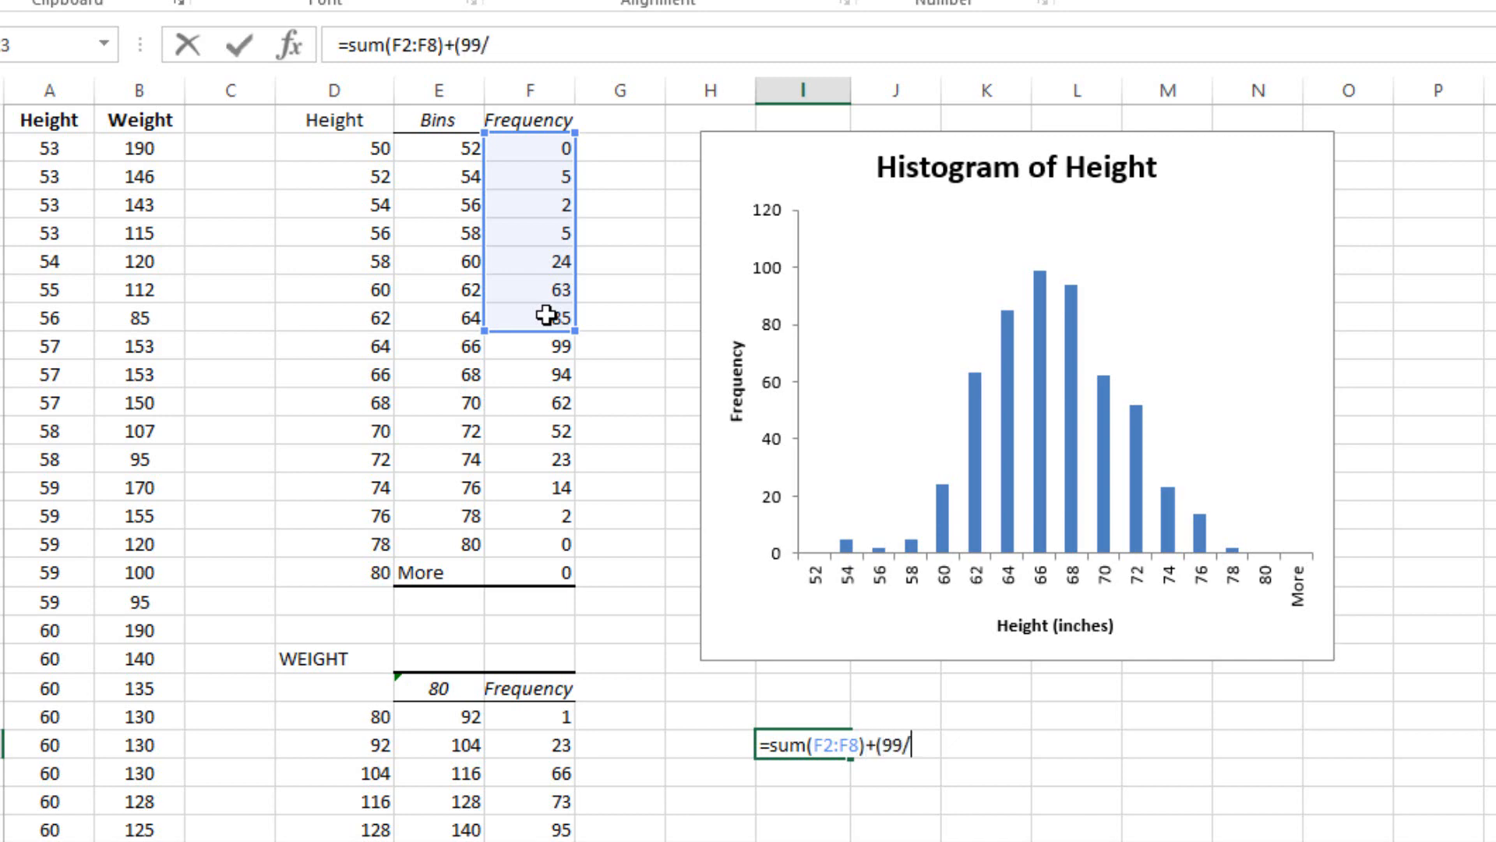
pyautogui.write('2')
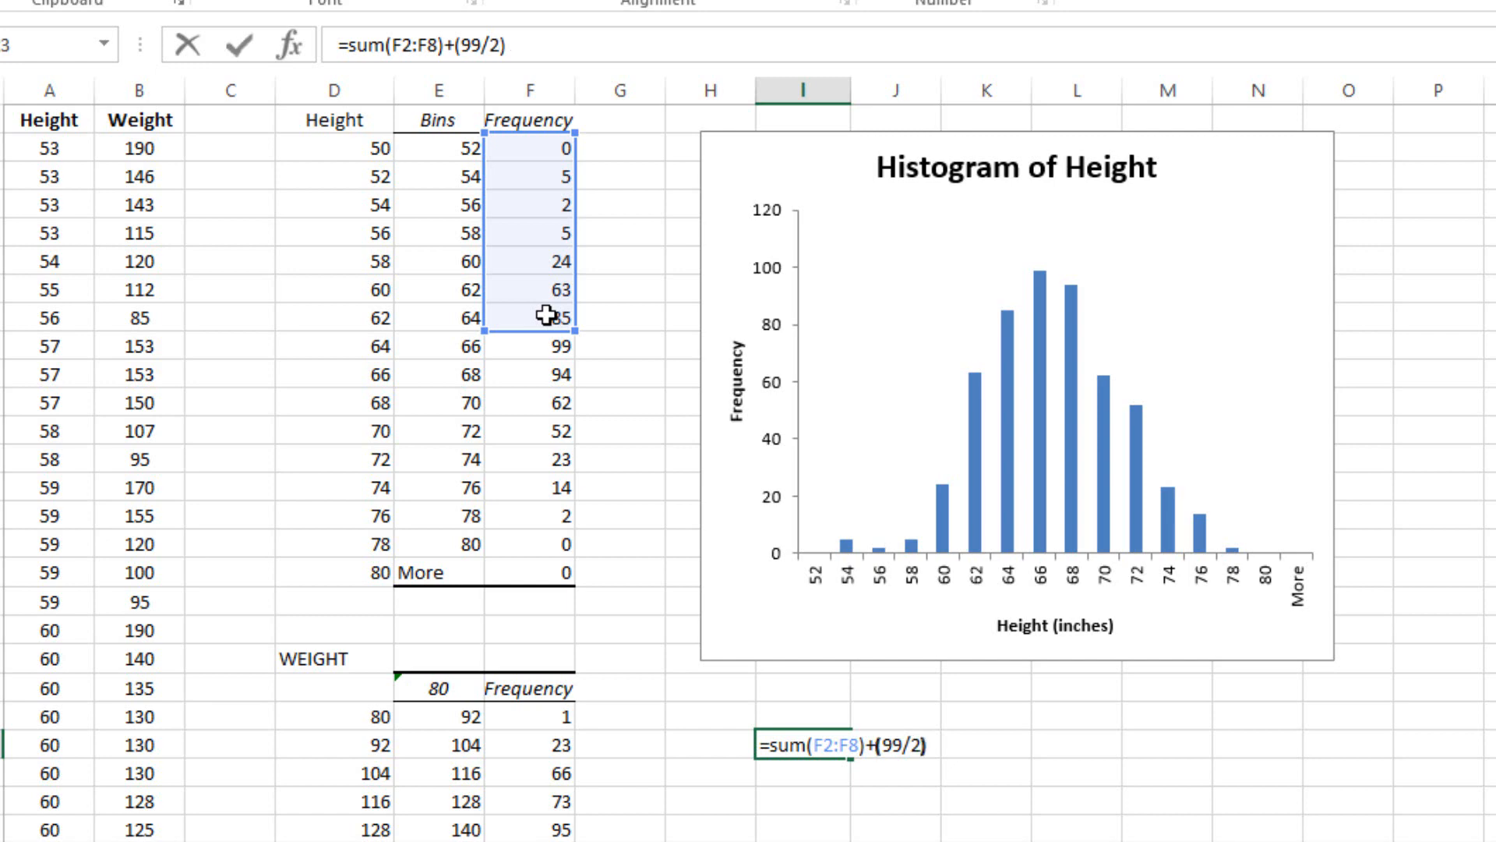
pyautogui.press('Enter')
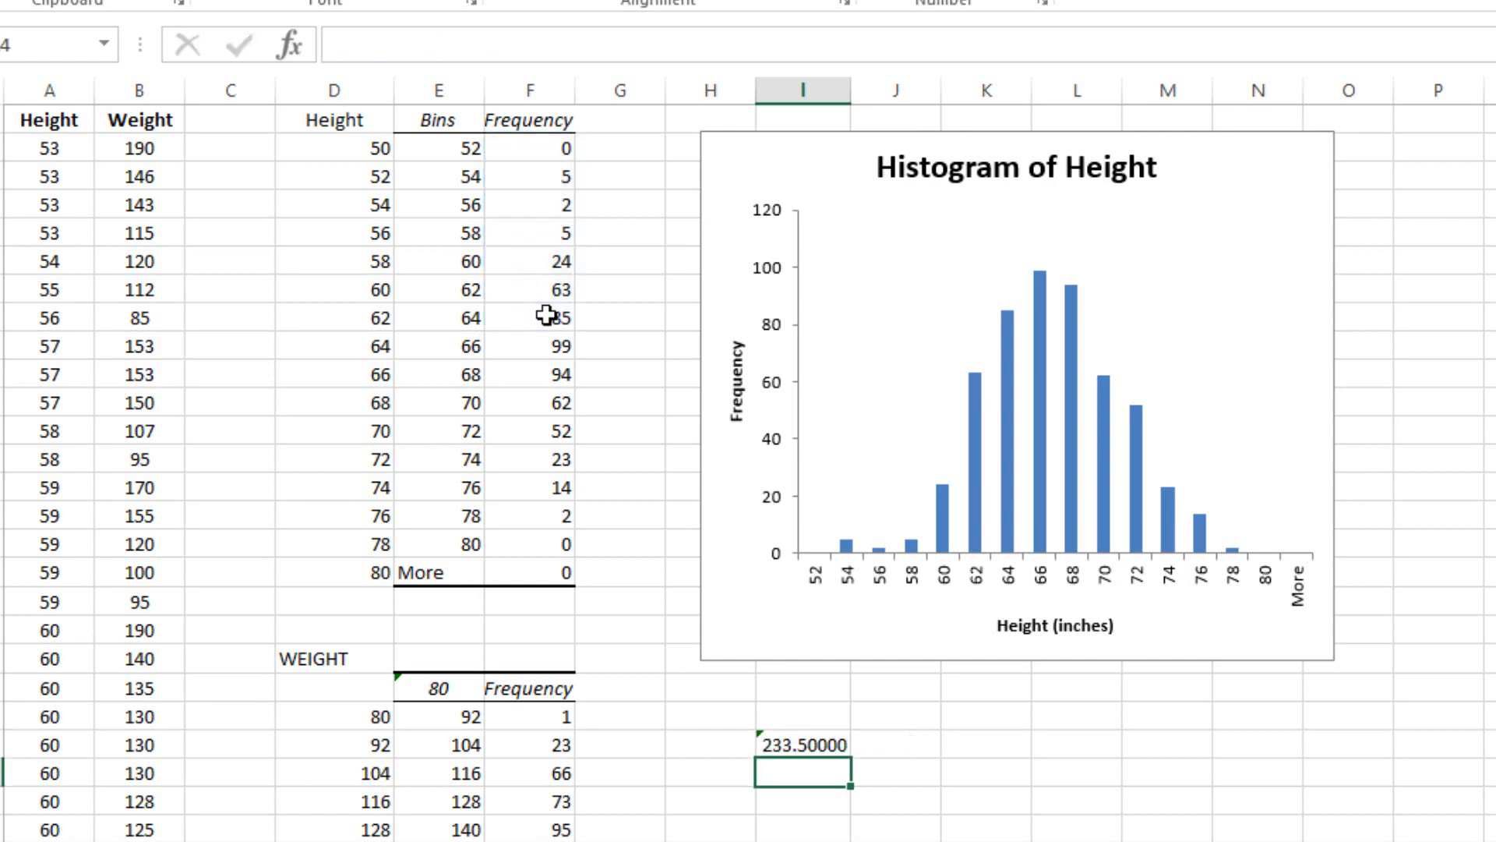
pyautogui.moveTo(831, 801)
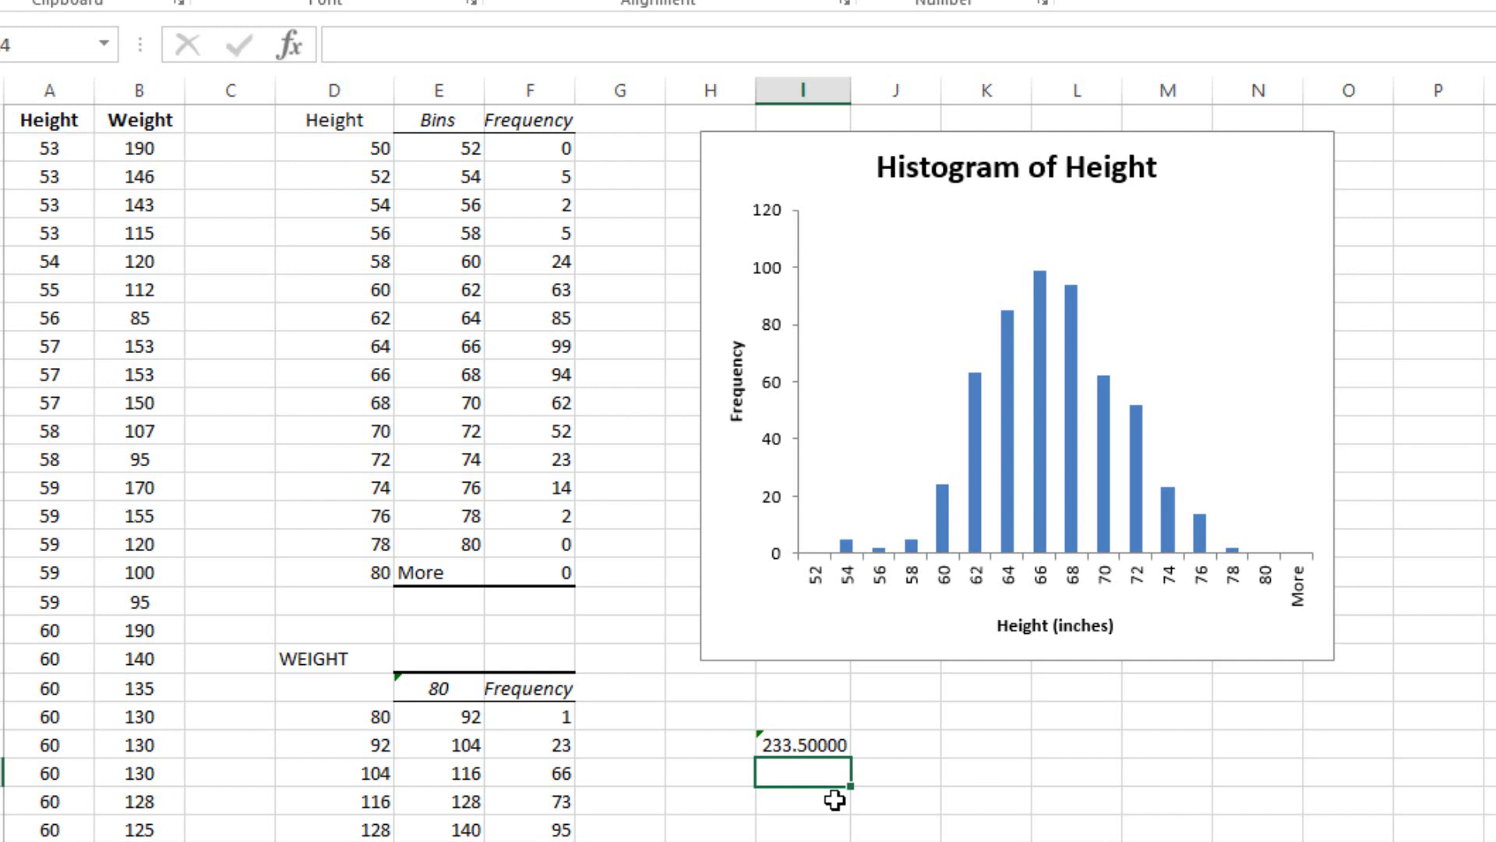
pyautogui.moveTo(823, 763)
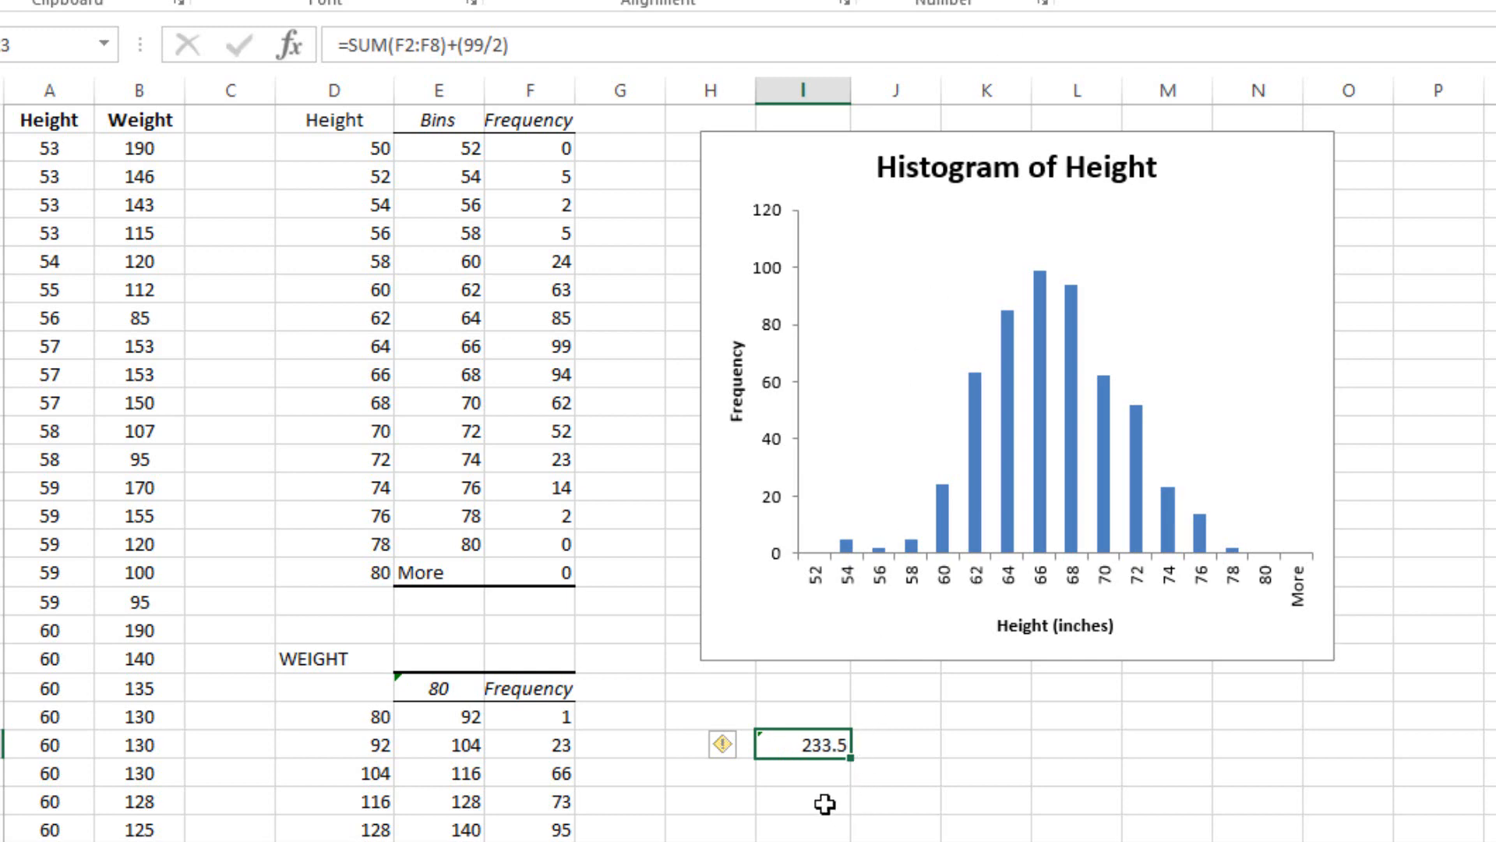
pyautogui.moveTo(821, 800)
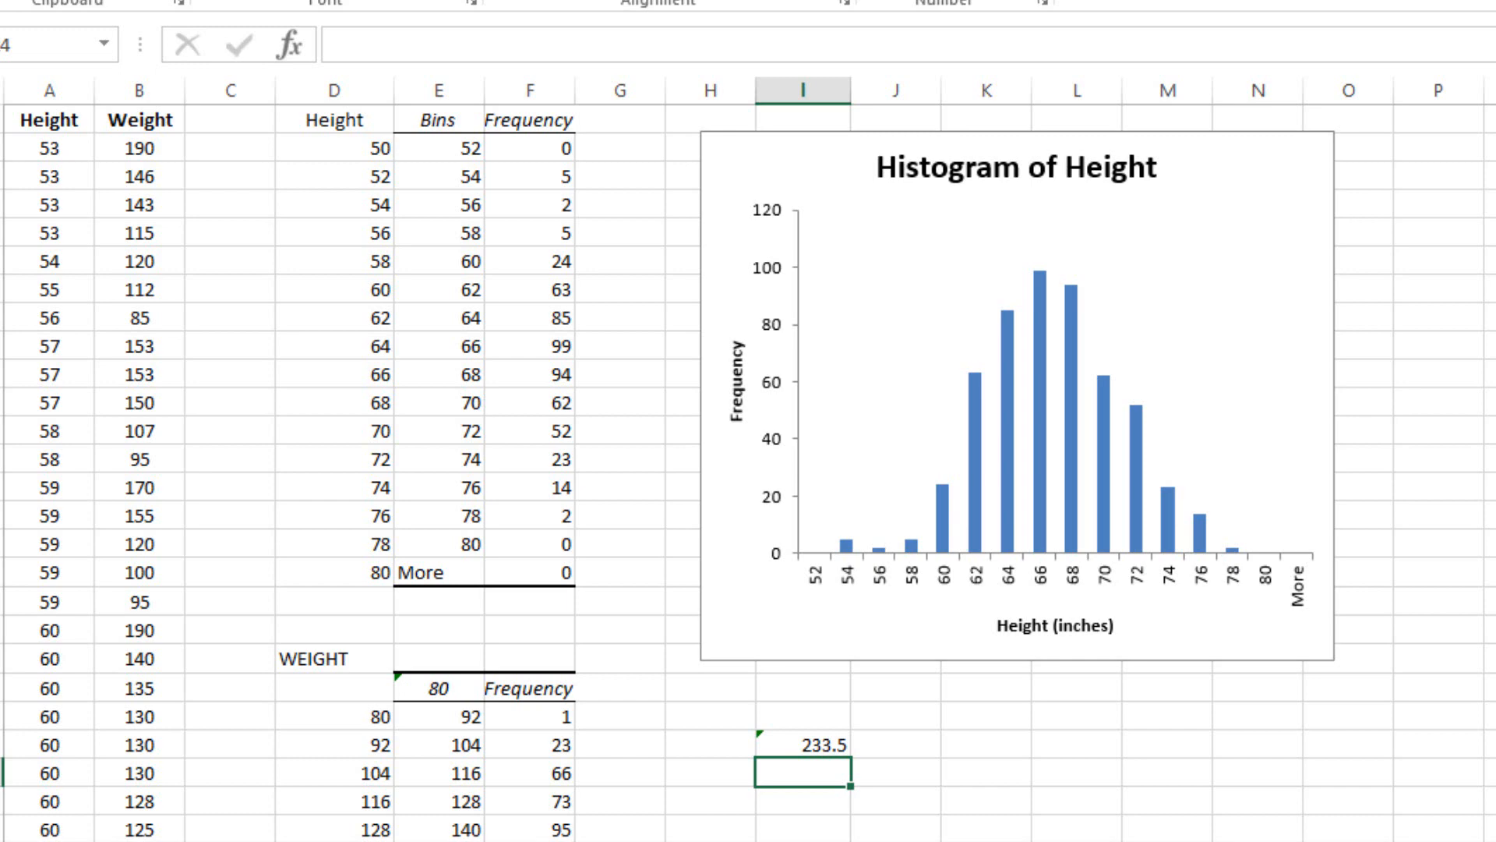
# Step: Begin a formula in I24 dividing the 233.5 result in I23 by 5
pyautogui.write('=I23')
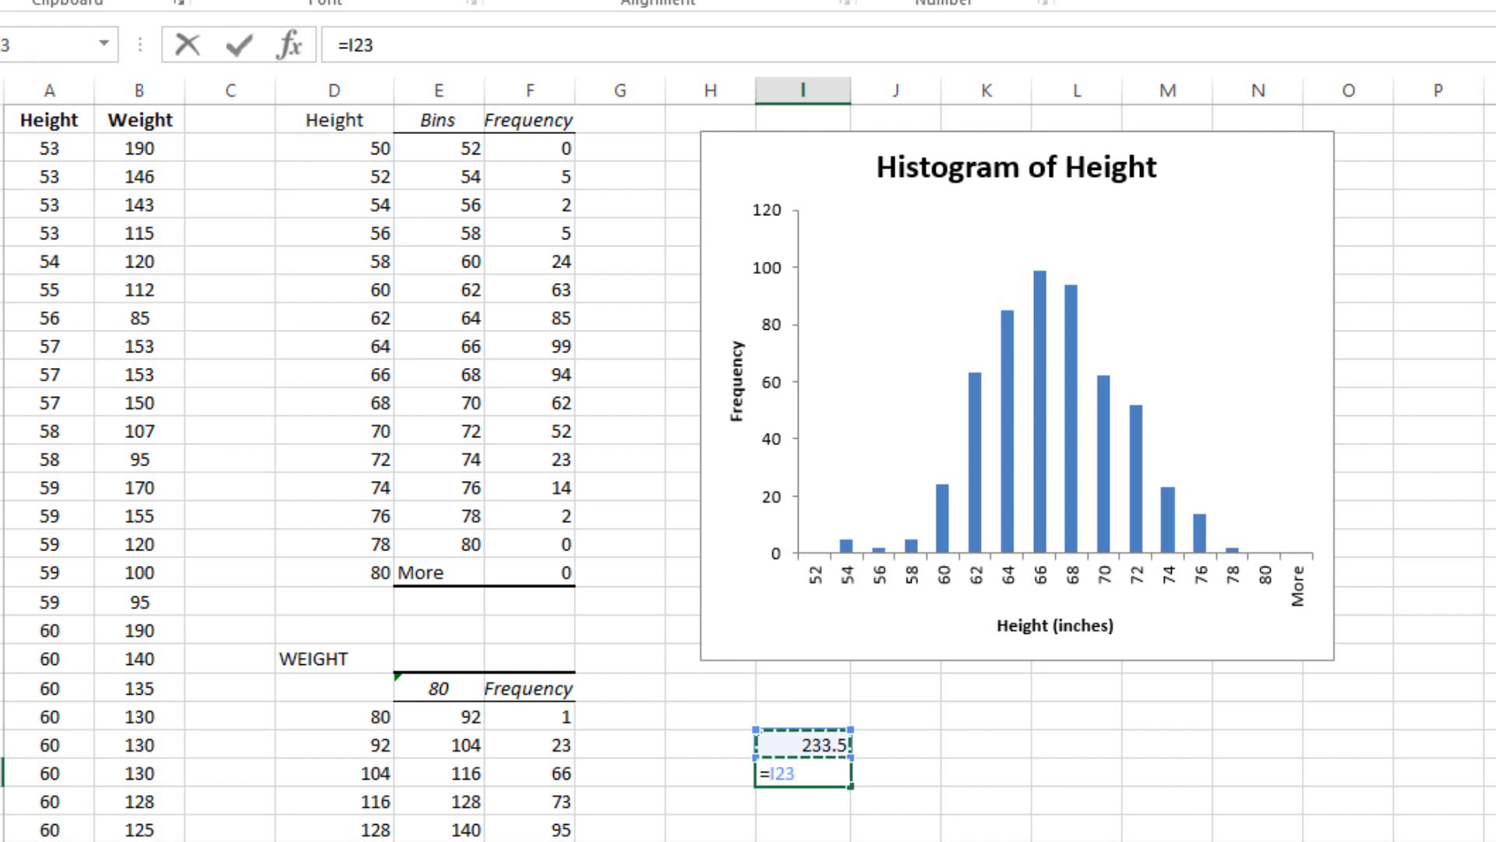
pyautogui.write('/5')
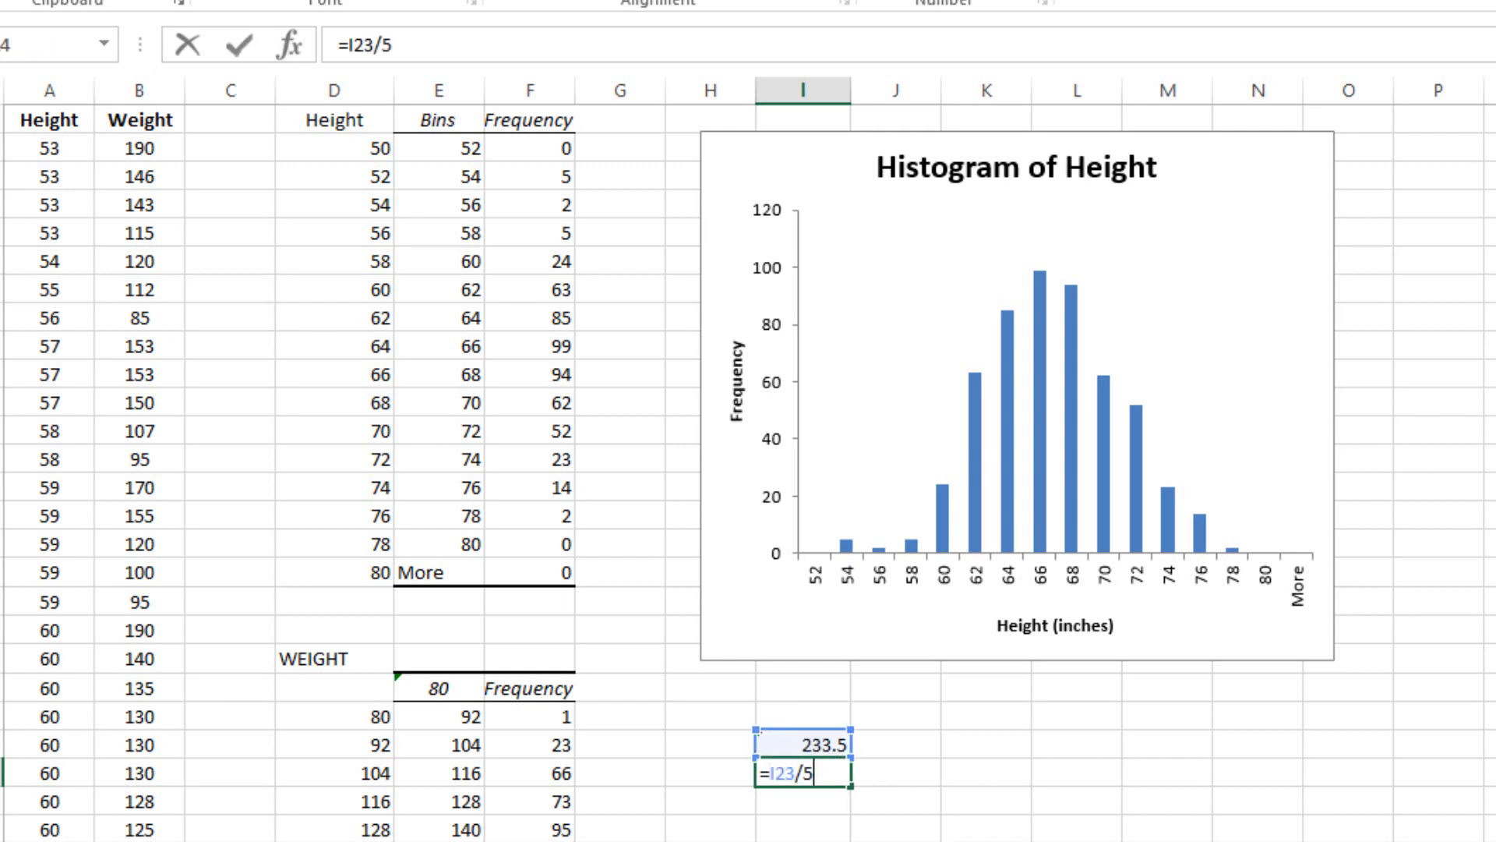